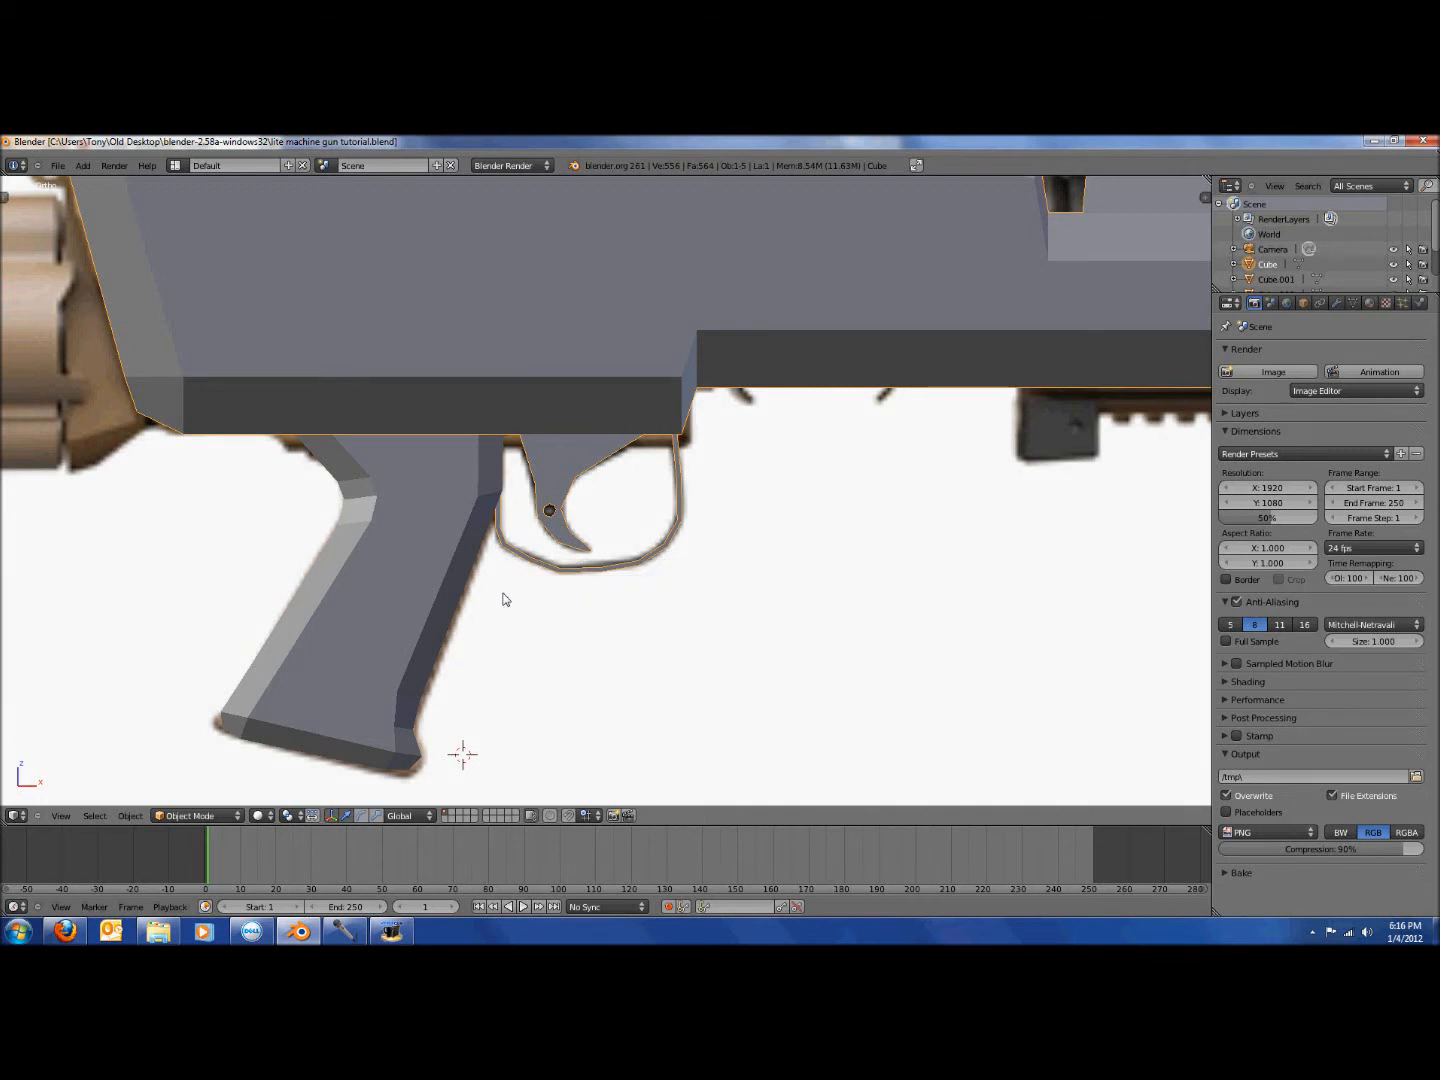
Enter Edit Mode in front view and add a cylinder mesh.
scroll(down, 3)
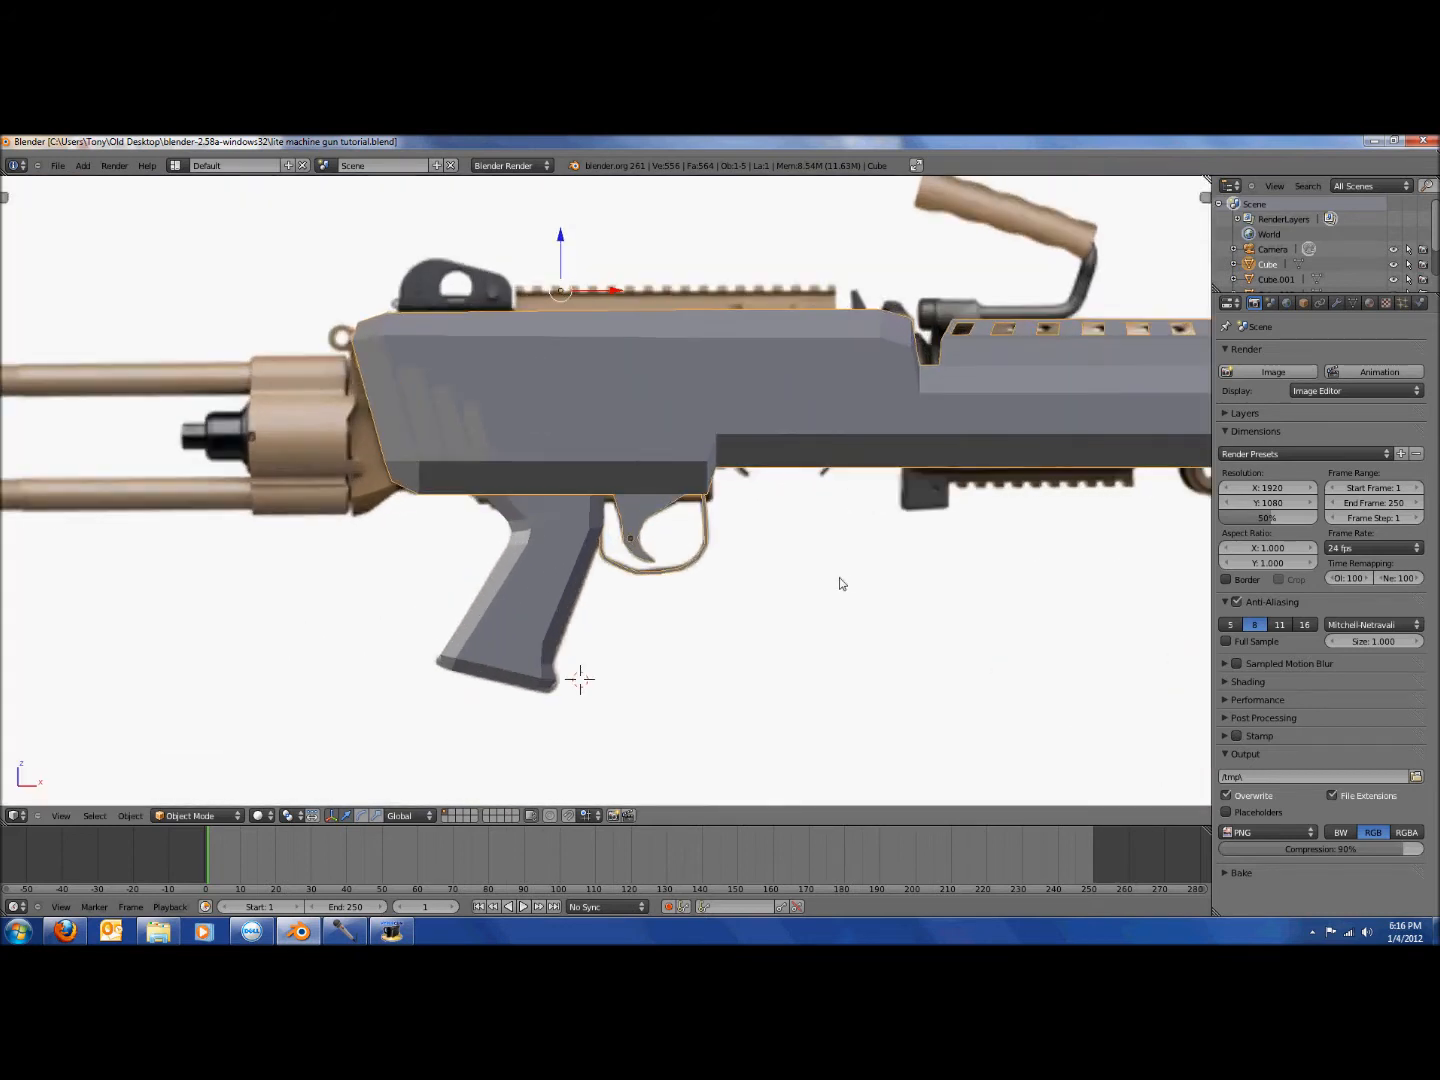
scroll(up, 3)
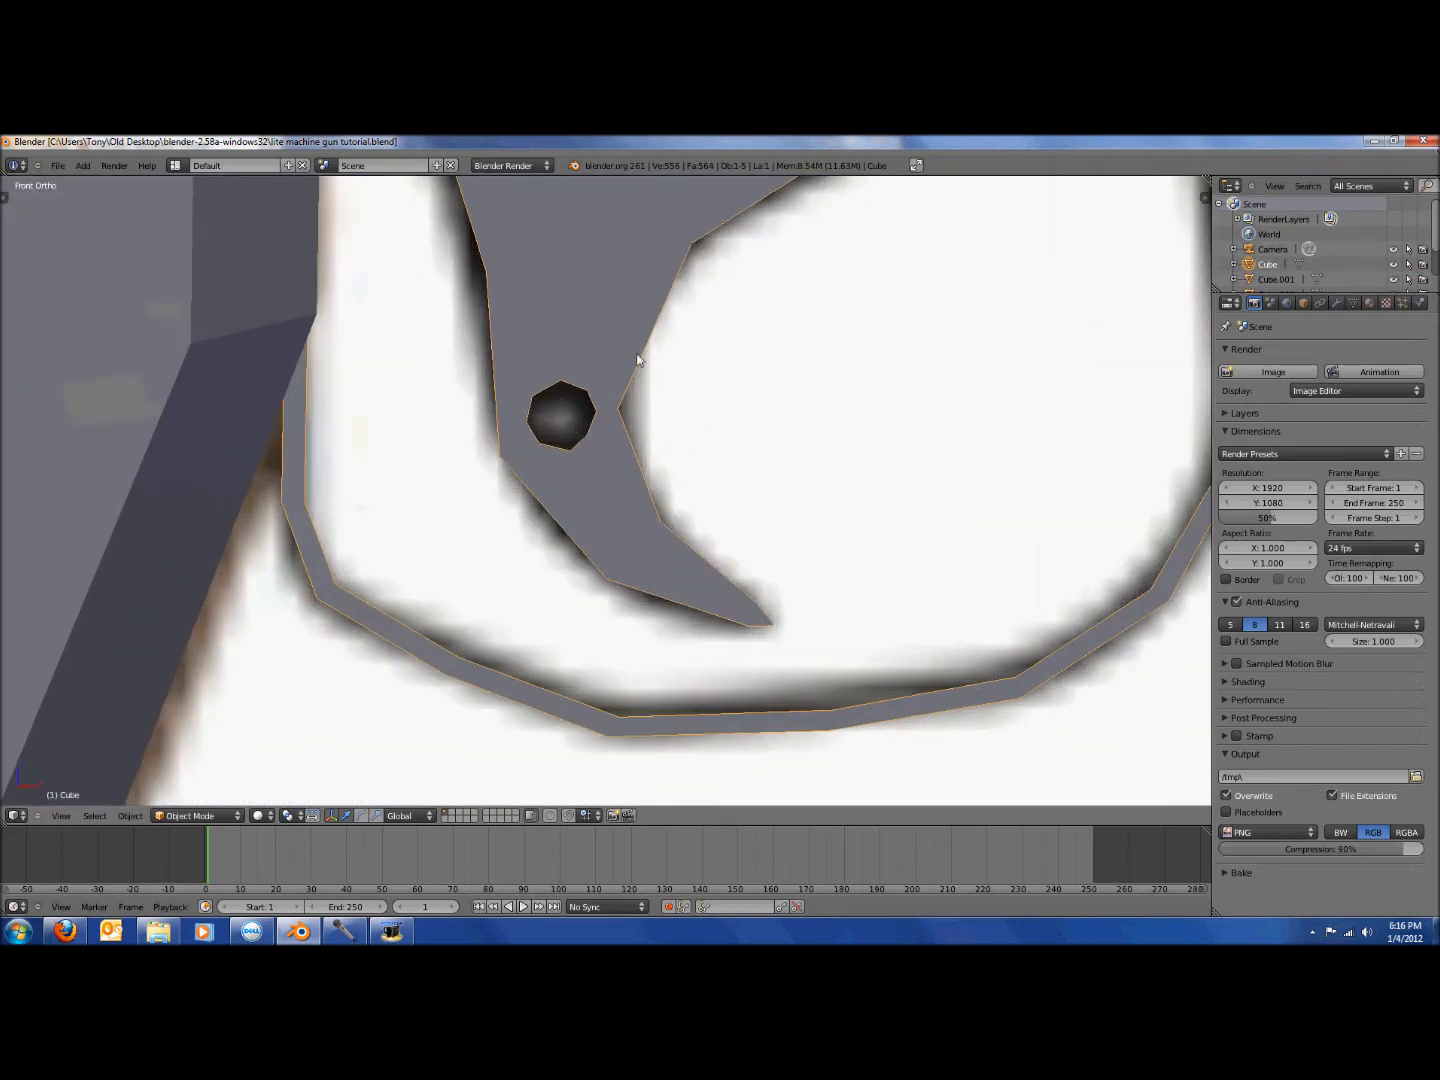
key(Tab)
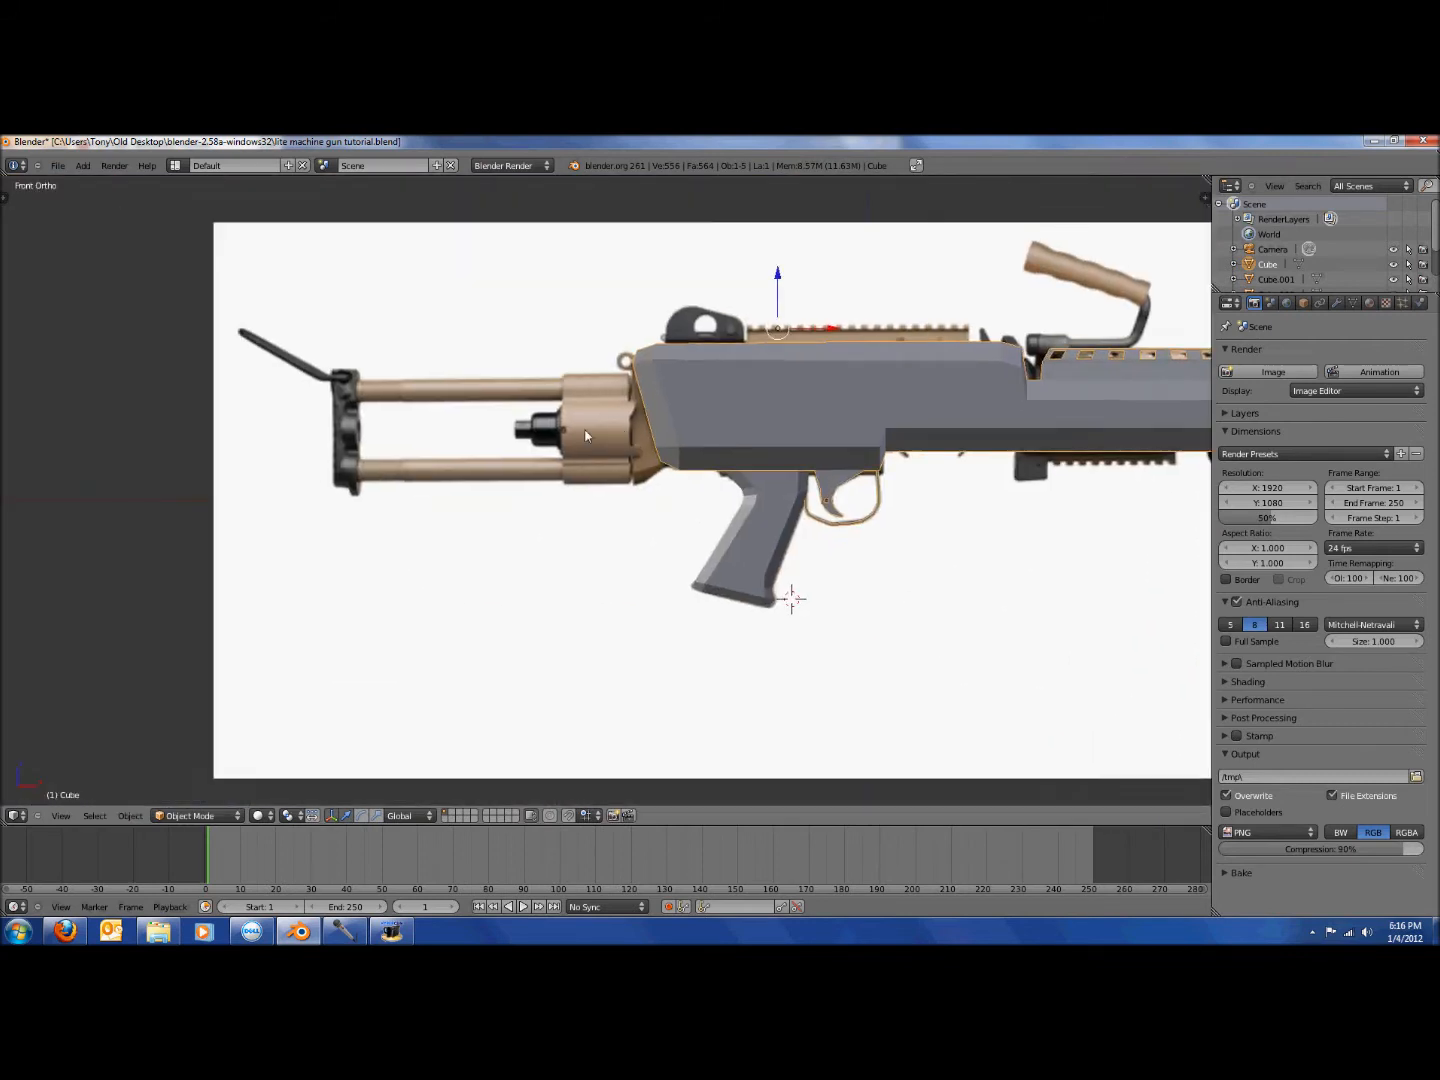
click(83, 165)
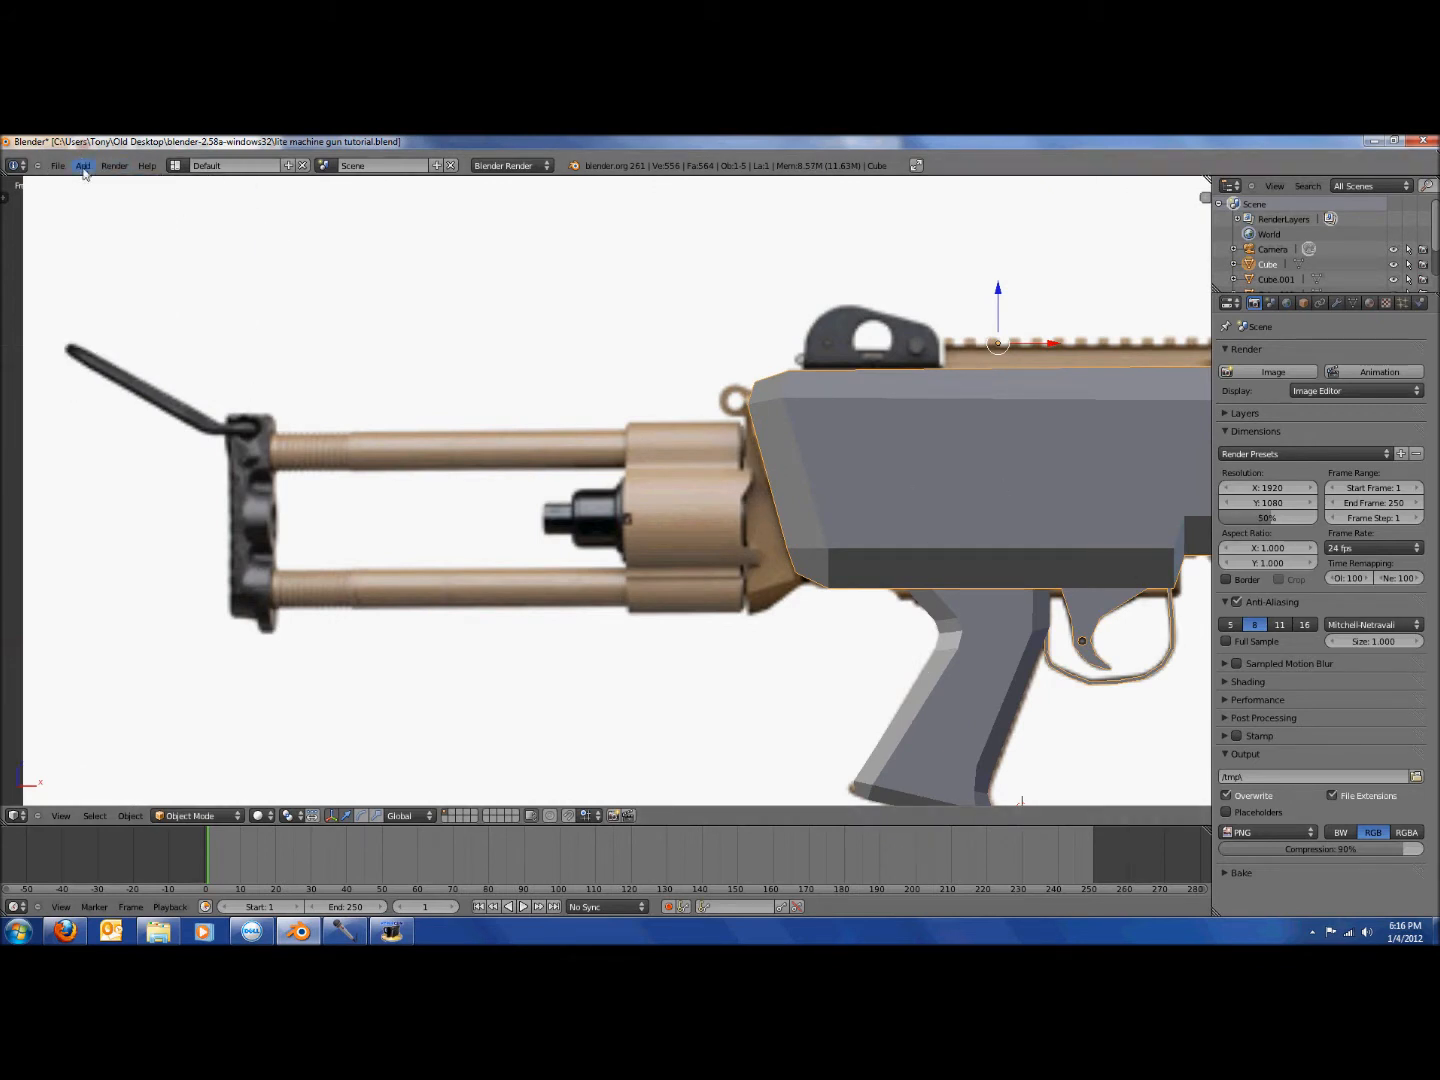
click(83, 165)
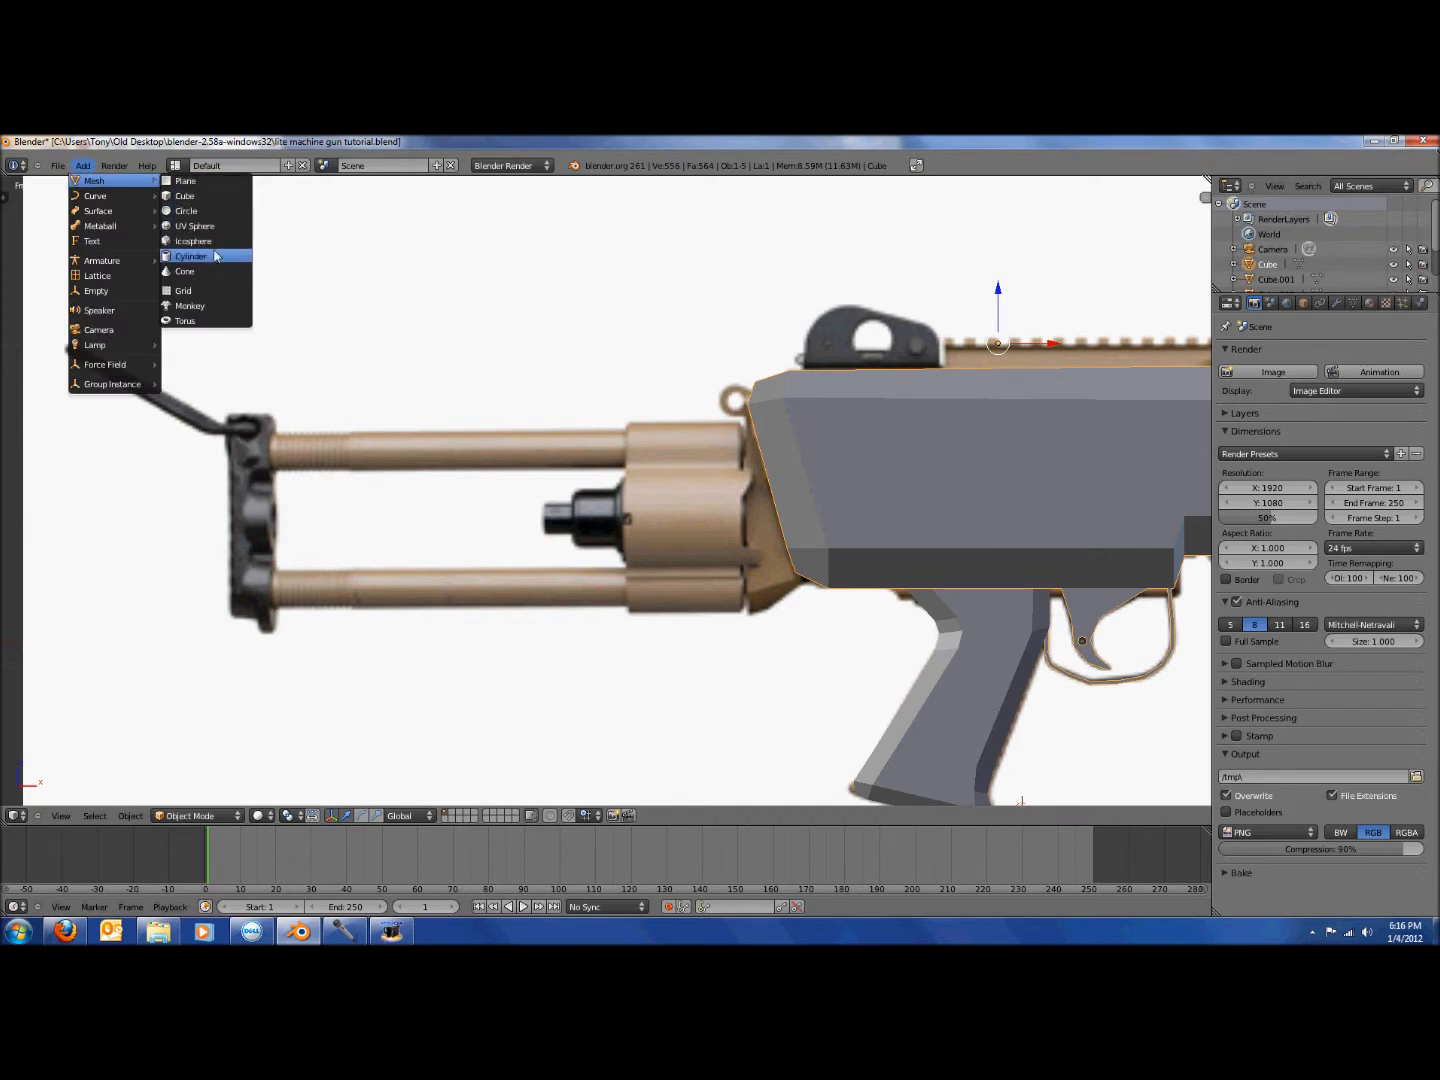
click(189, 256)
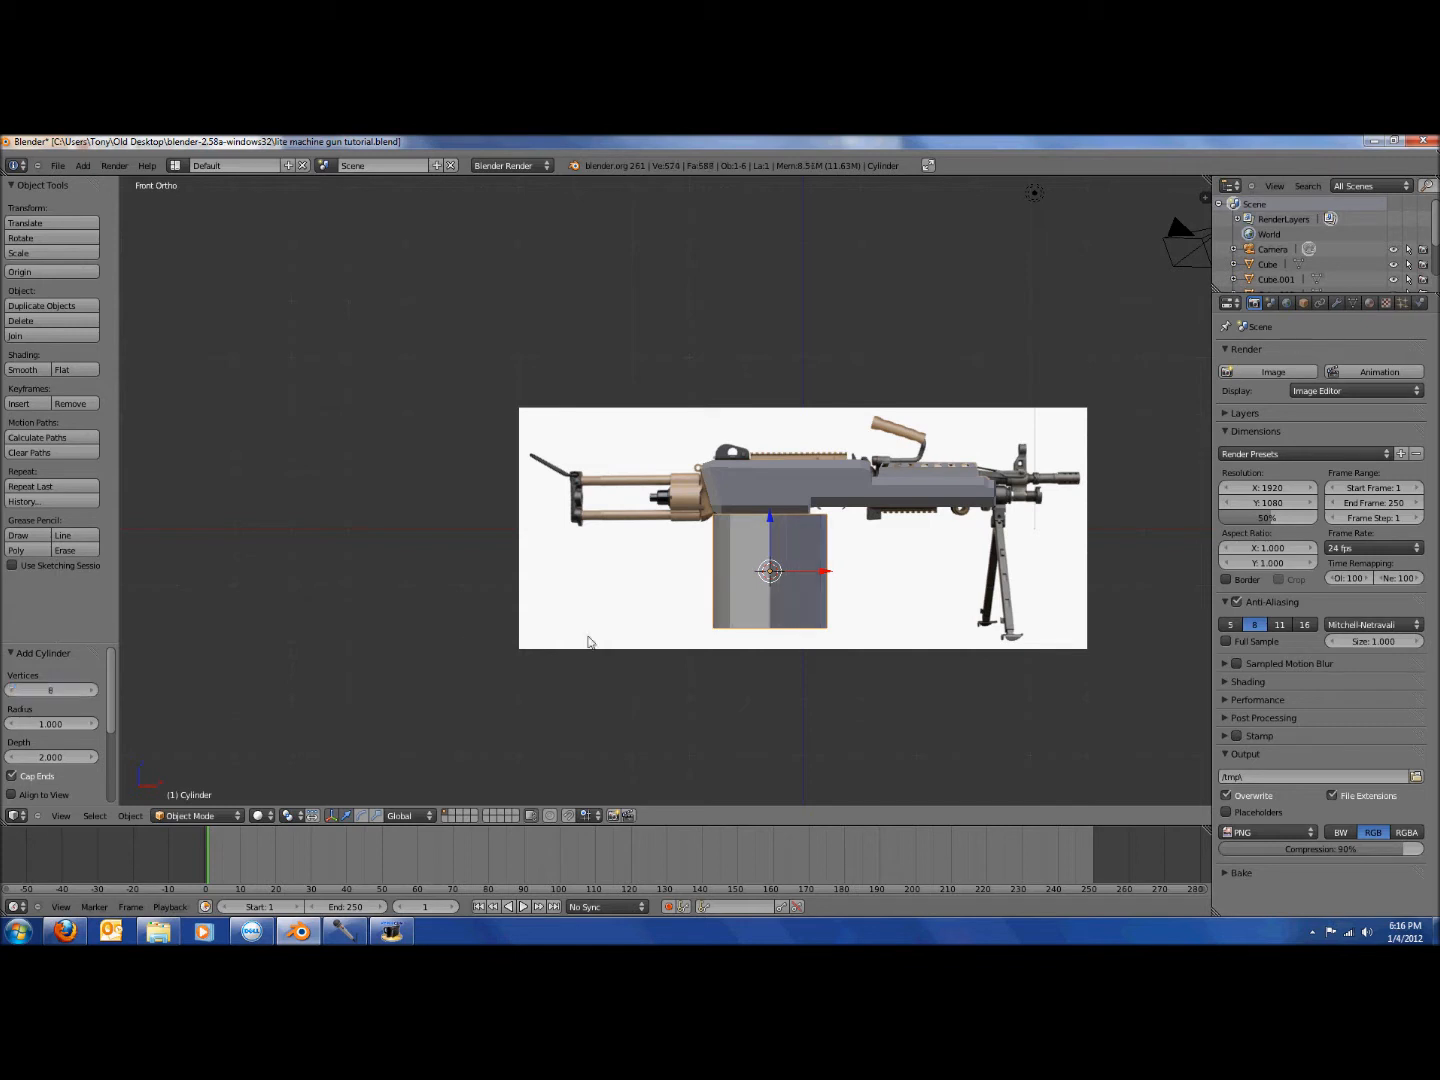
Shrink the cylinder into a narrow tube and position it over the upper rod.
click(21, 369)
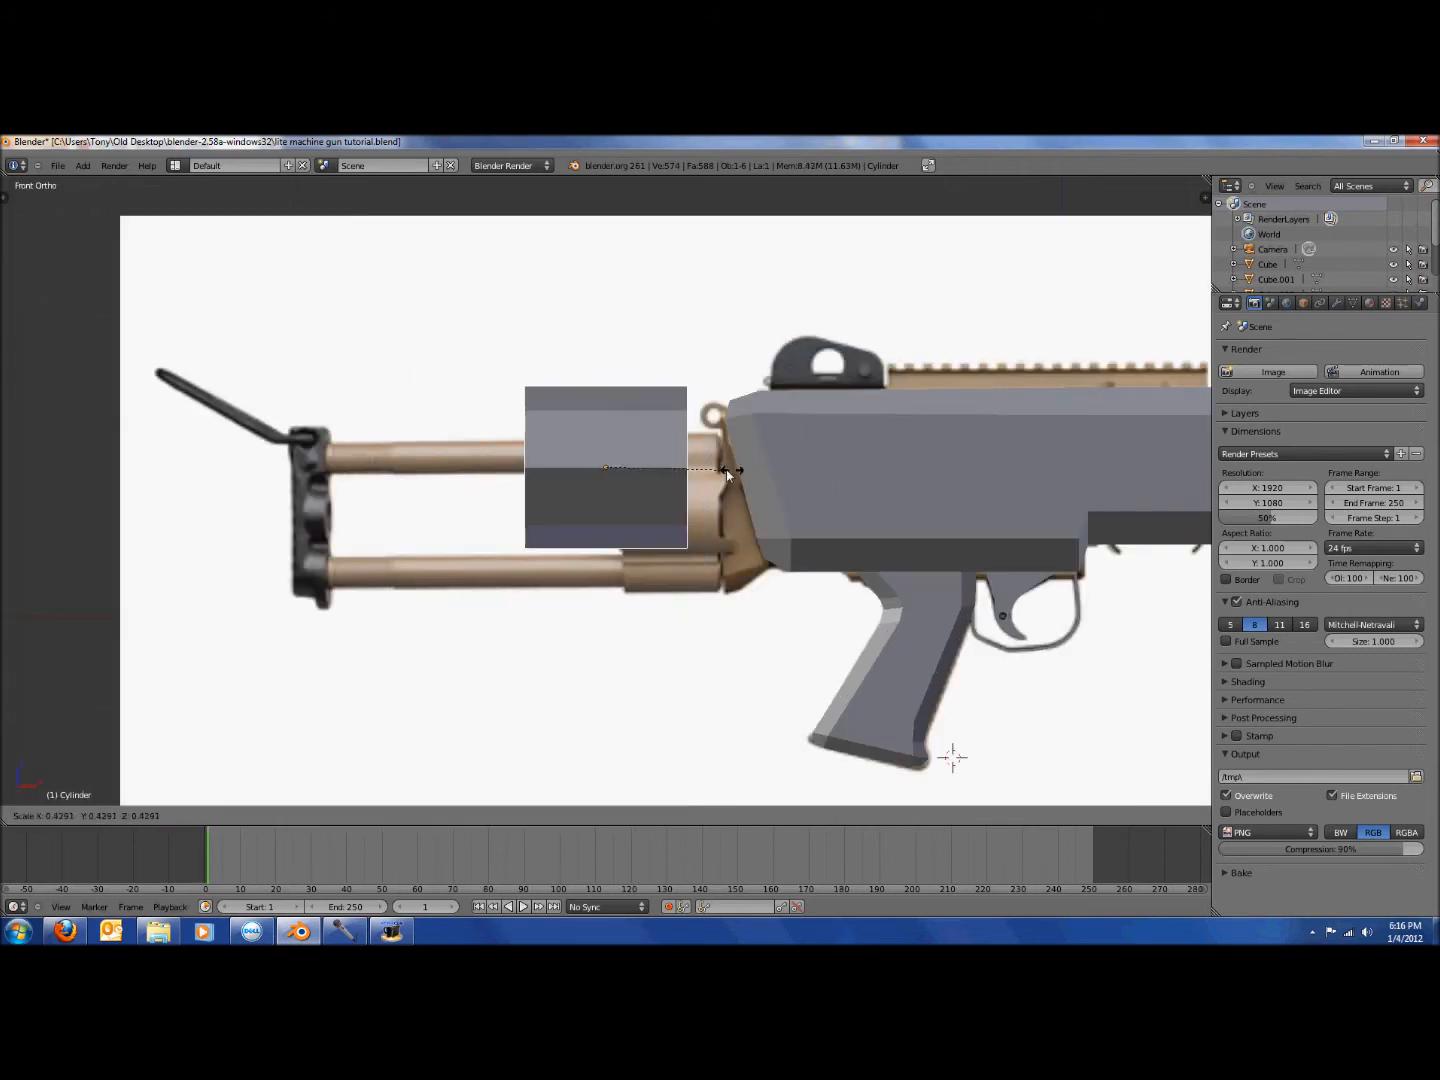
click(678, 478)
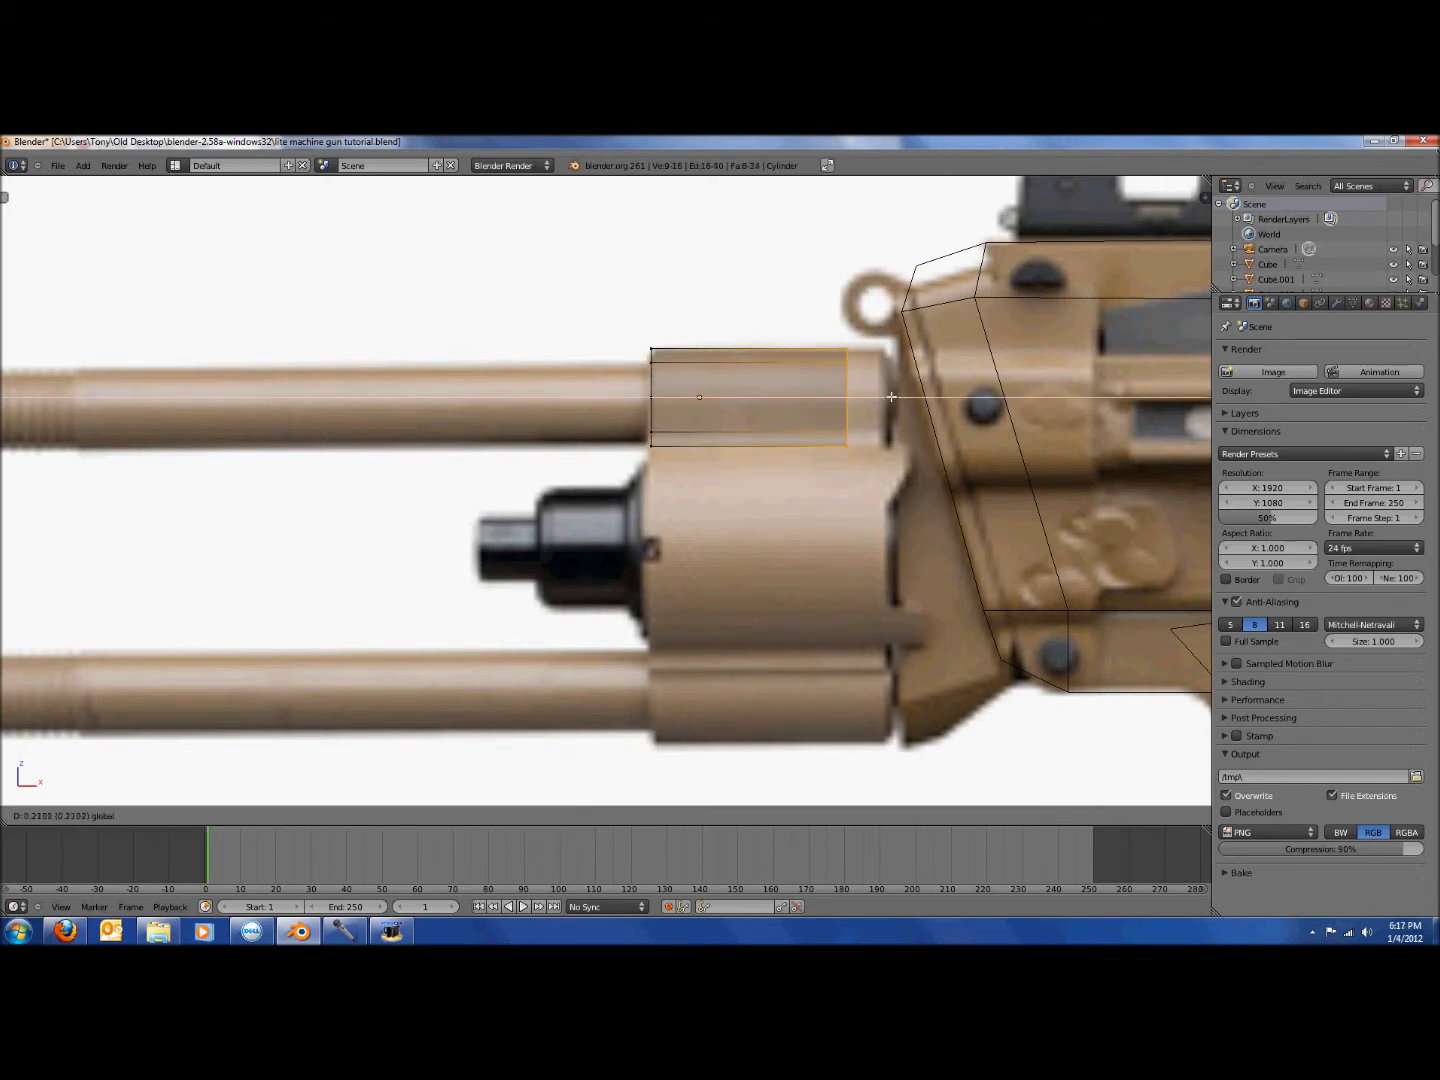
key(Tab)
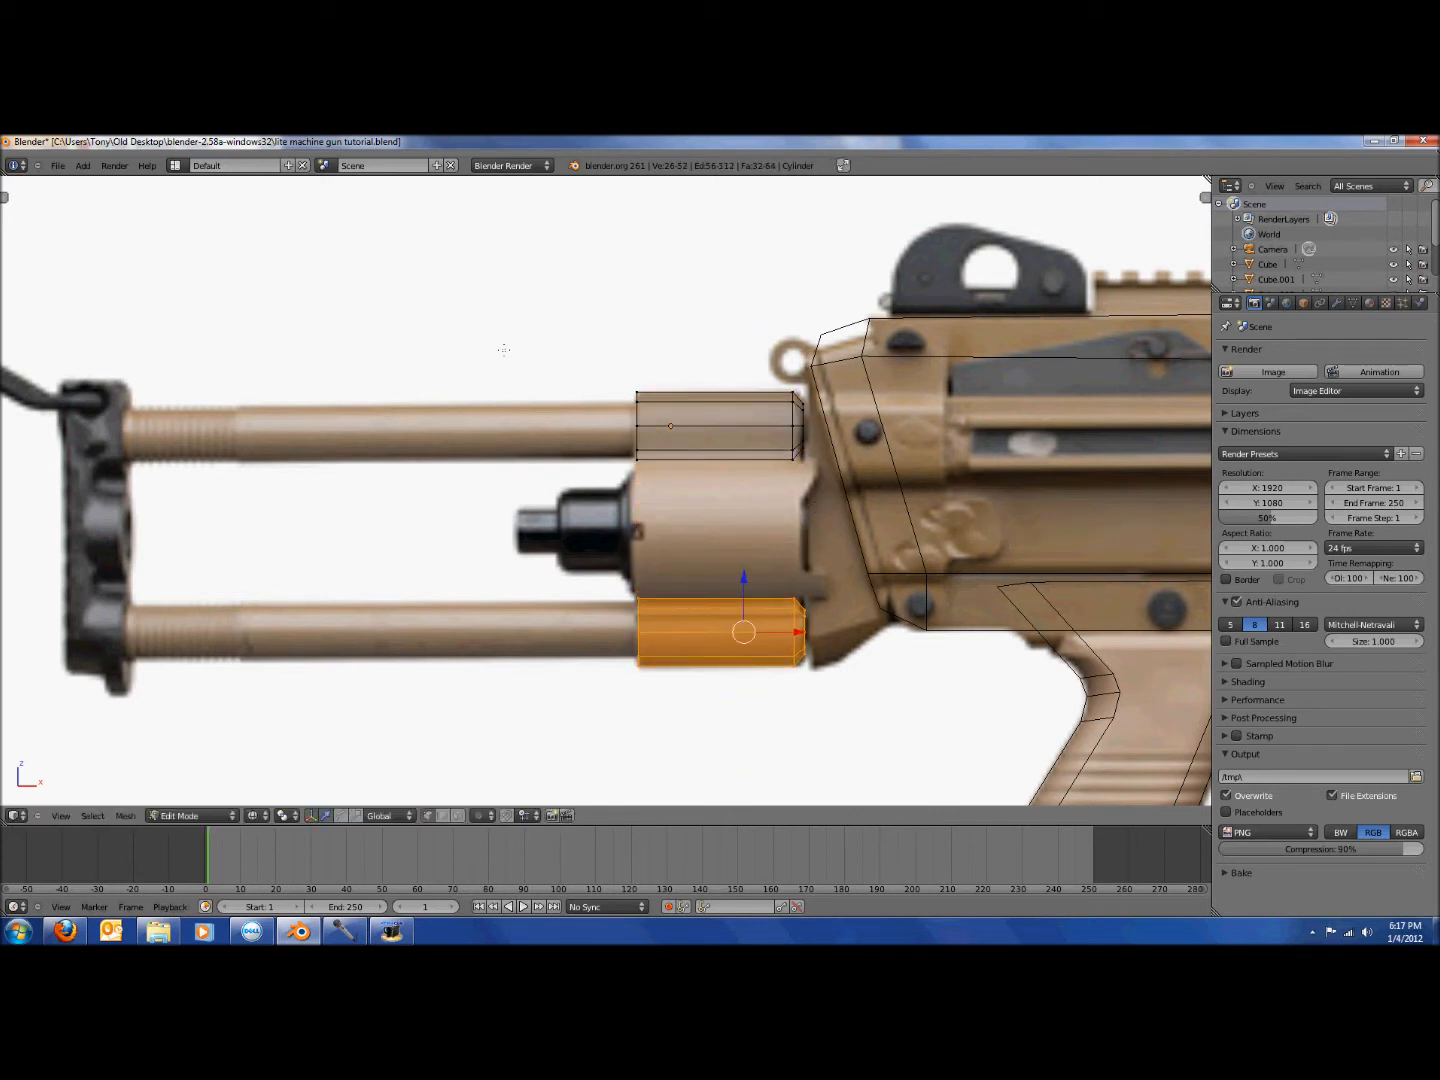
Add a third, still unscaled cylinder into the stock mesh near the grip.
click(82, 165)
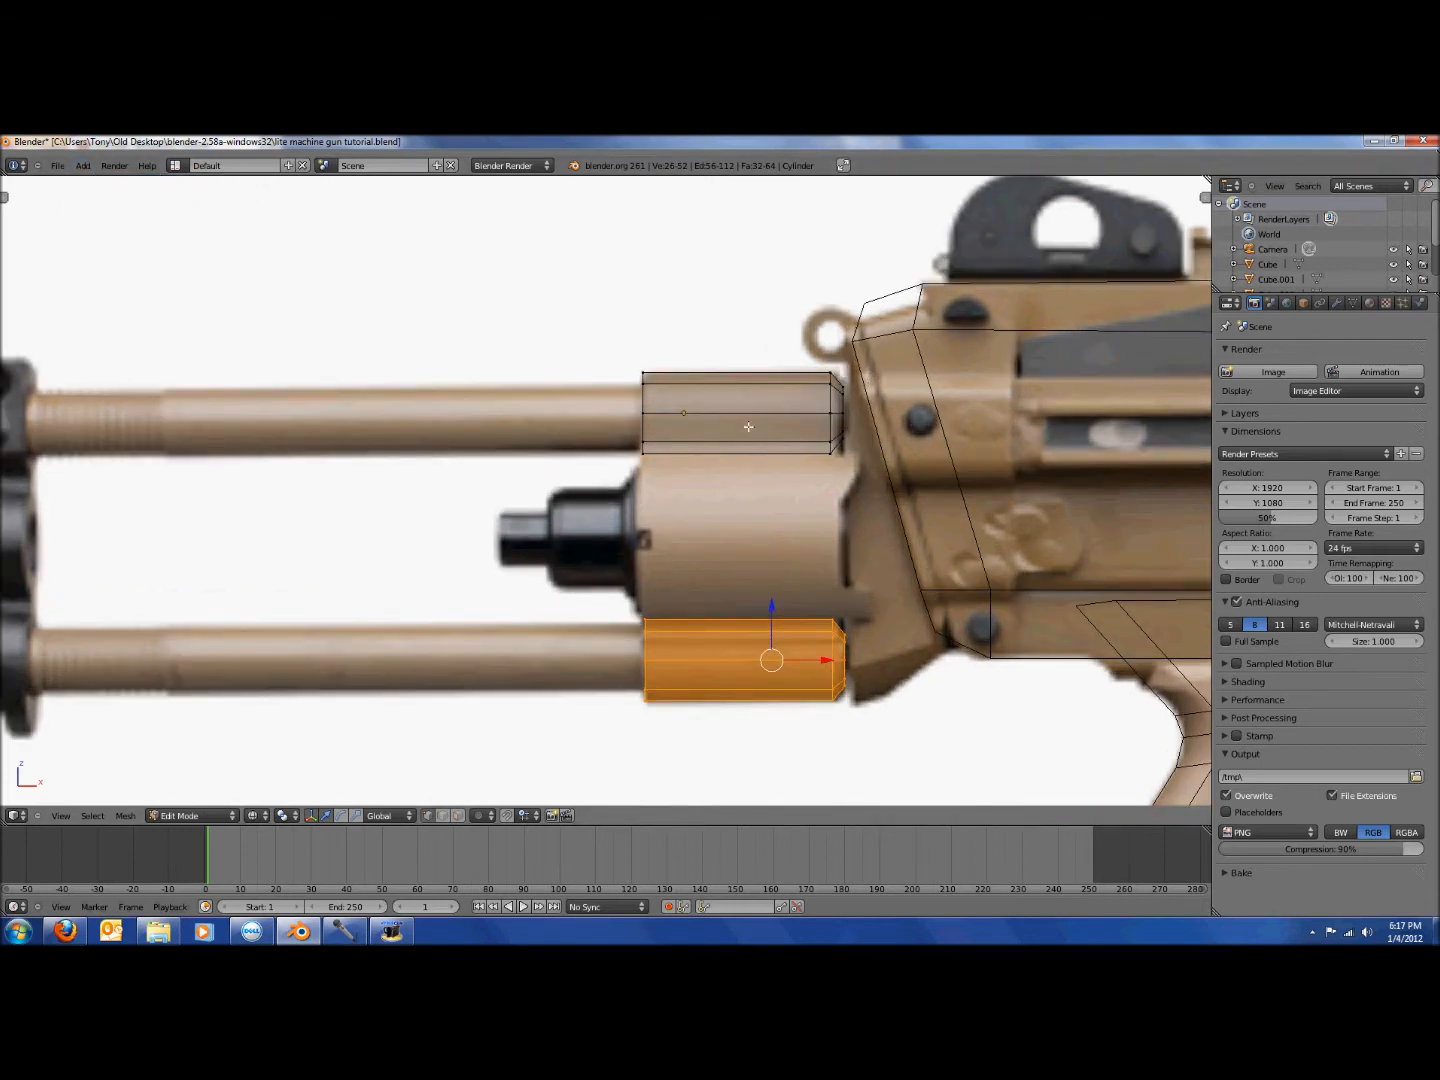
click(82, 165)
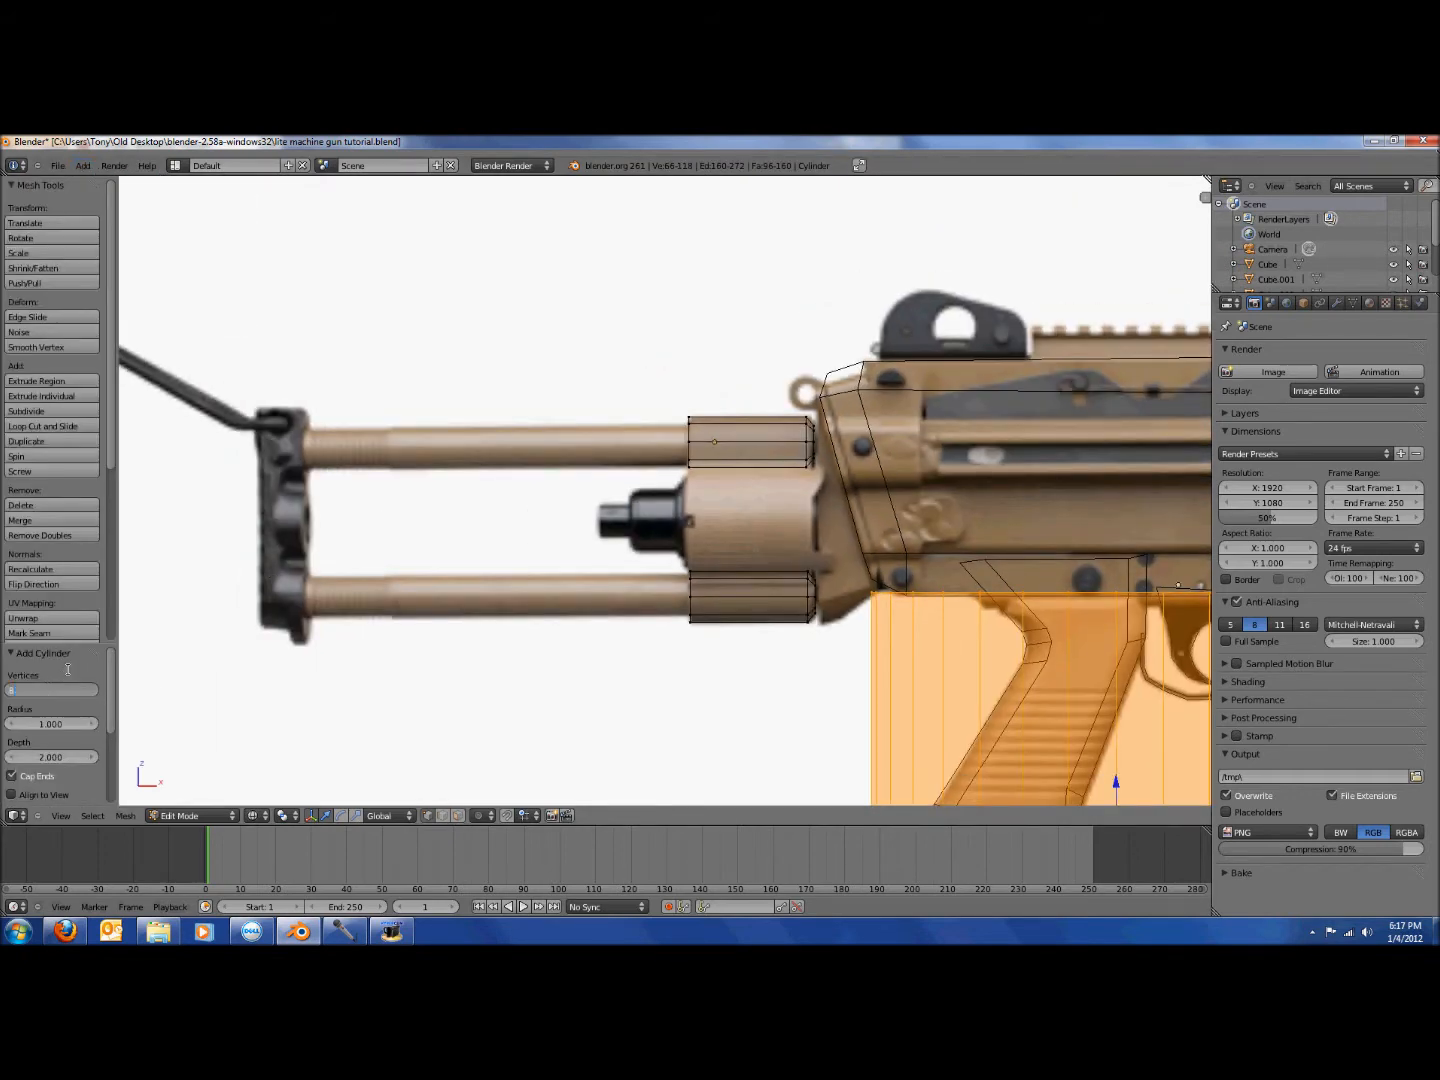
Shrink the third cylinder along X and move it over the central housing.
scroll(down, 3)
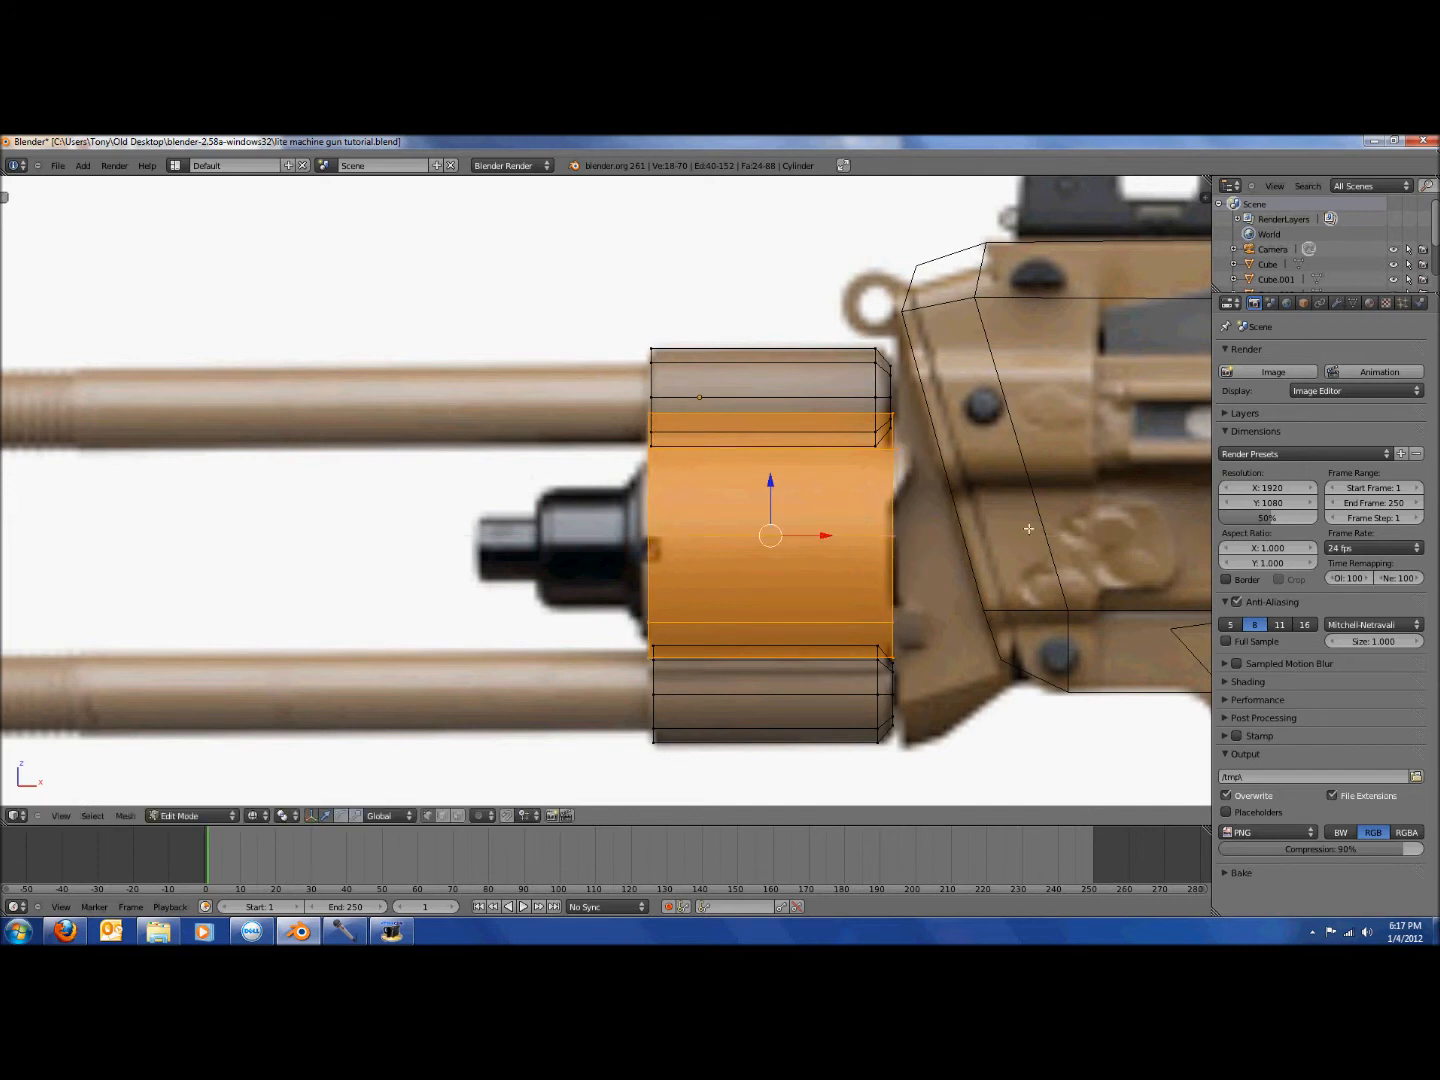
mouse_move(1085, 545)
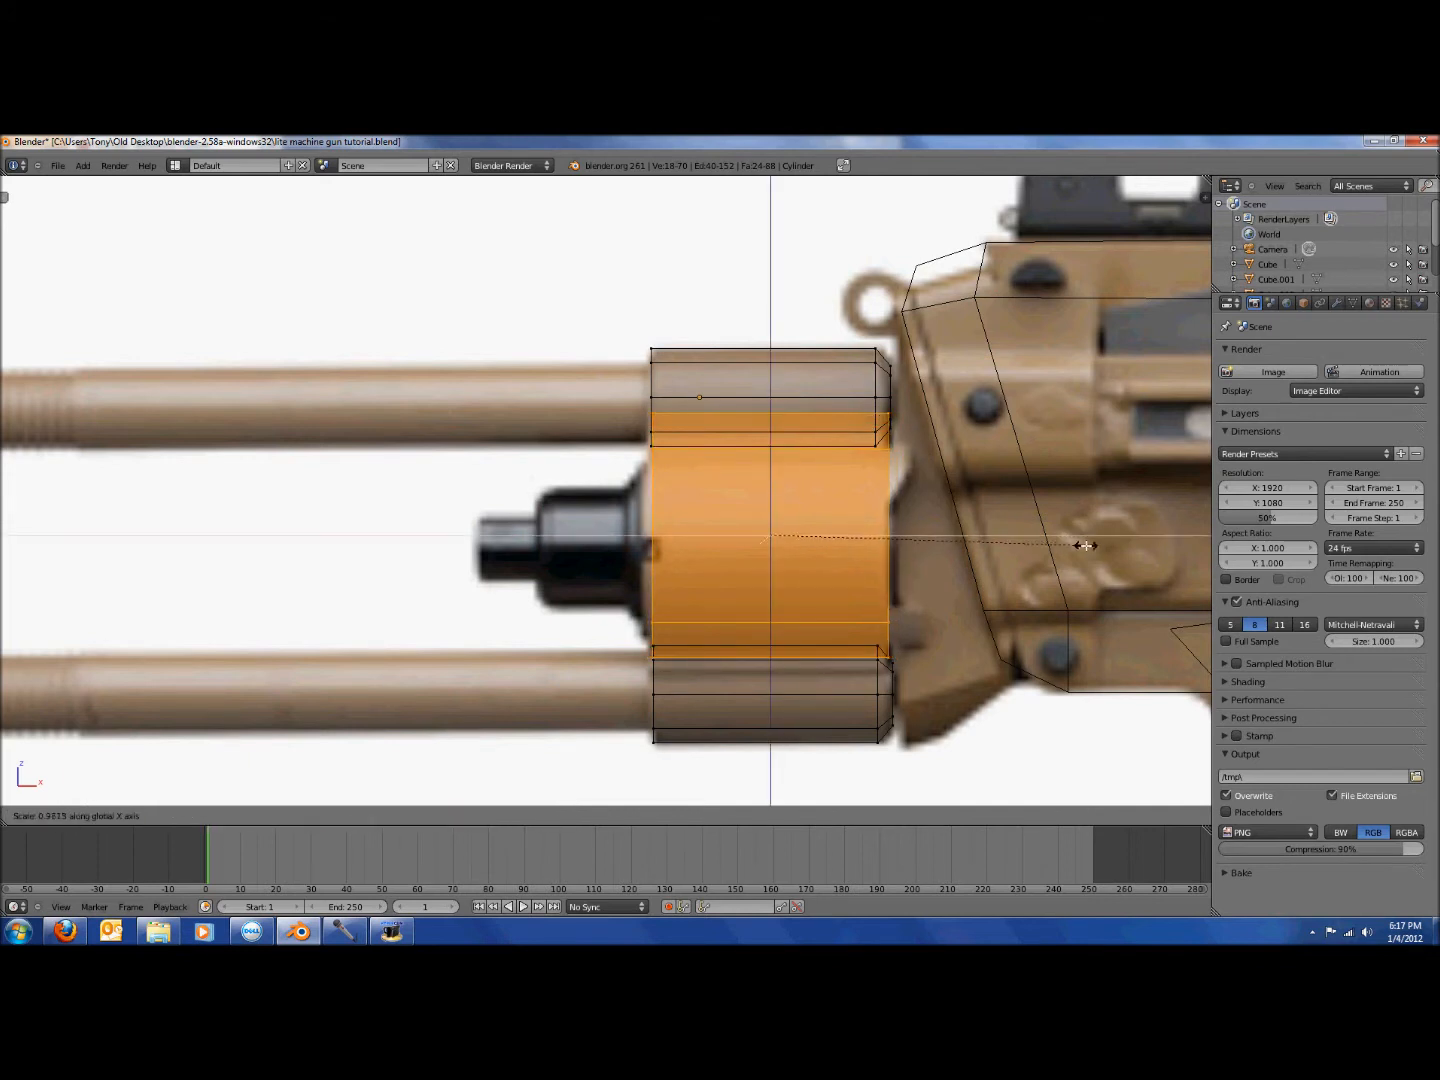
mouse_move(1088, 545)
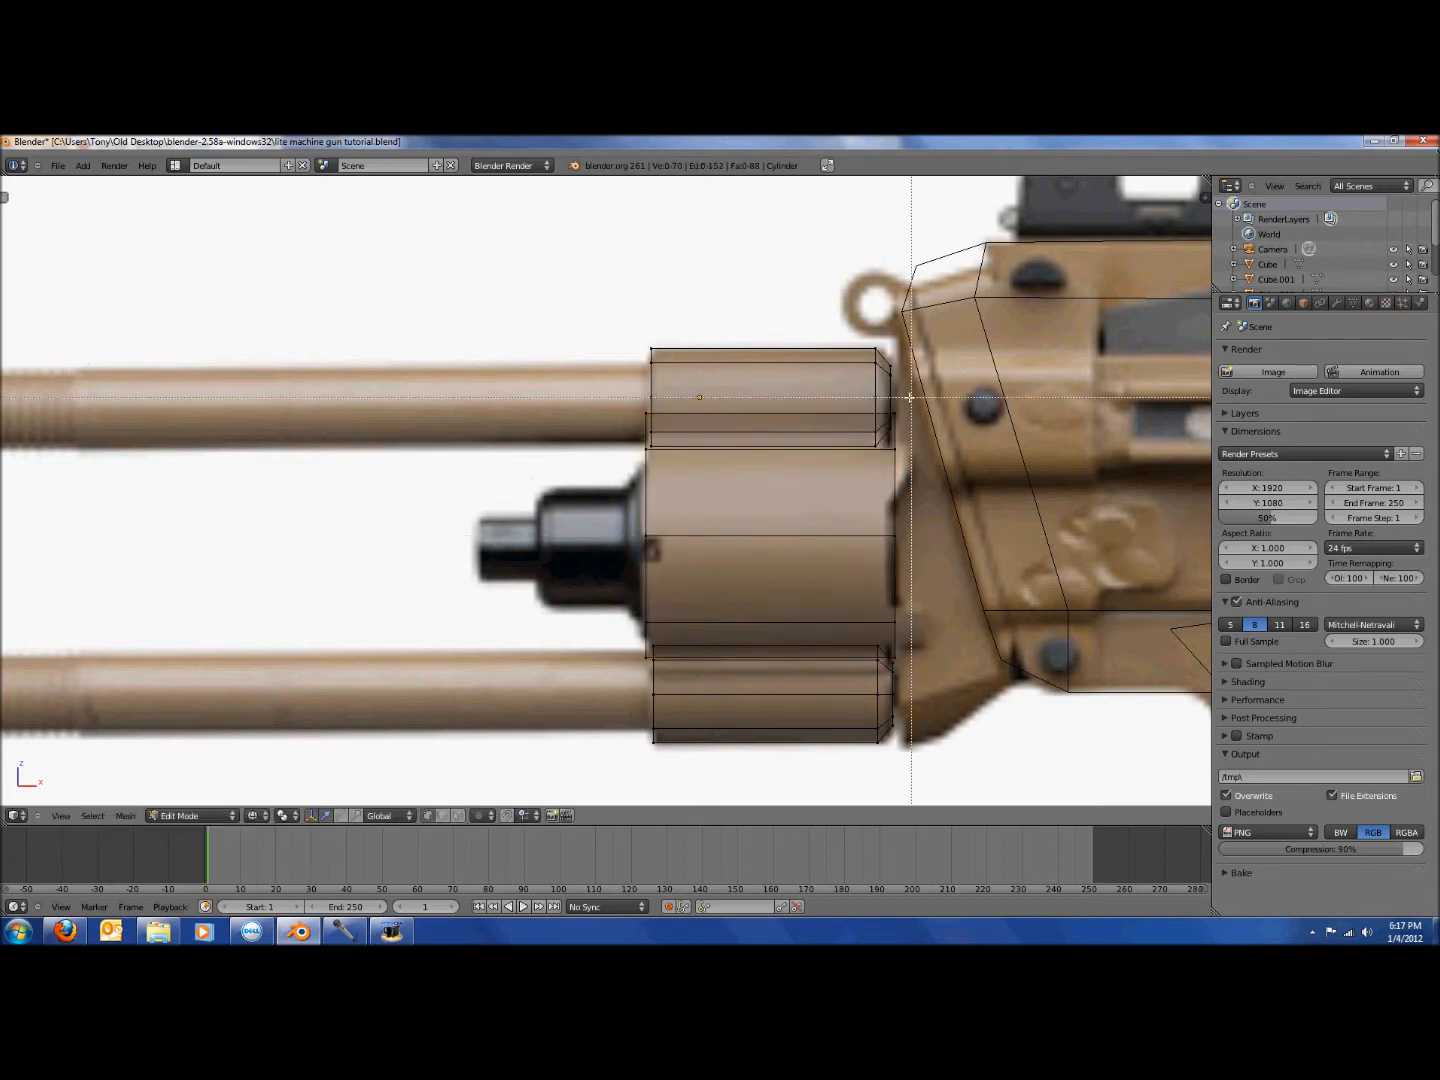
mouse_move(988, 642)
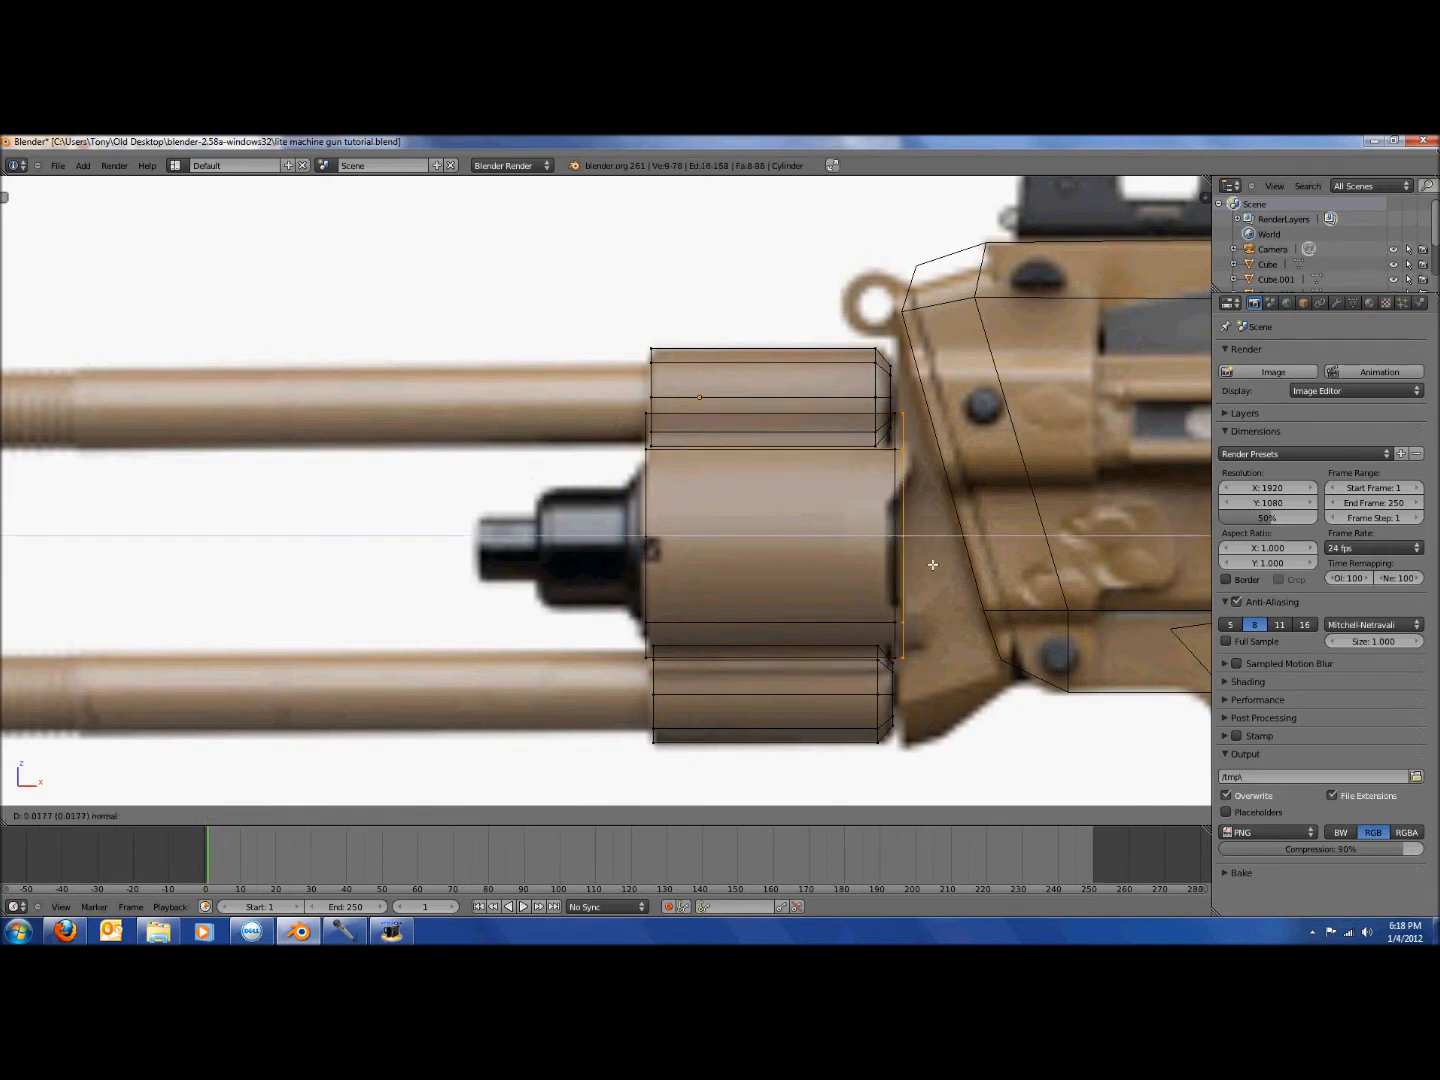
Extrude the central cylinder's rear end ring and taper it inward toward the knob.
key(Tab)
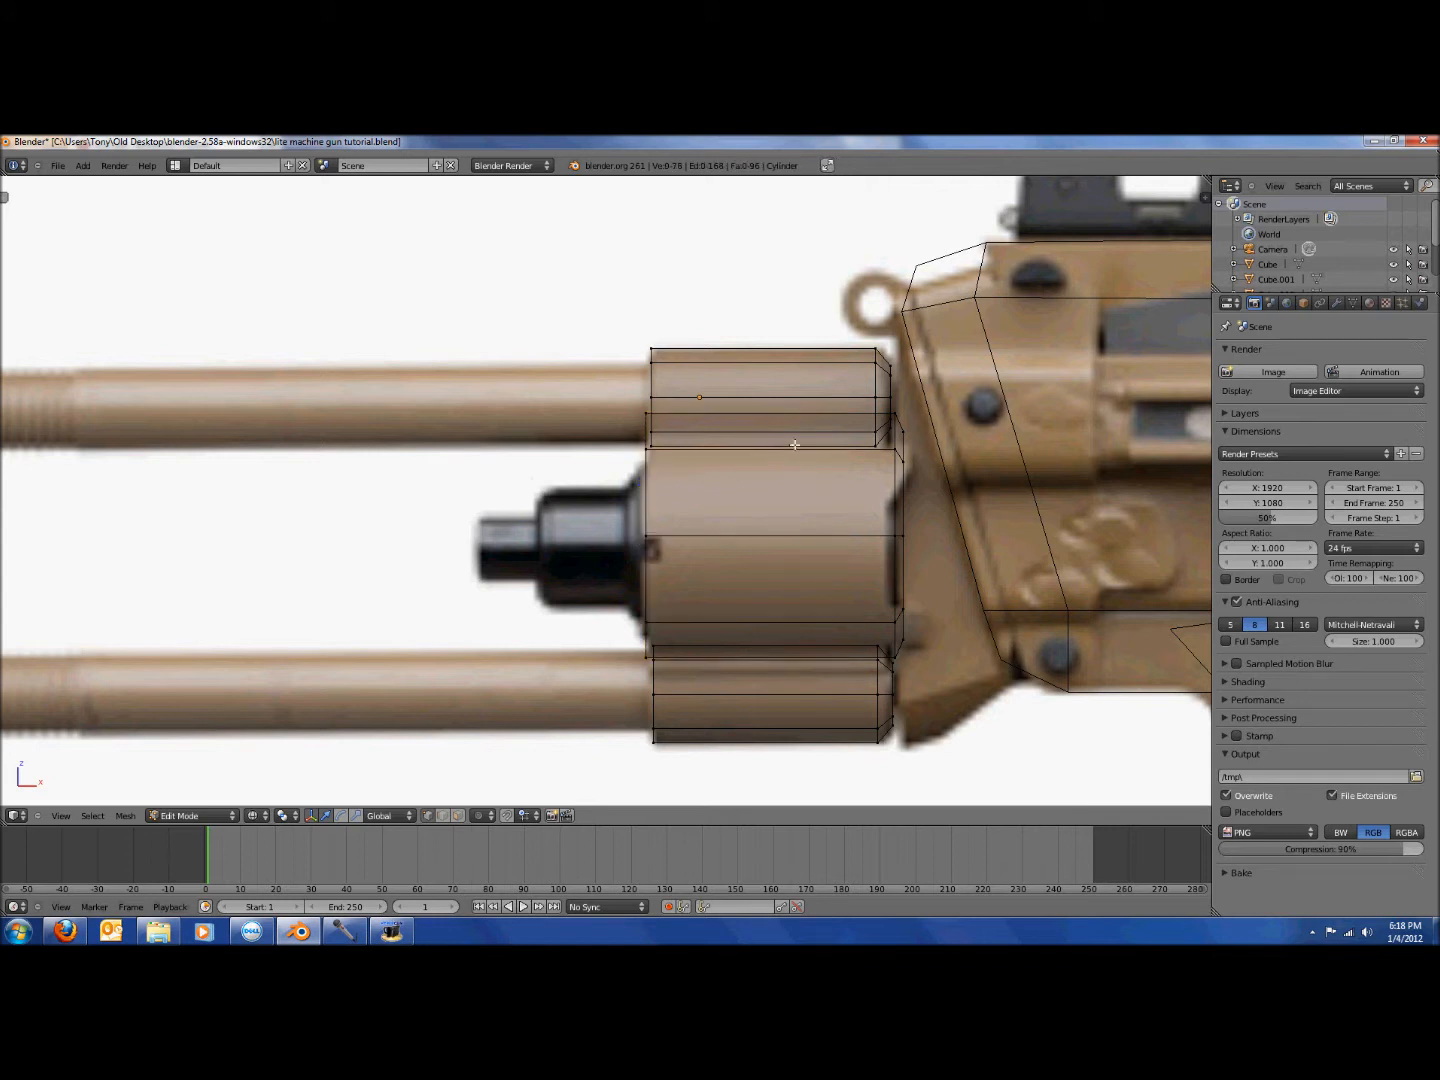
click(889, 535)
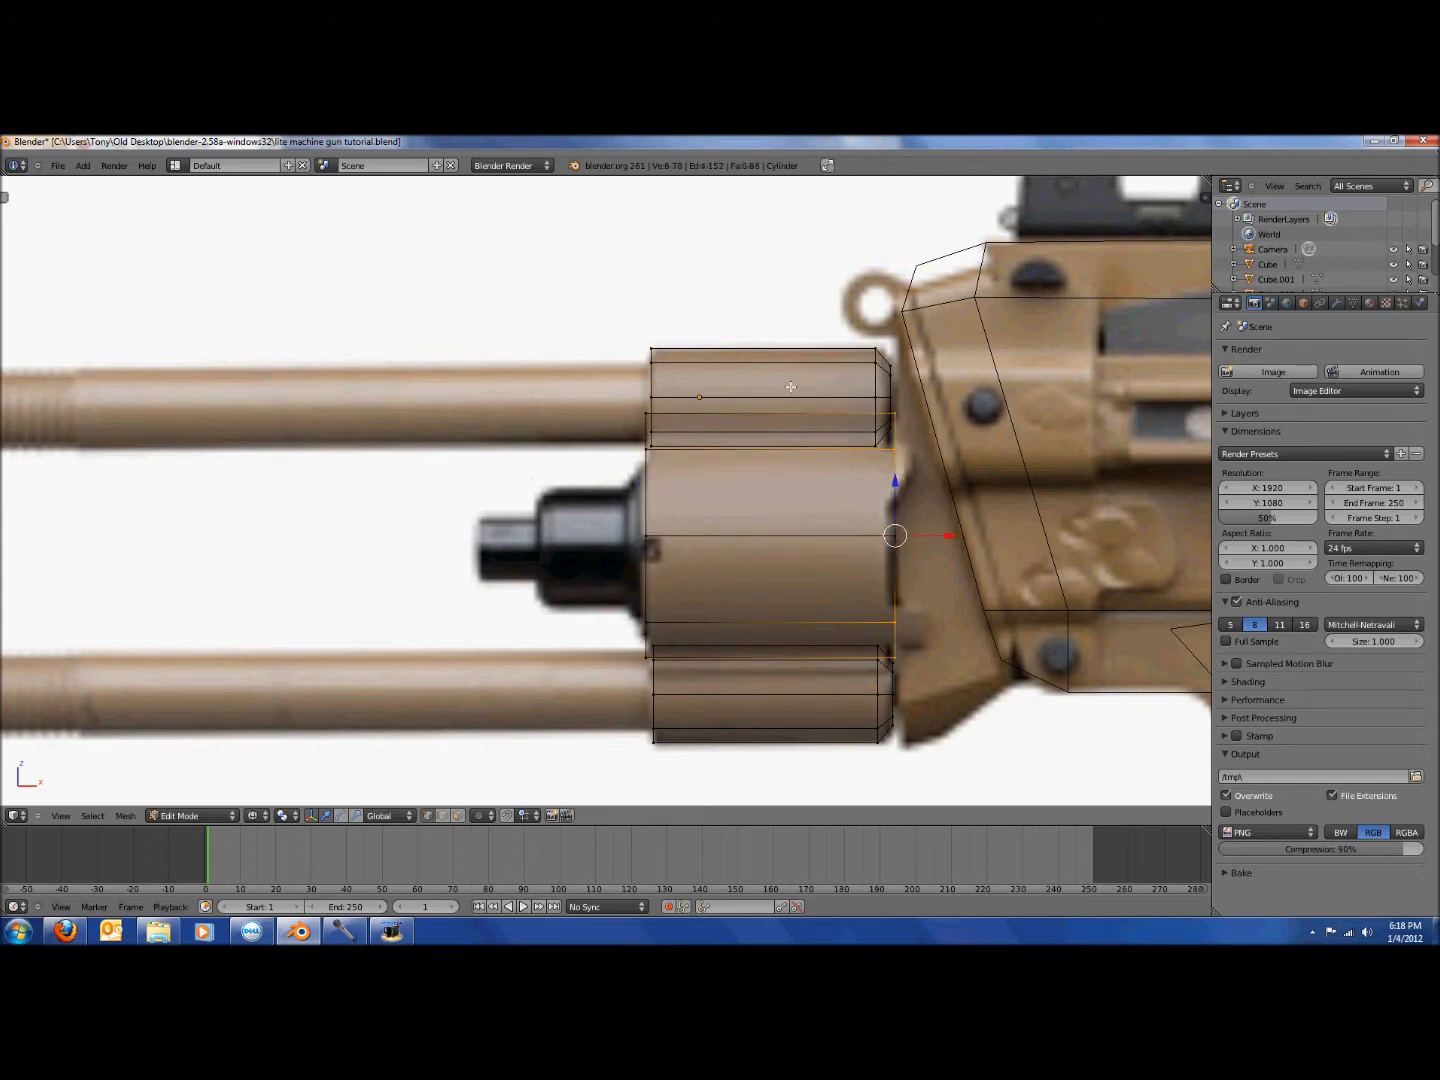
click(790, 535)
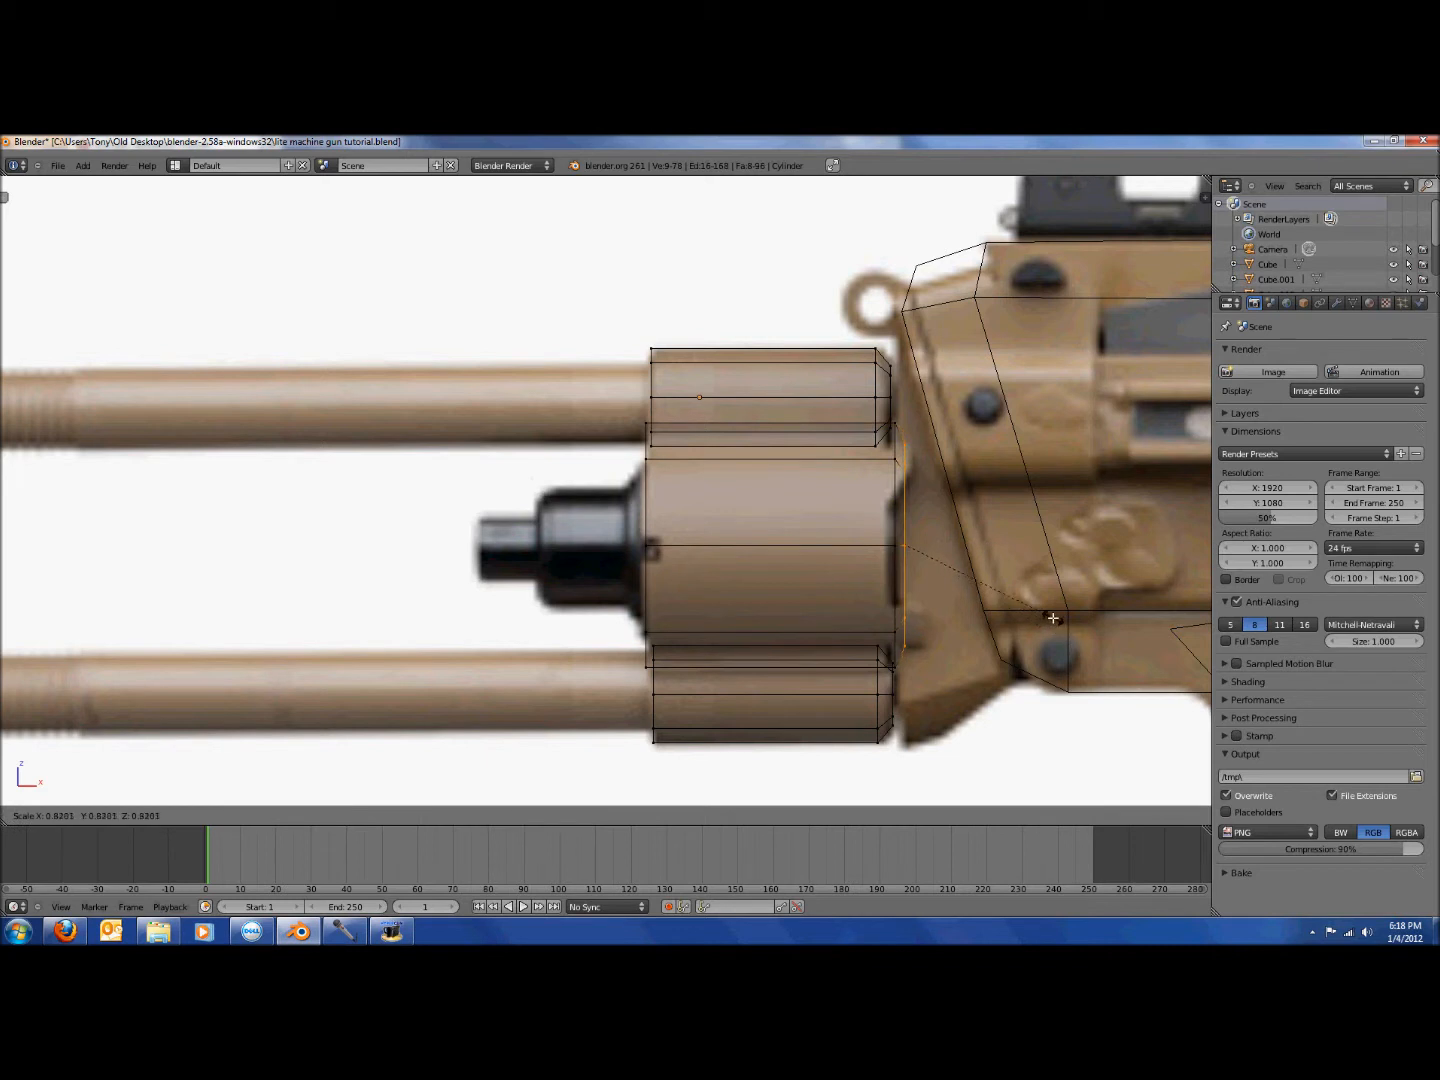
key(Tab)
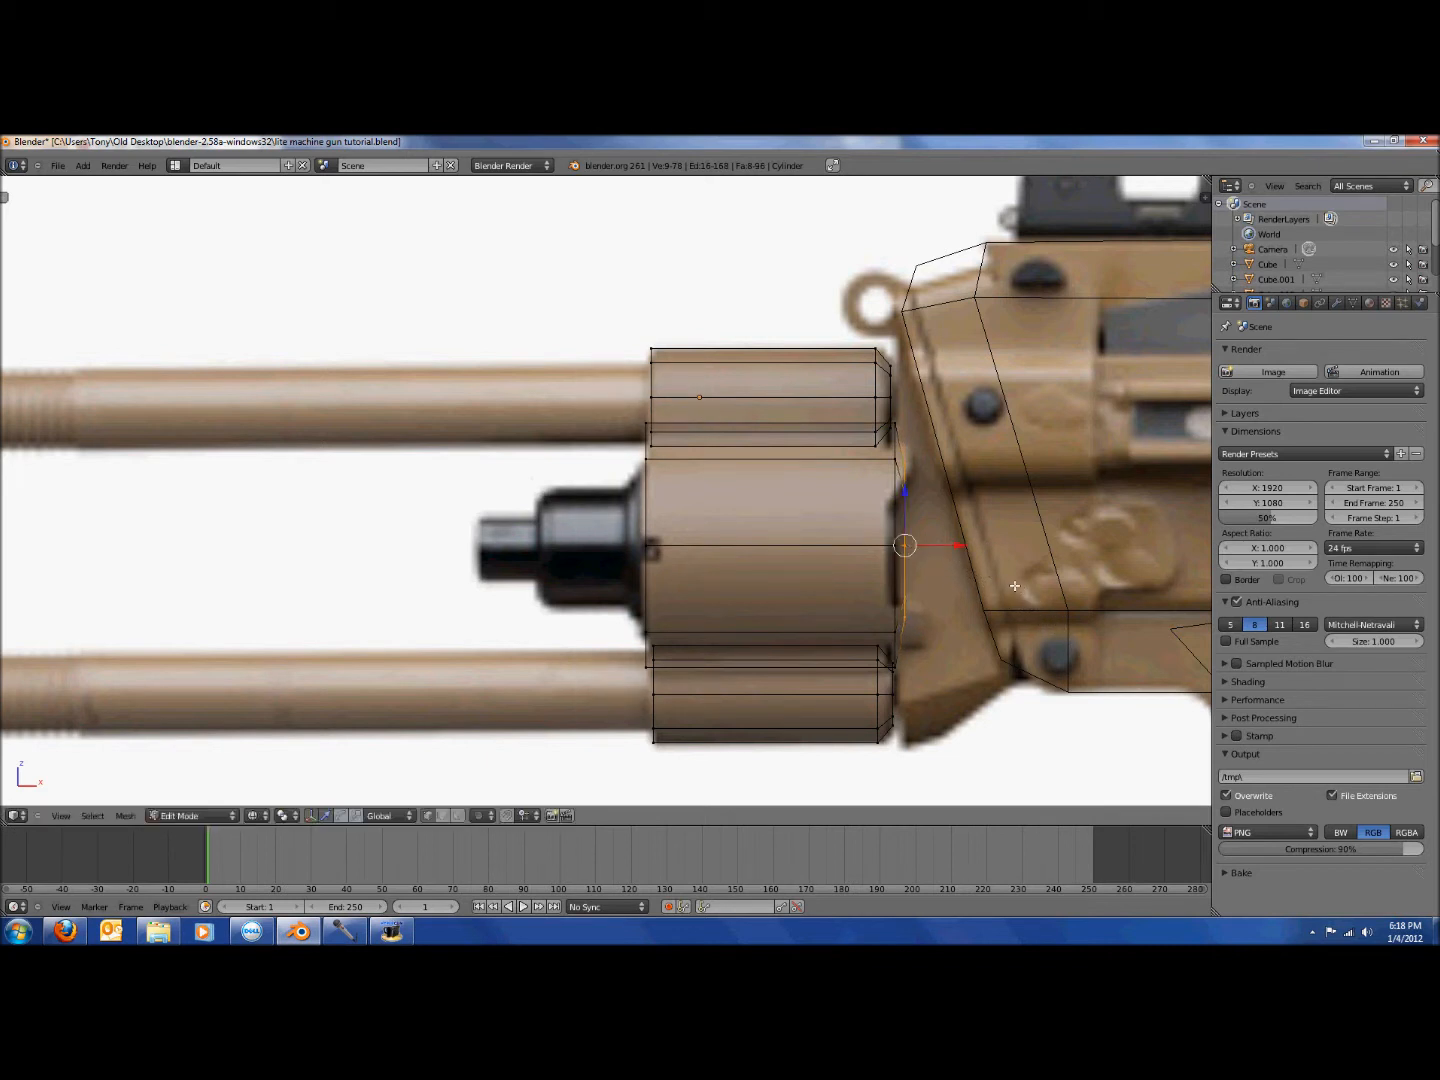
mouse_move(954, 568)
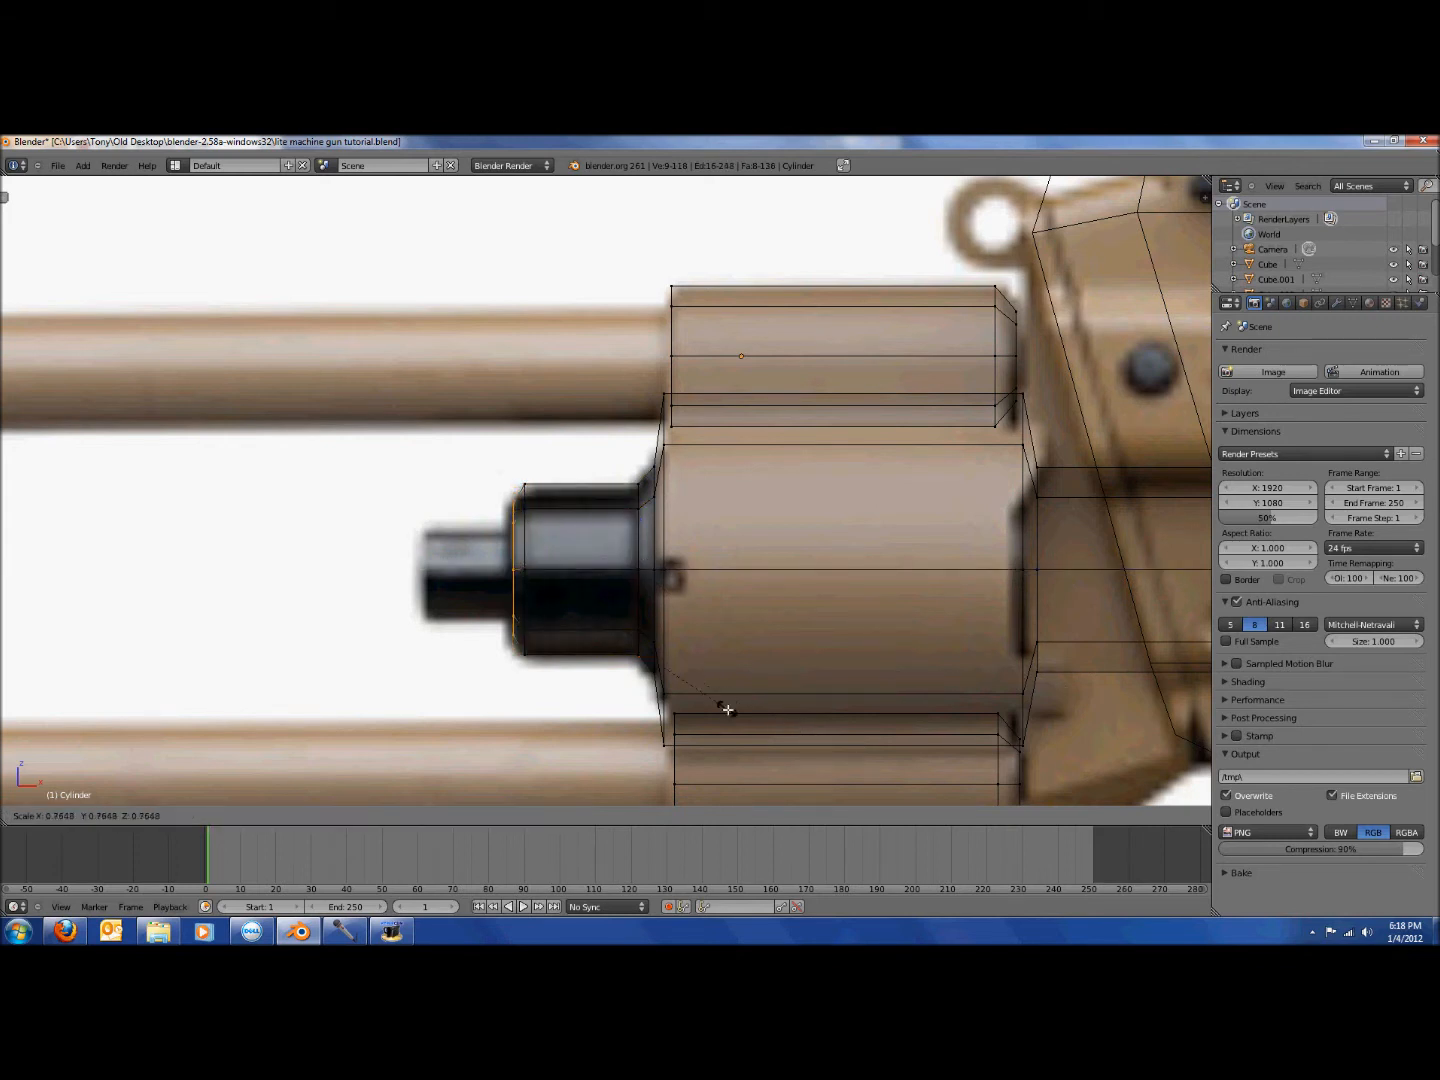
key(Tab)
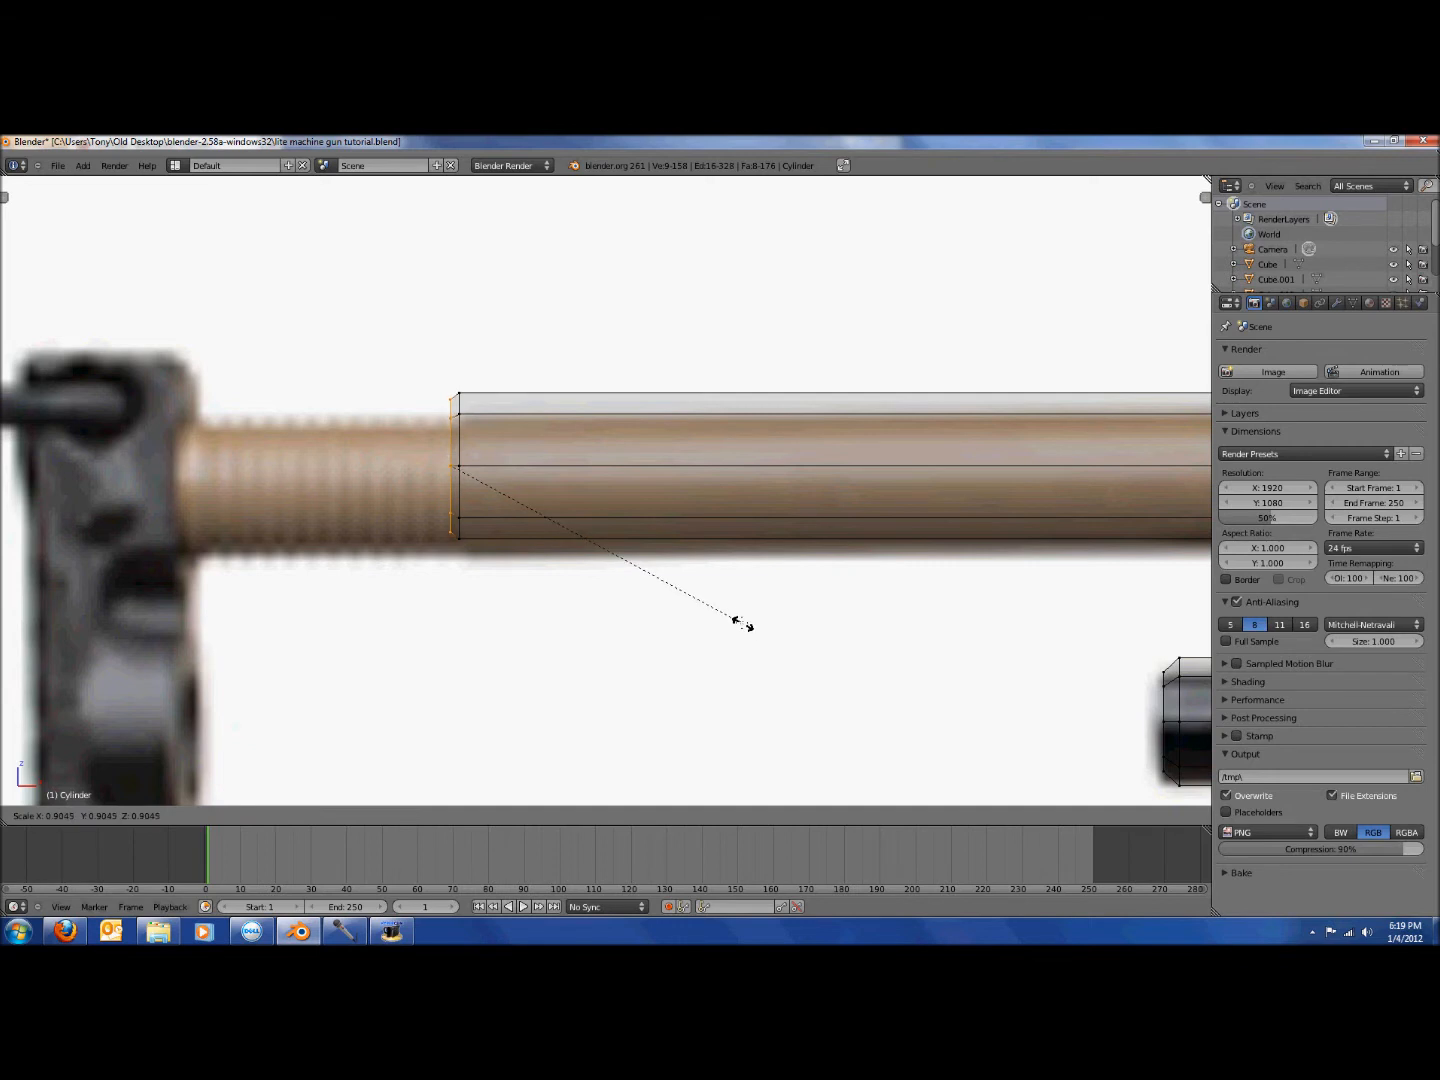
Resize alternating rear rings of the upper rod into a zigzag threaded section.
click(740, 620)
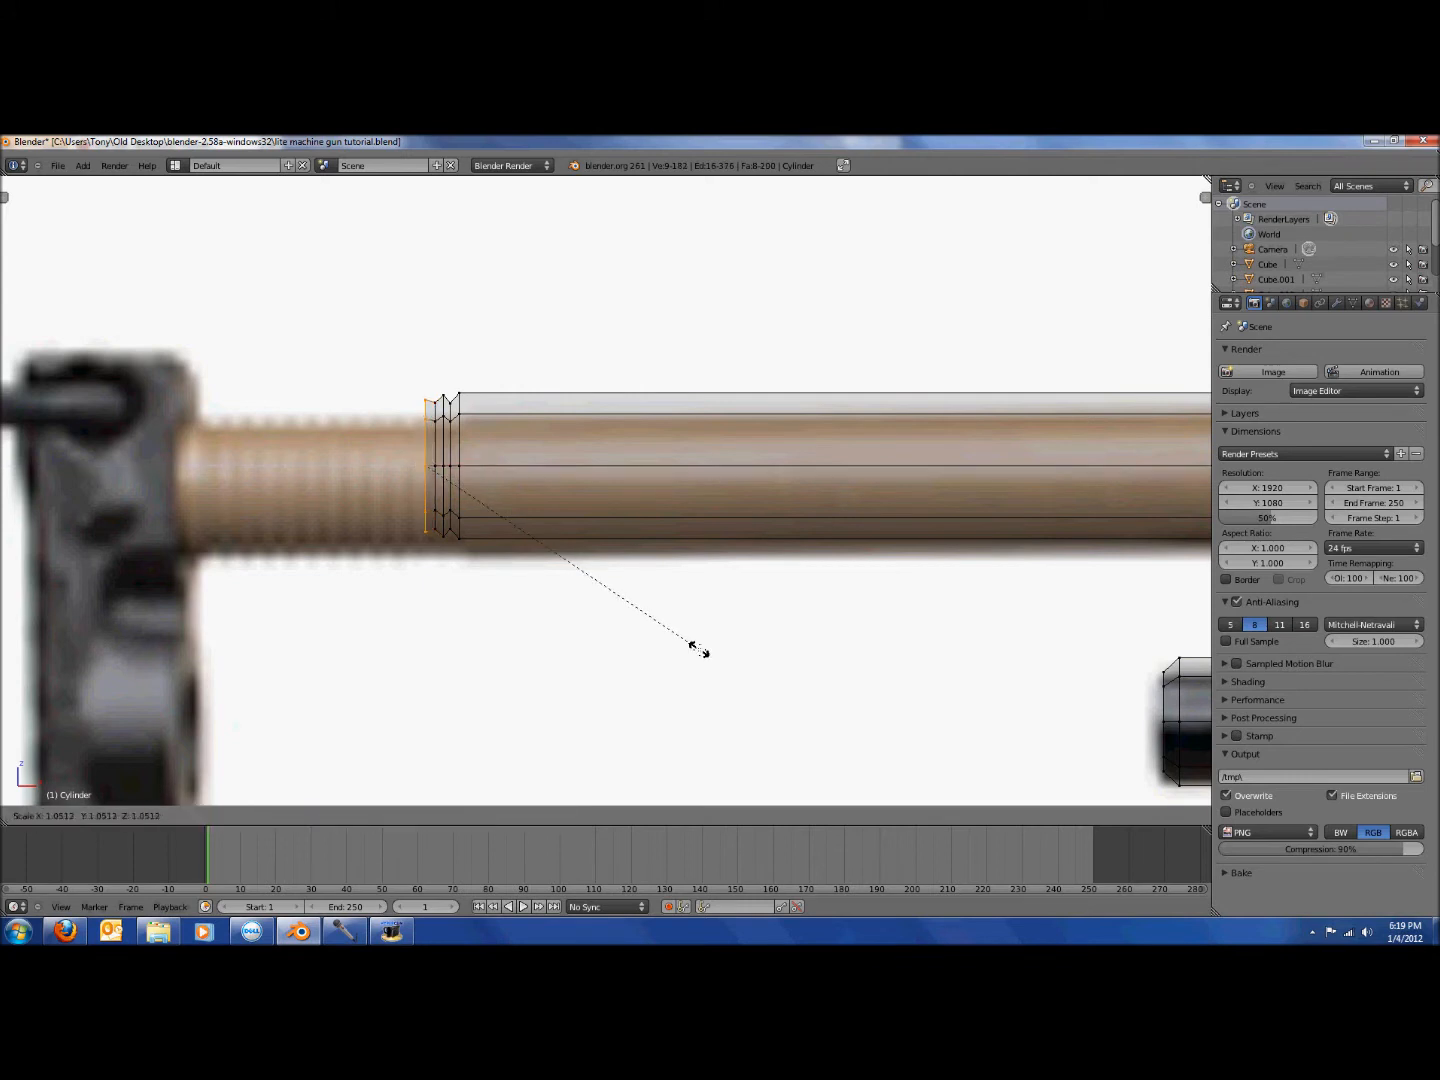
click(693, 650)
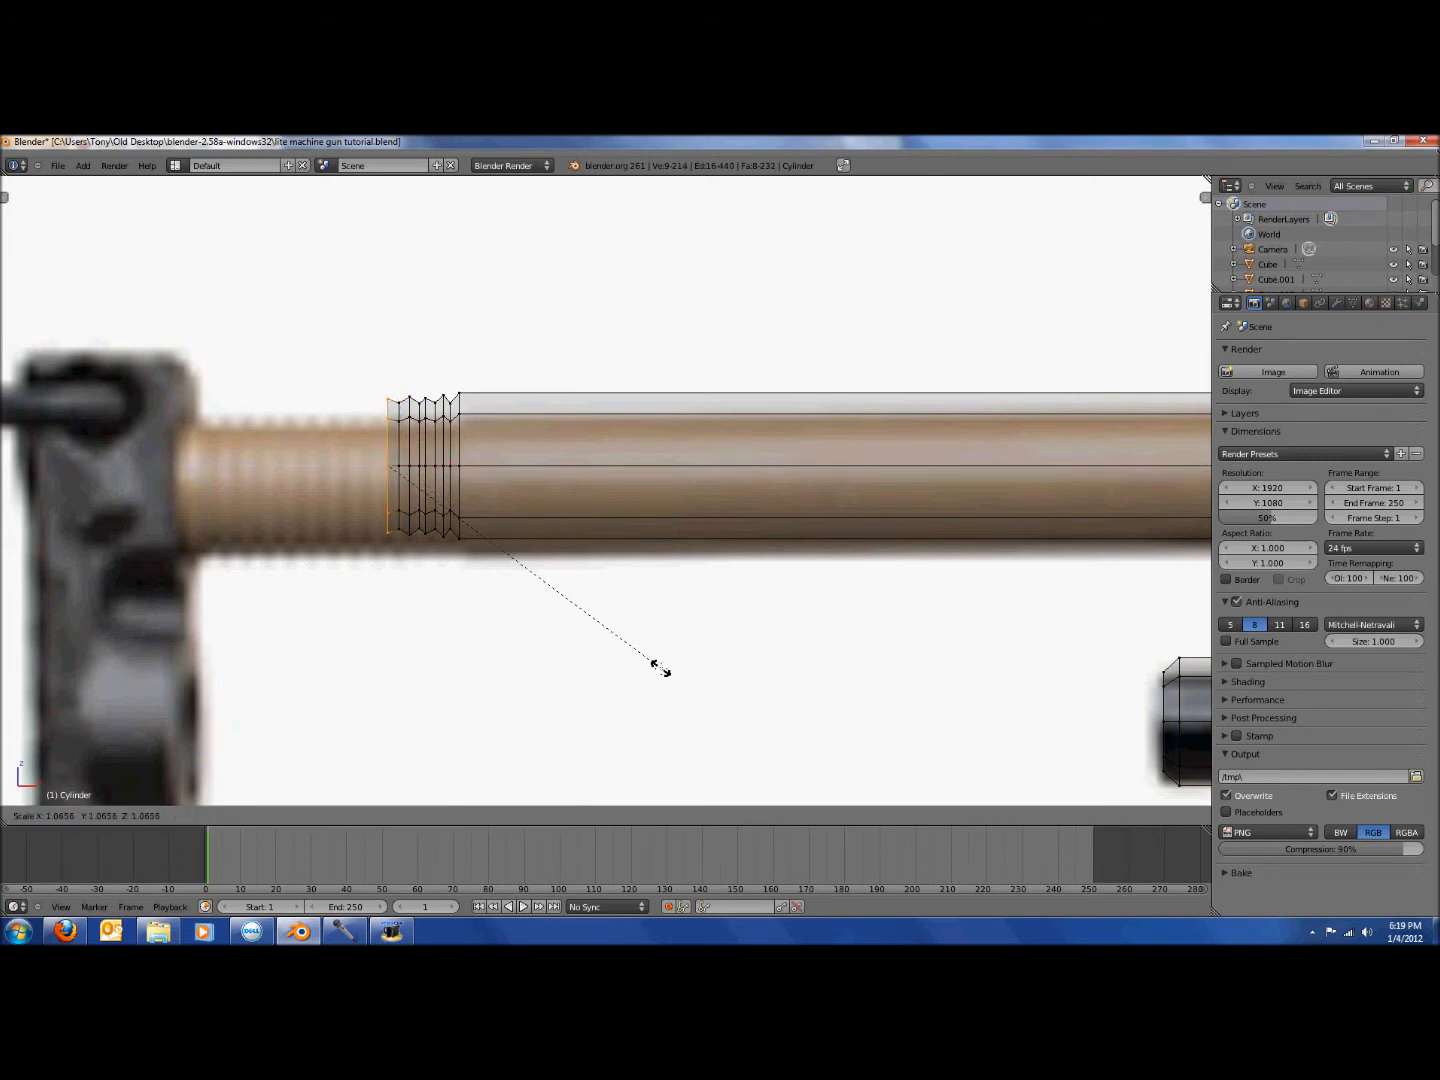
mouse_move(635, 650)
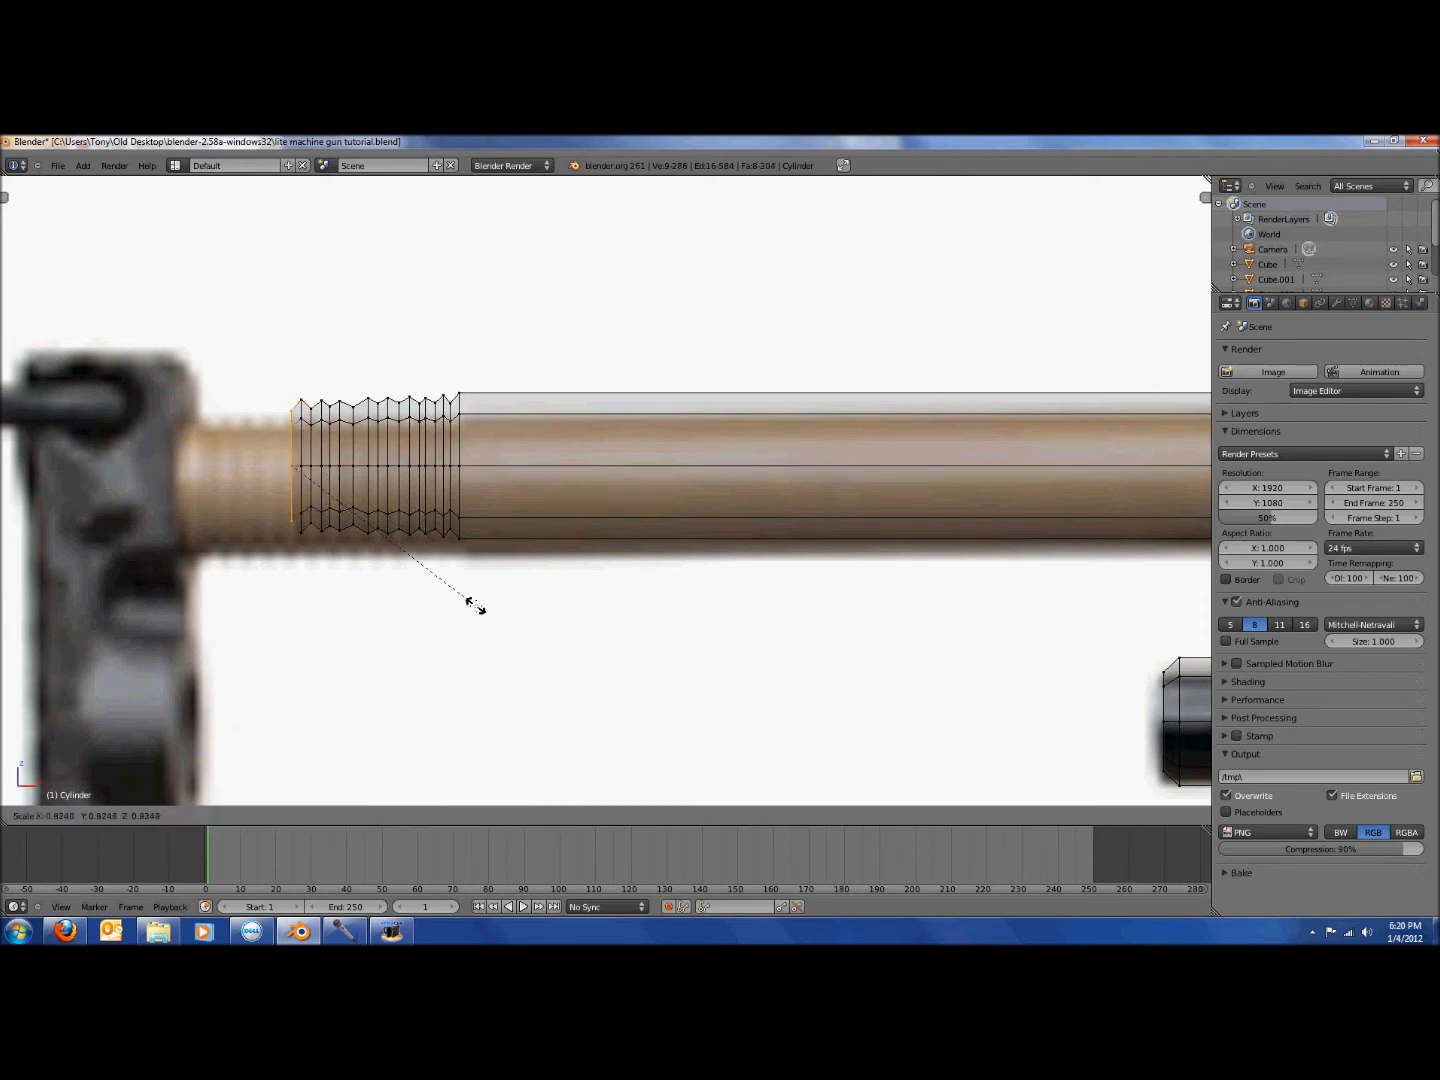
mouse_move(485, 613)
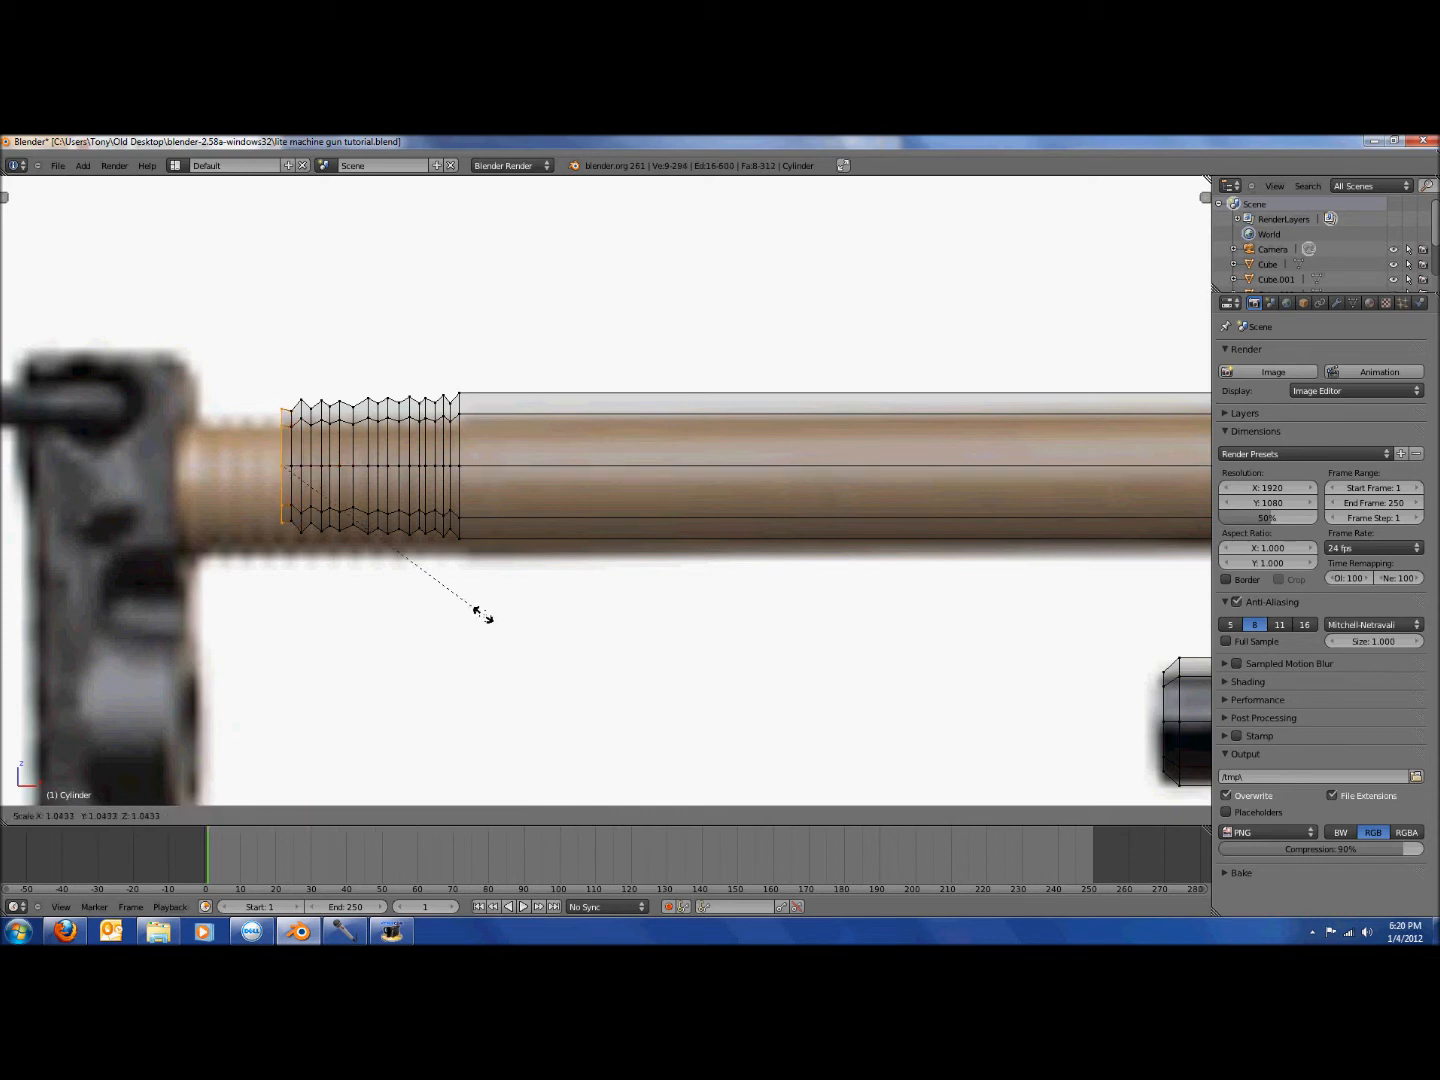
mouse_move(490, 642)
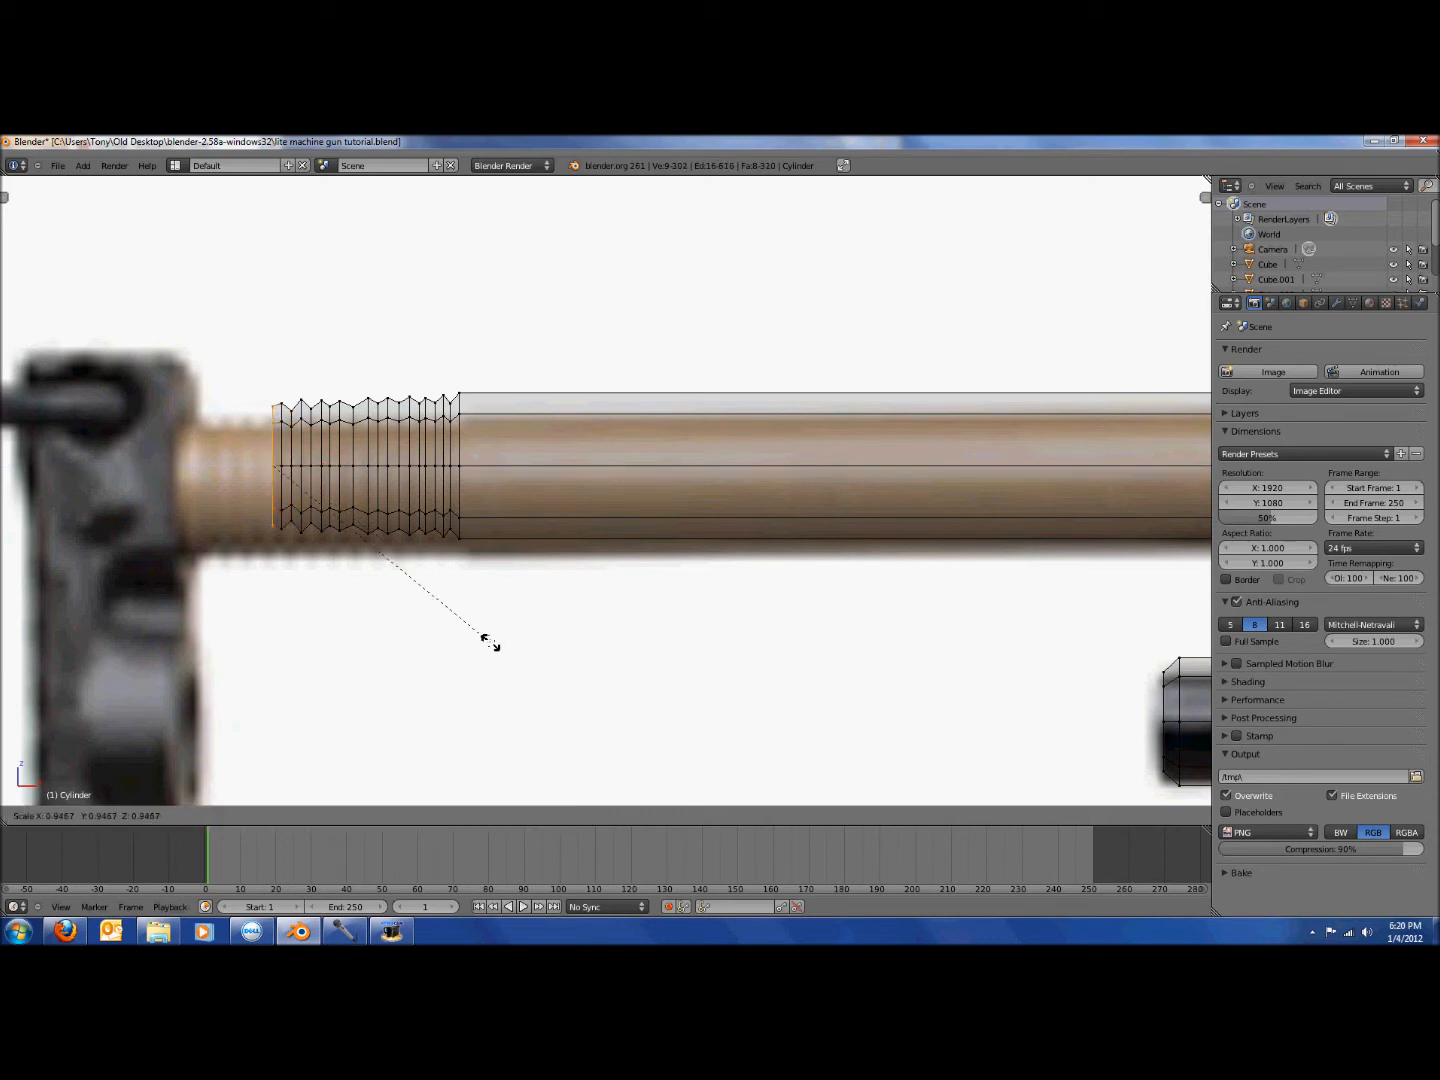
mouse_move(483, 614)
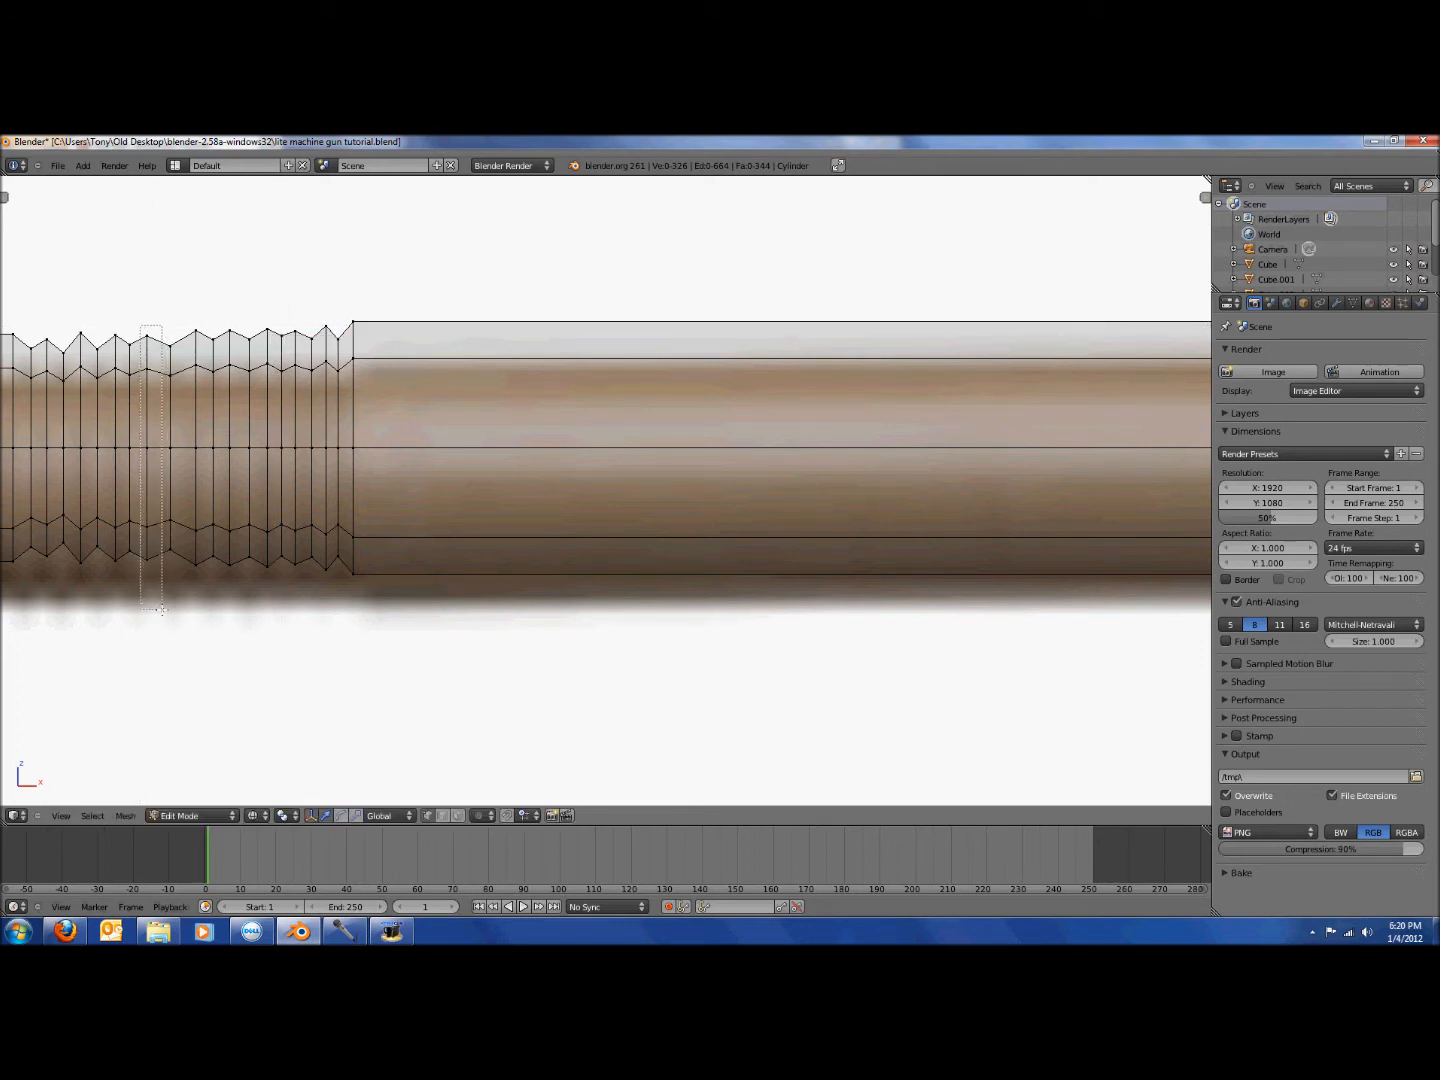
click(148, 448)
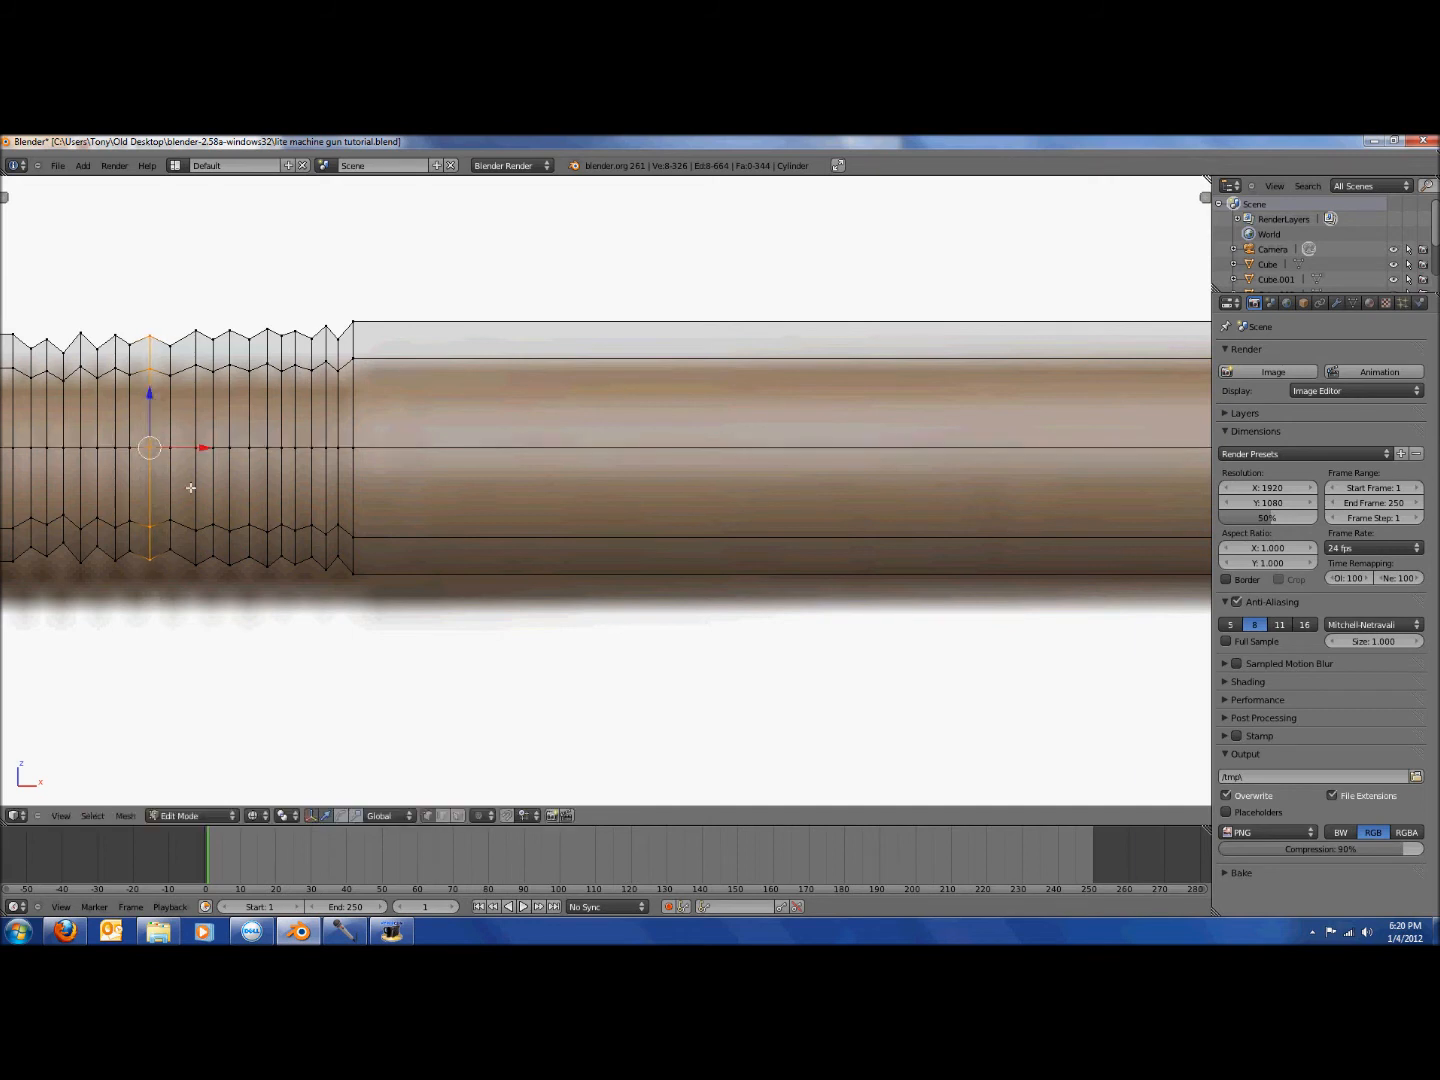
mouse_move(165, 493)
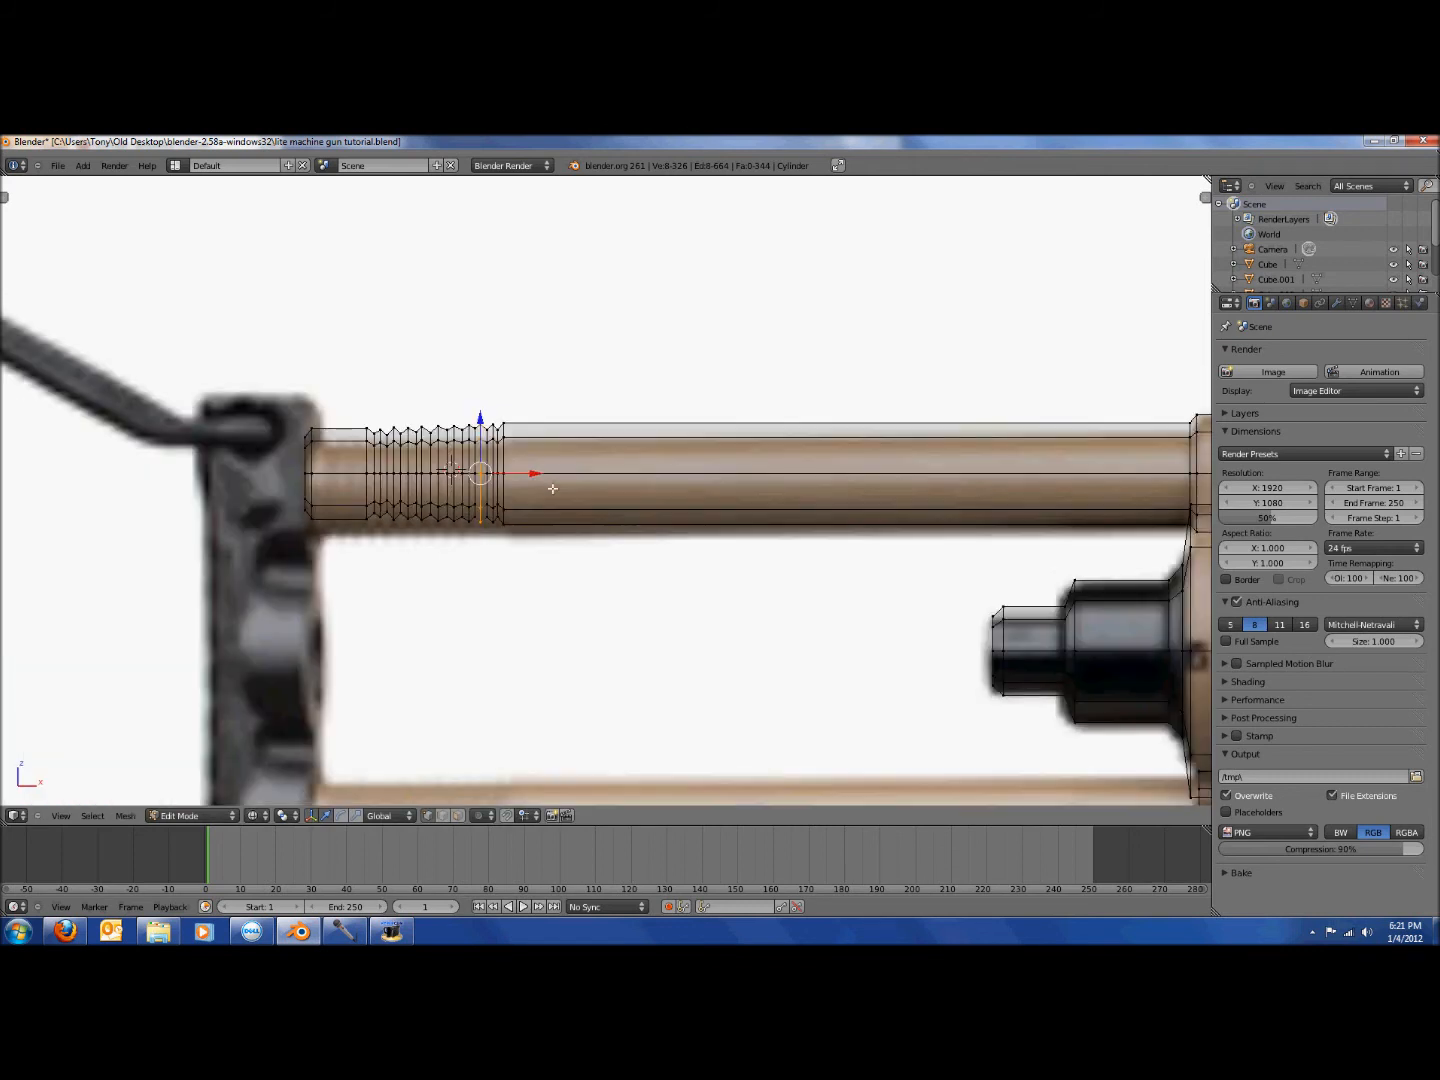
Select the threaded rod geometry and duplicate it down onto the lower stock tube.
key(Tab)
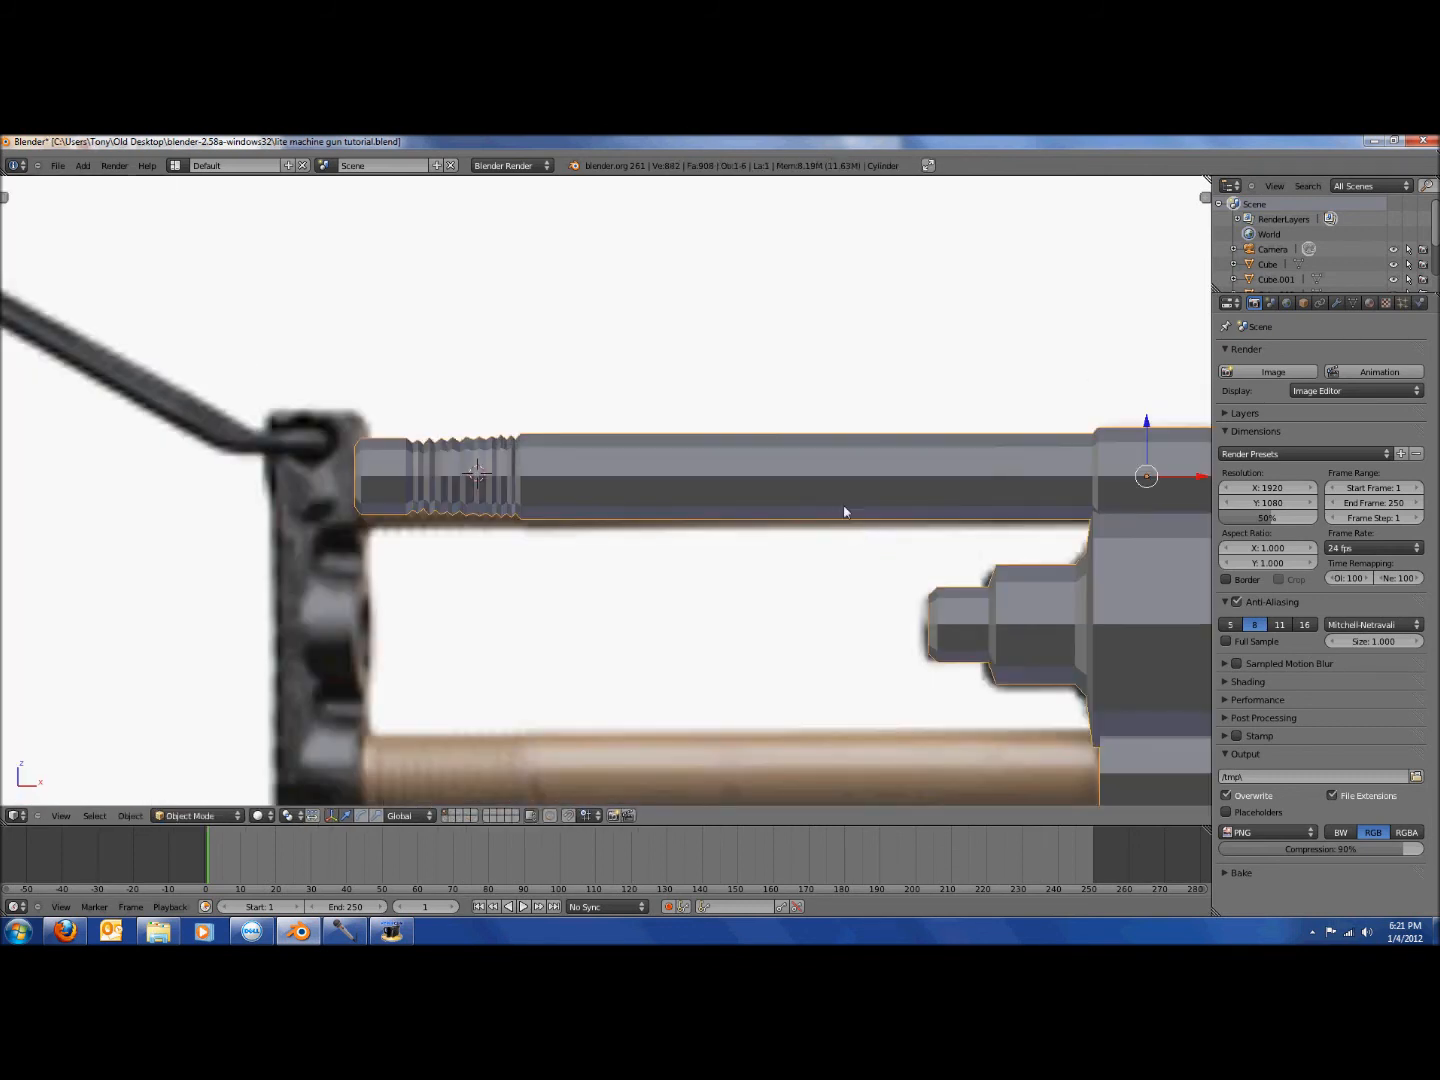
key(Tab)
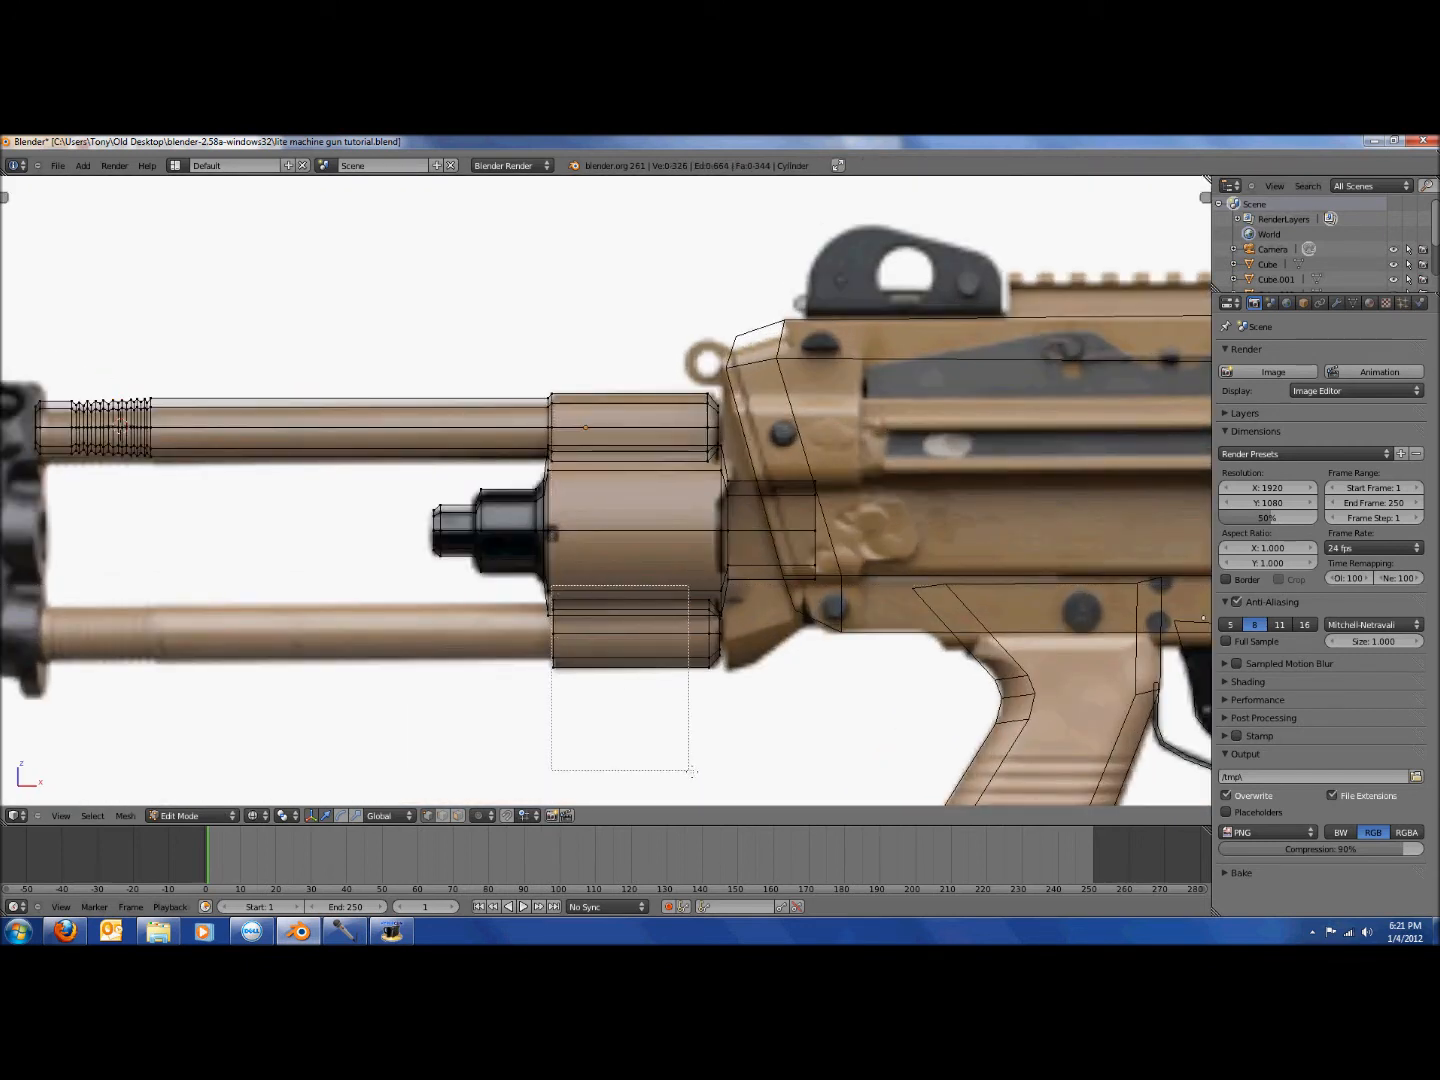
click(625, 633)
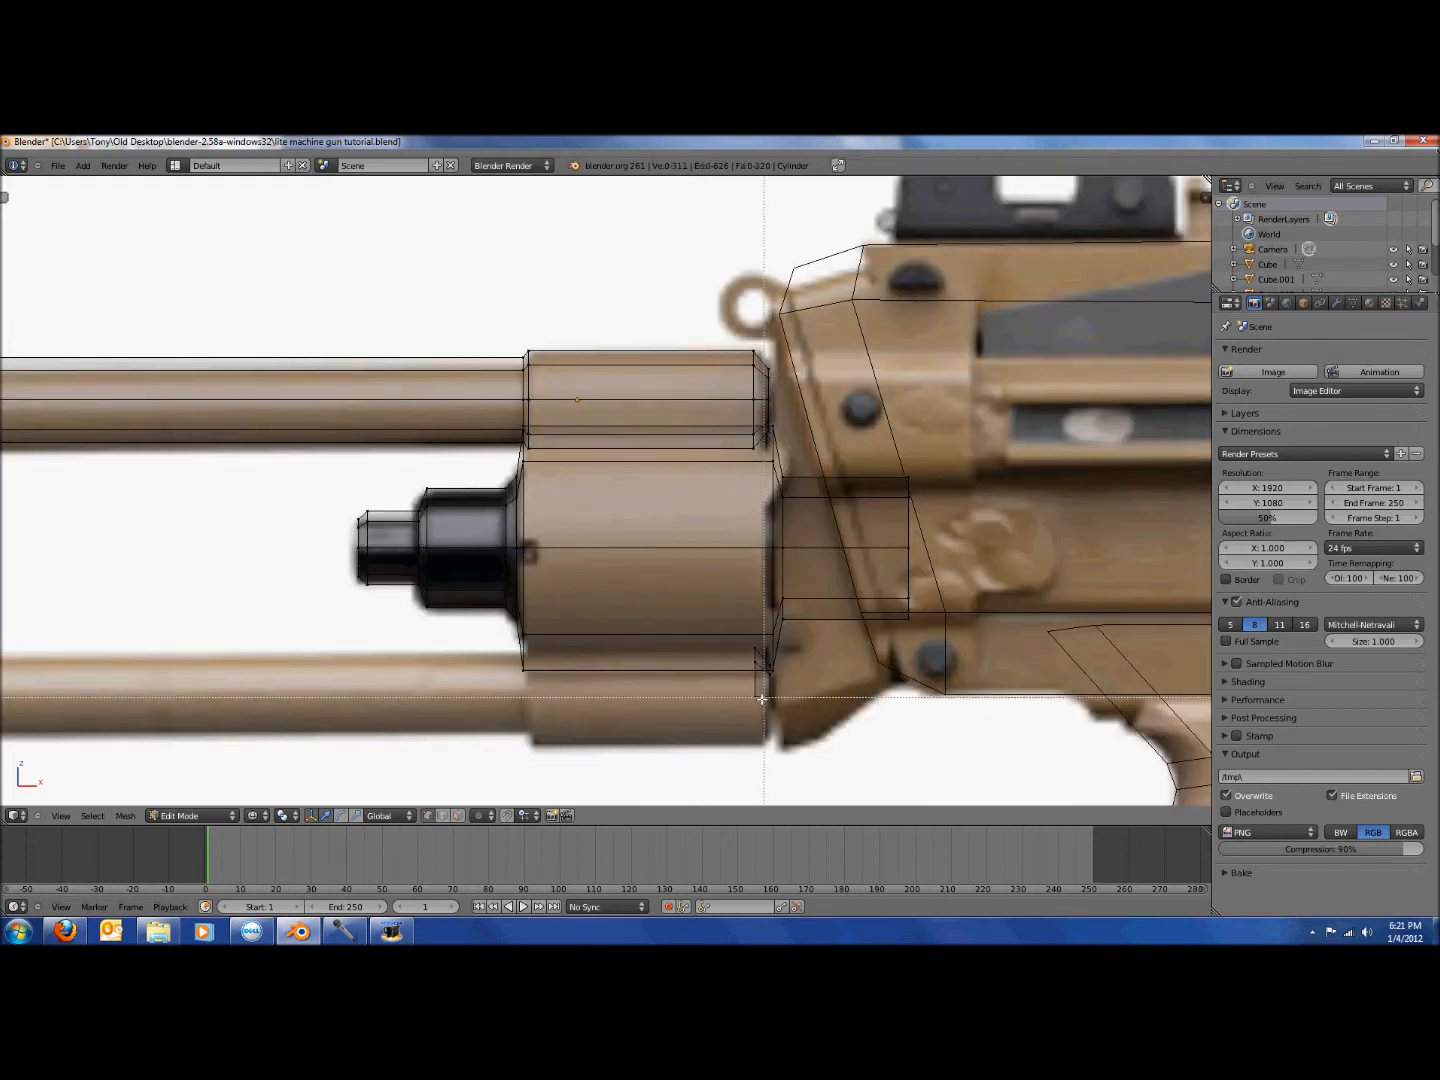
click(762, 683)
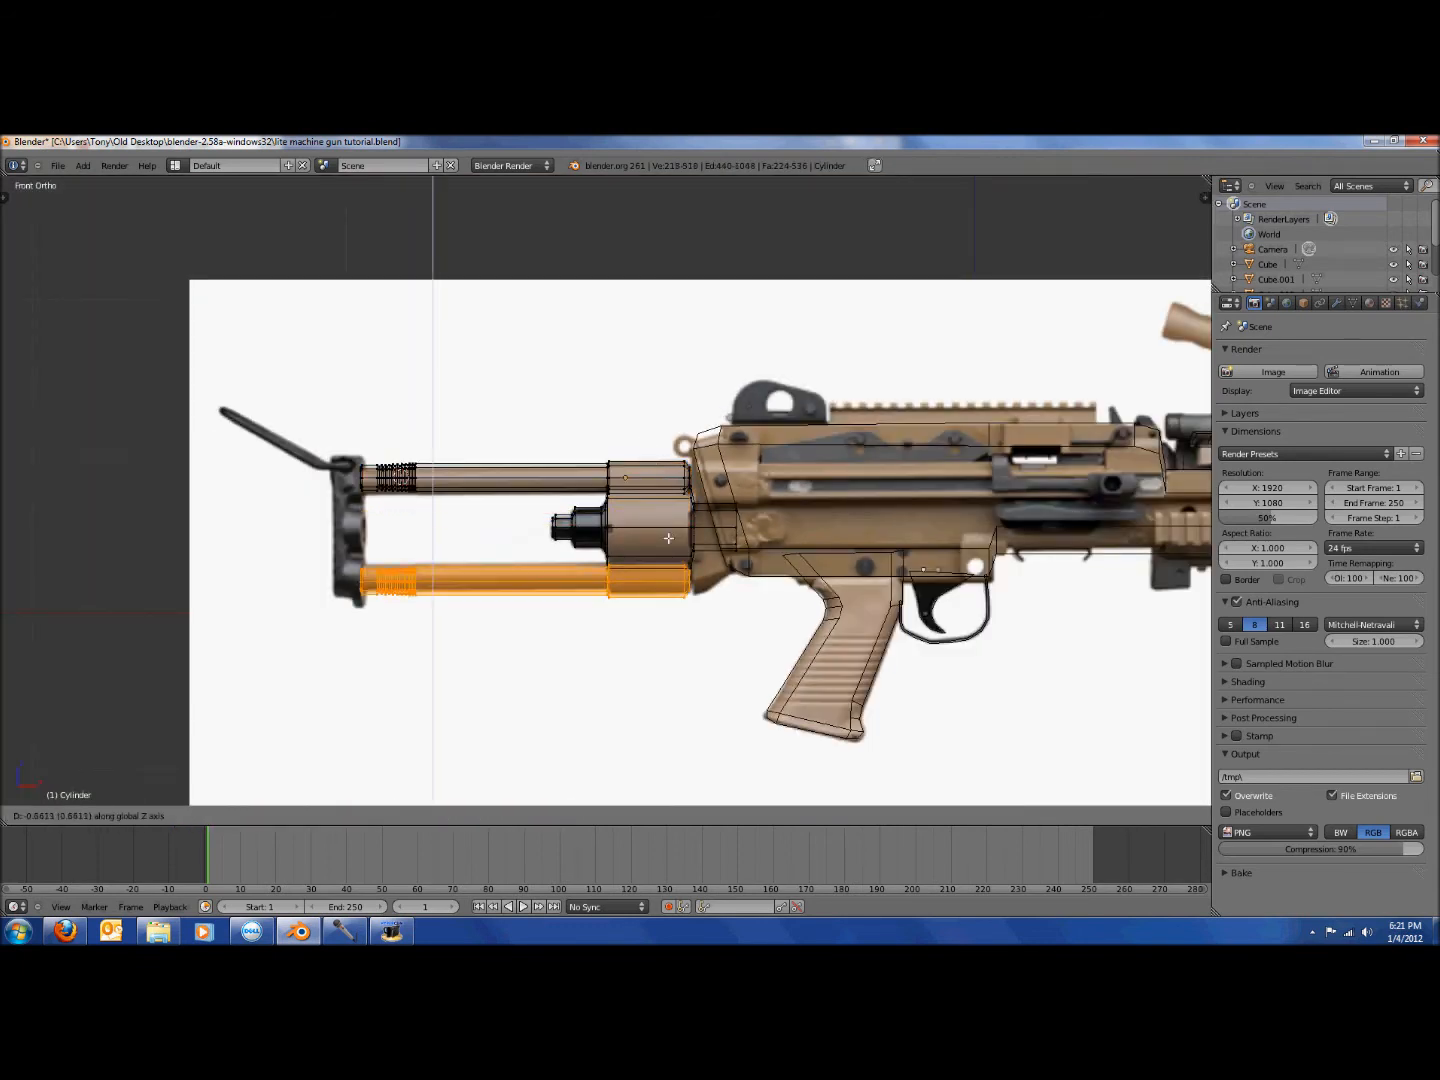
mouse_move(668, 535)
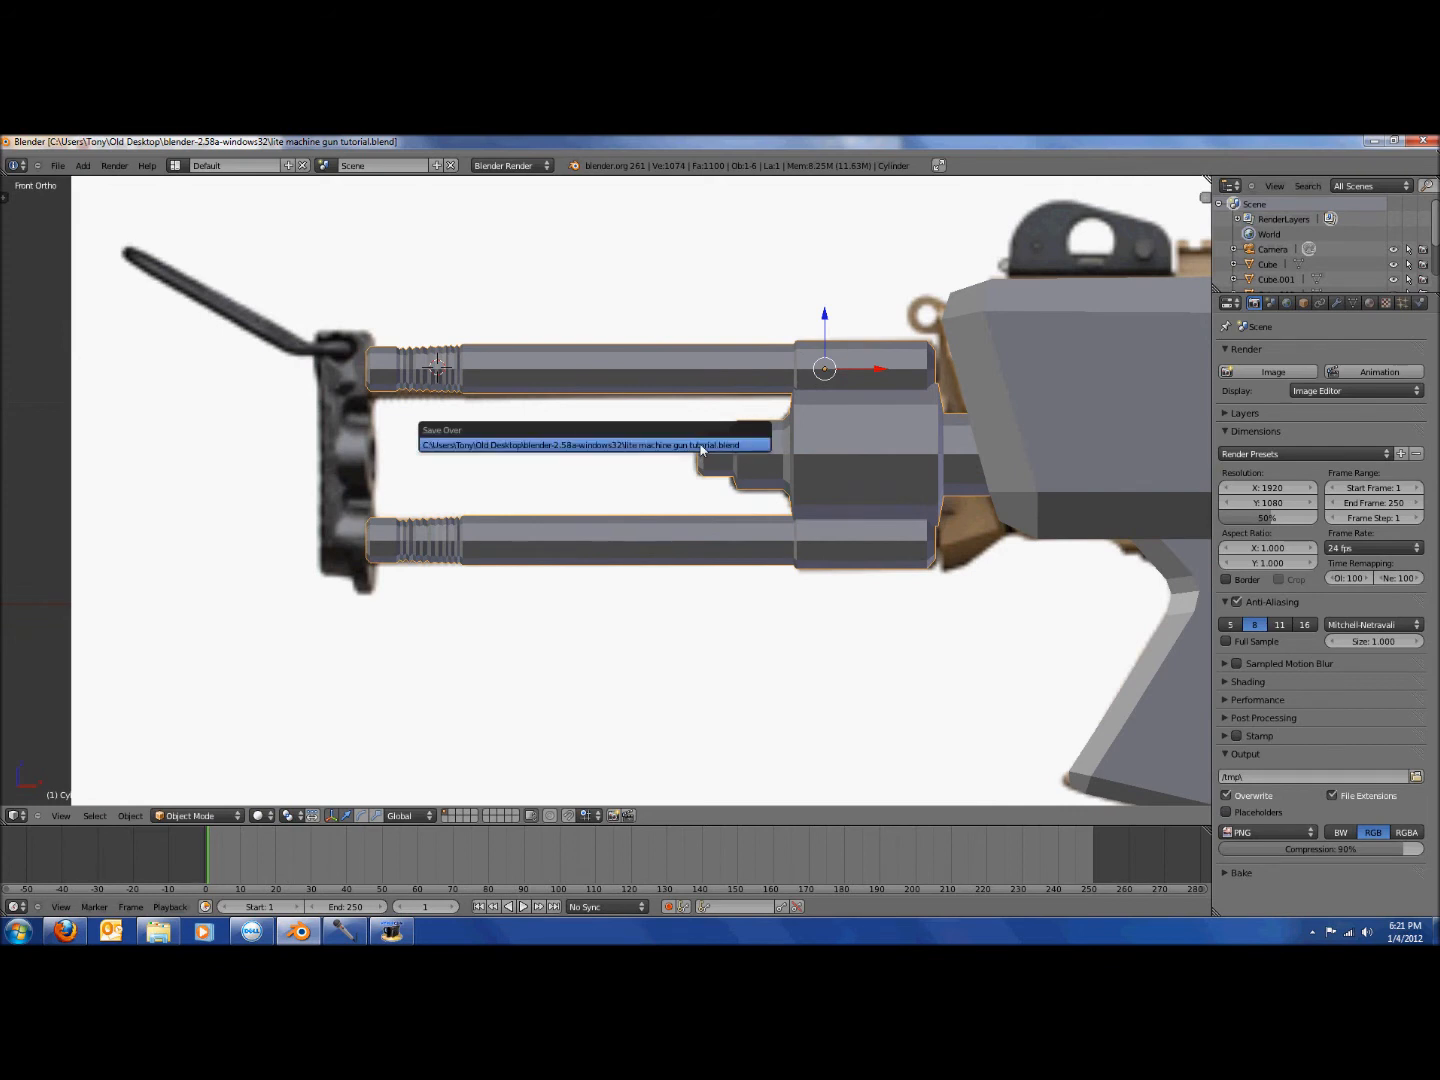
Save the file, then add a cube and flatten it into a rear butt plate.
click(83, 165)
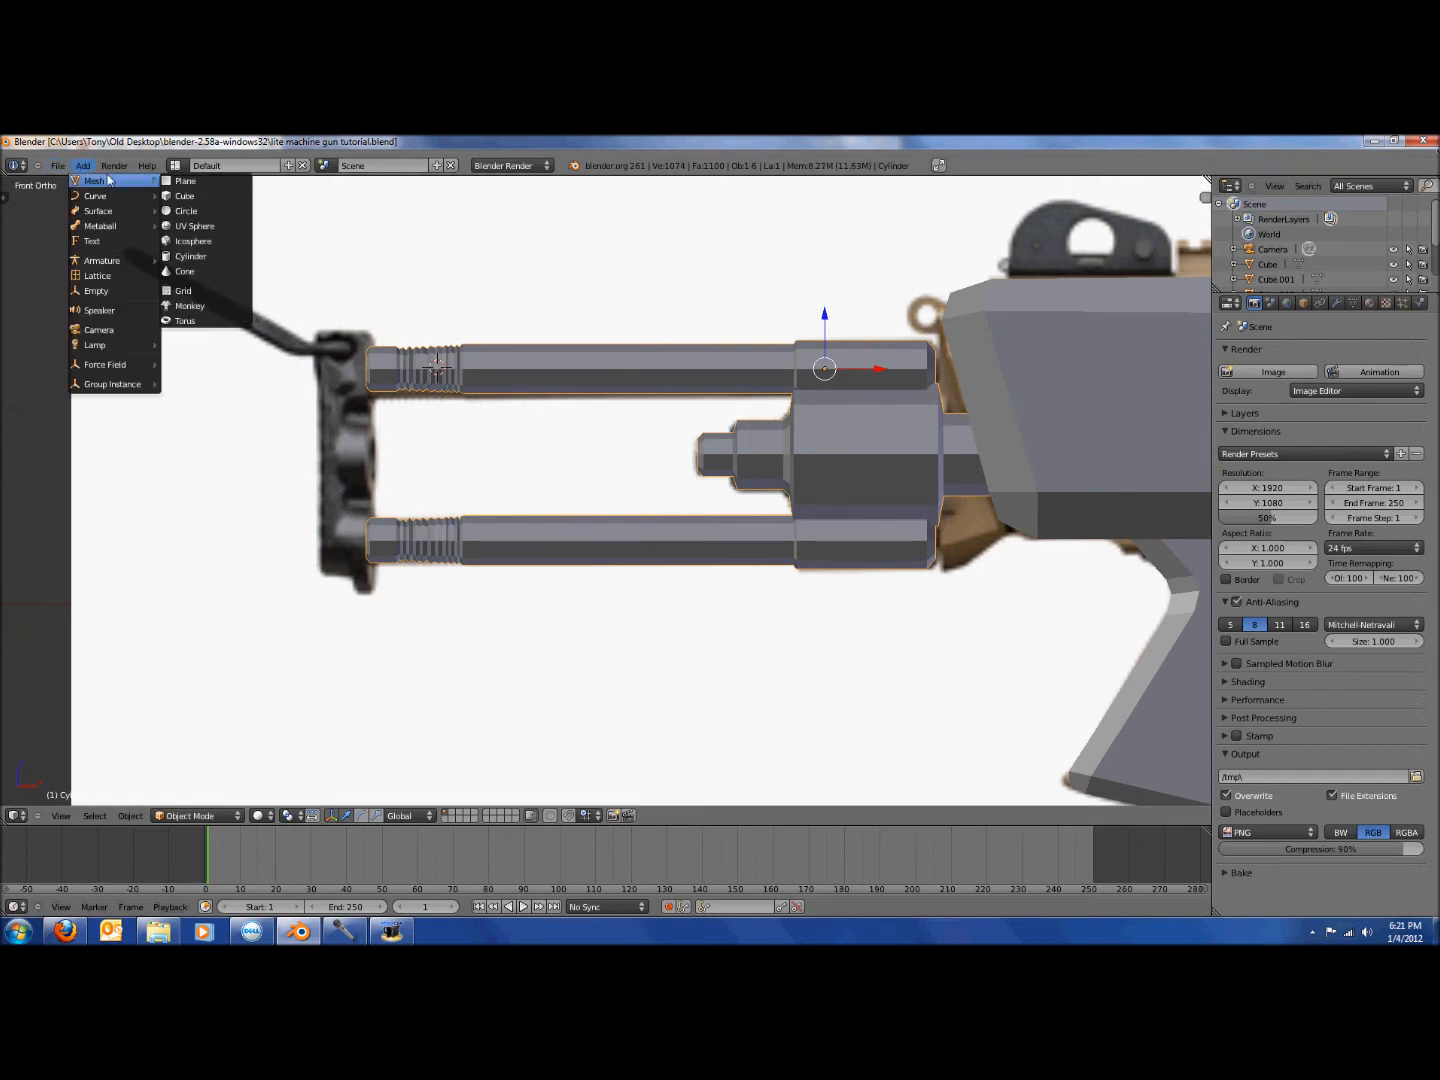
click(530, 380)
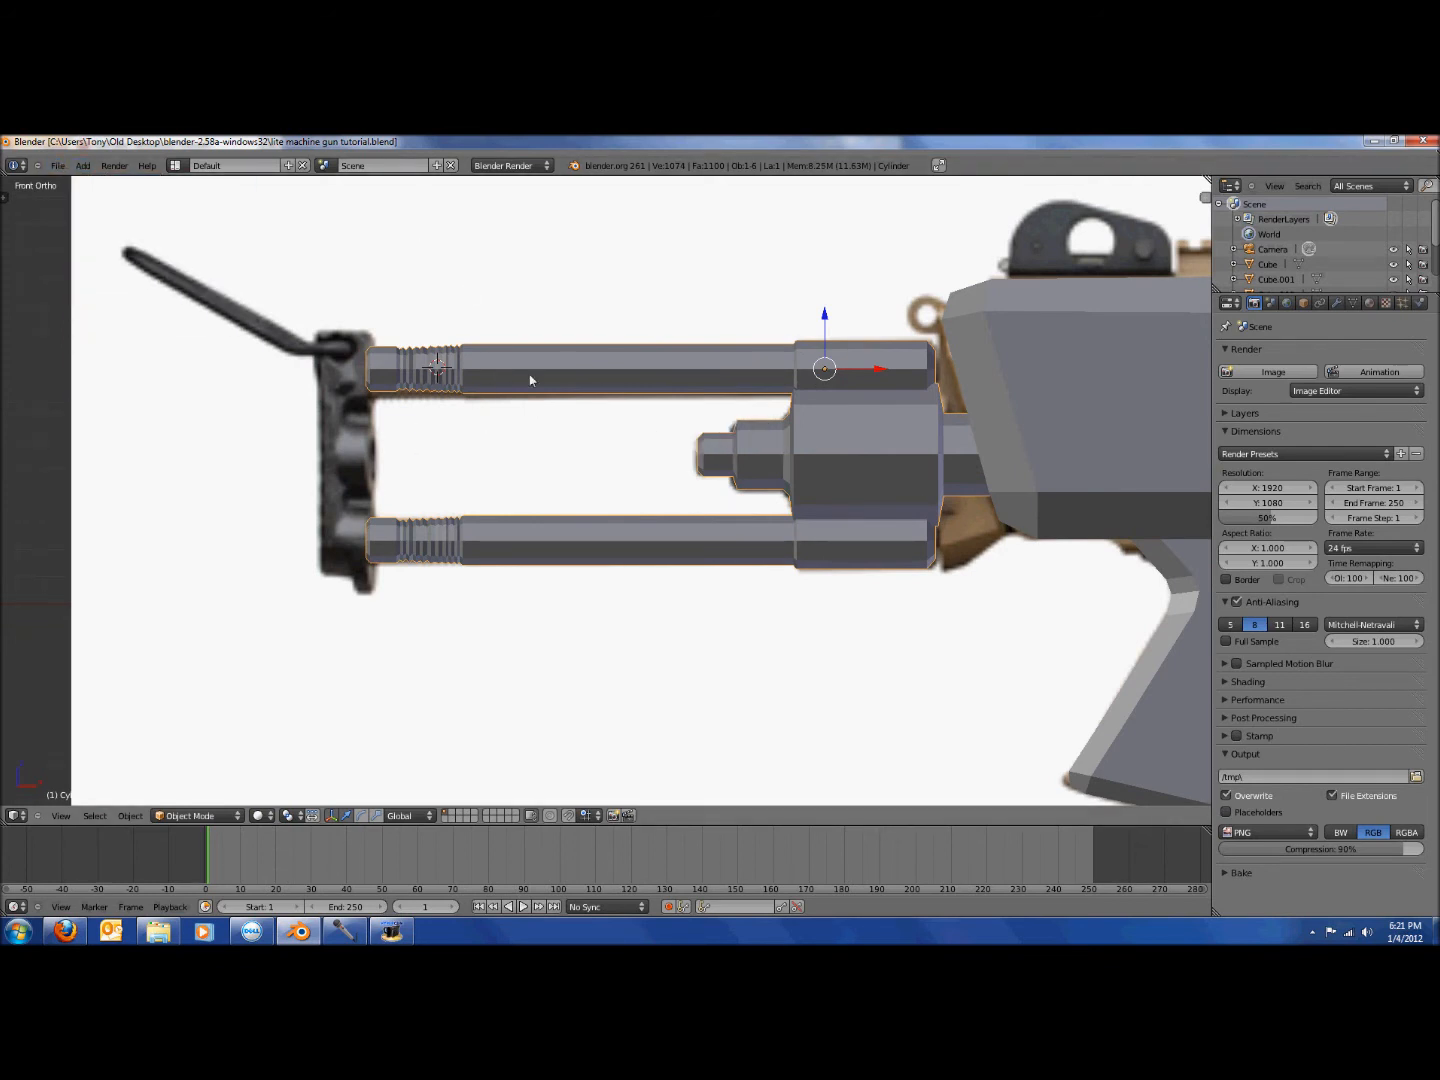
click(83, 165)
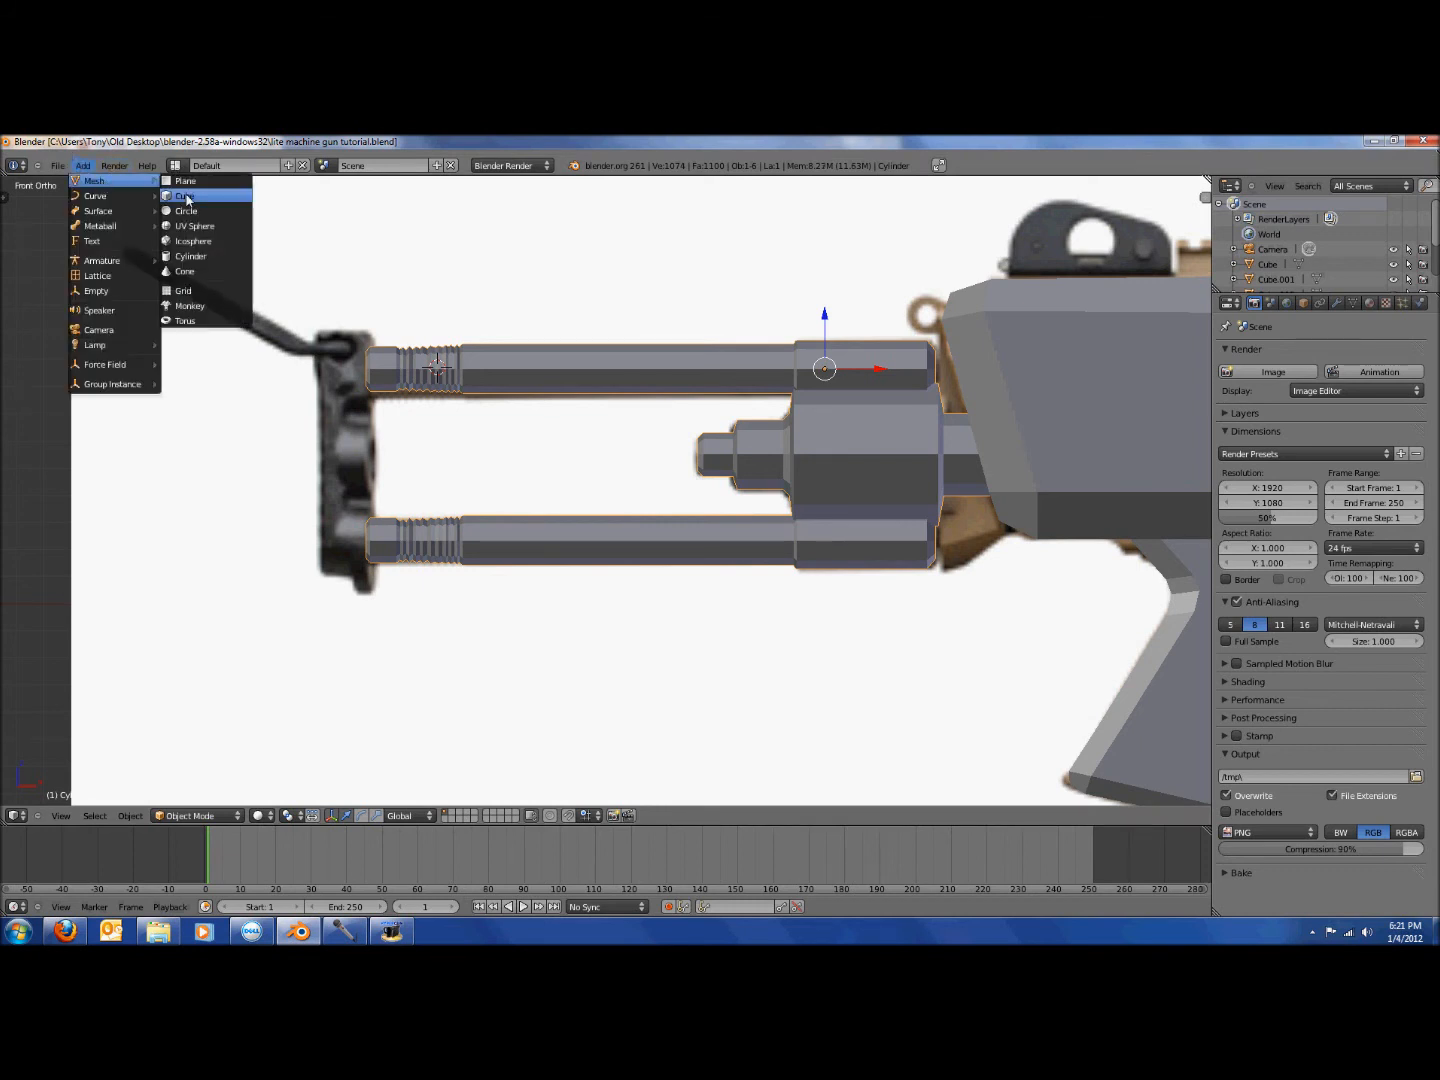
click(186, 196)
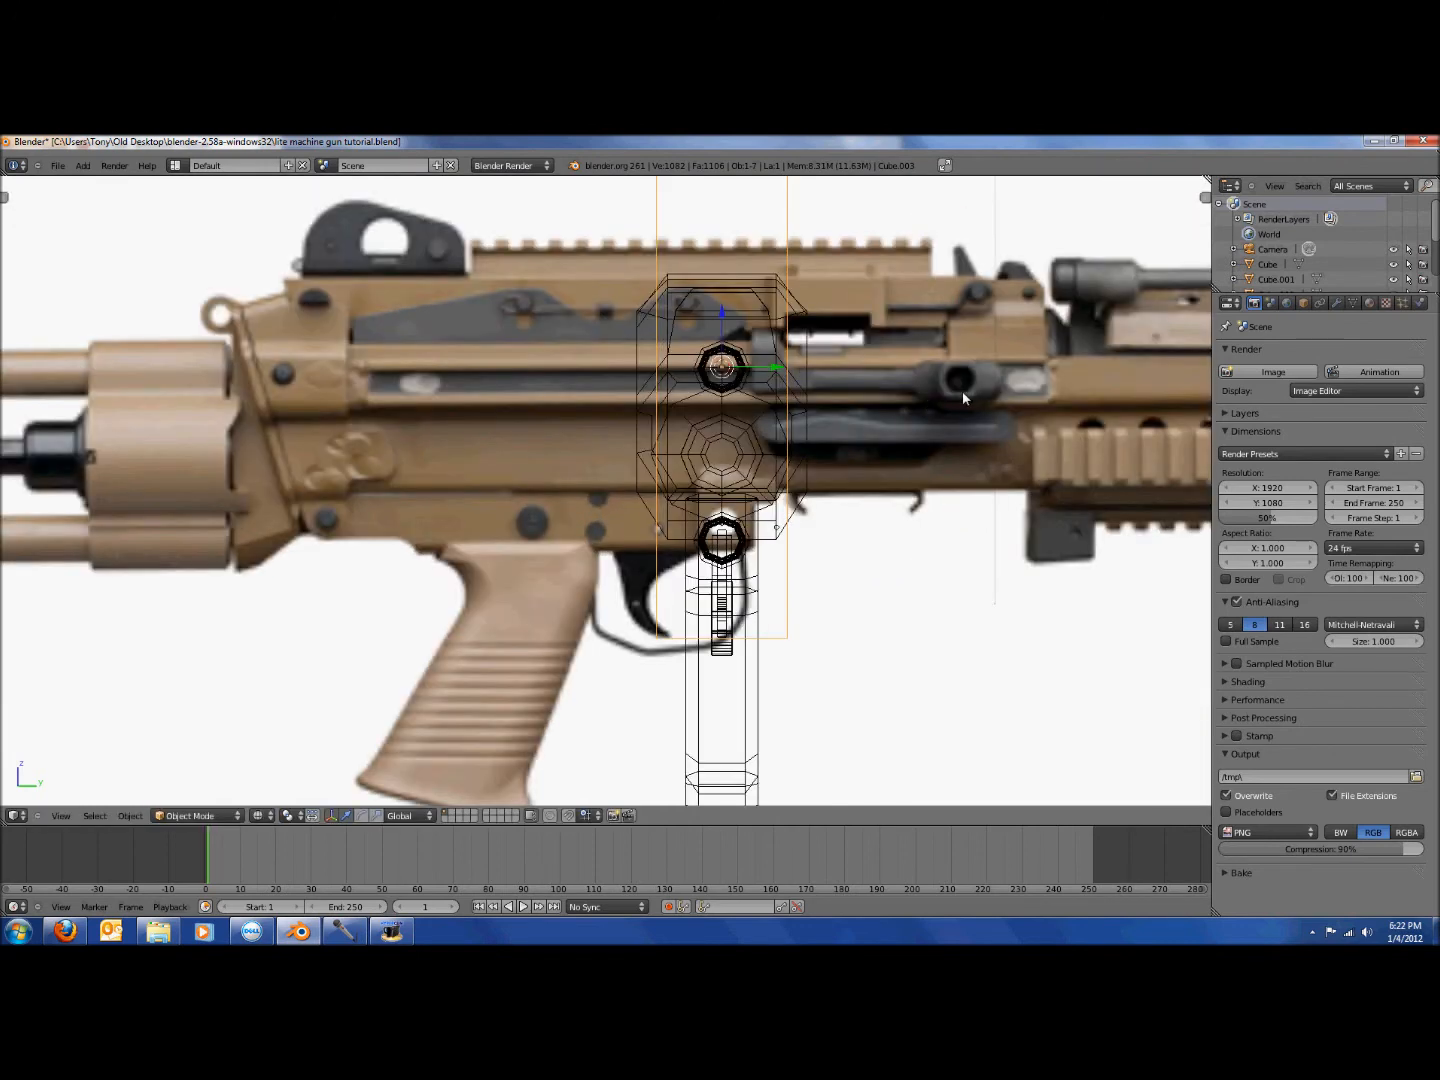
mouse_move(860, 405)
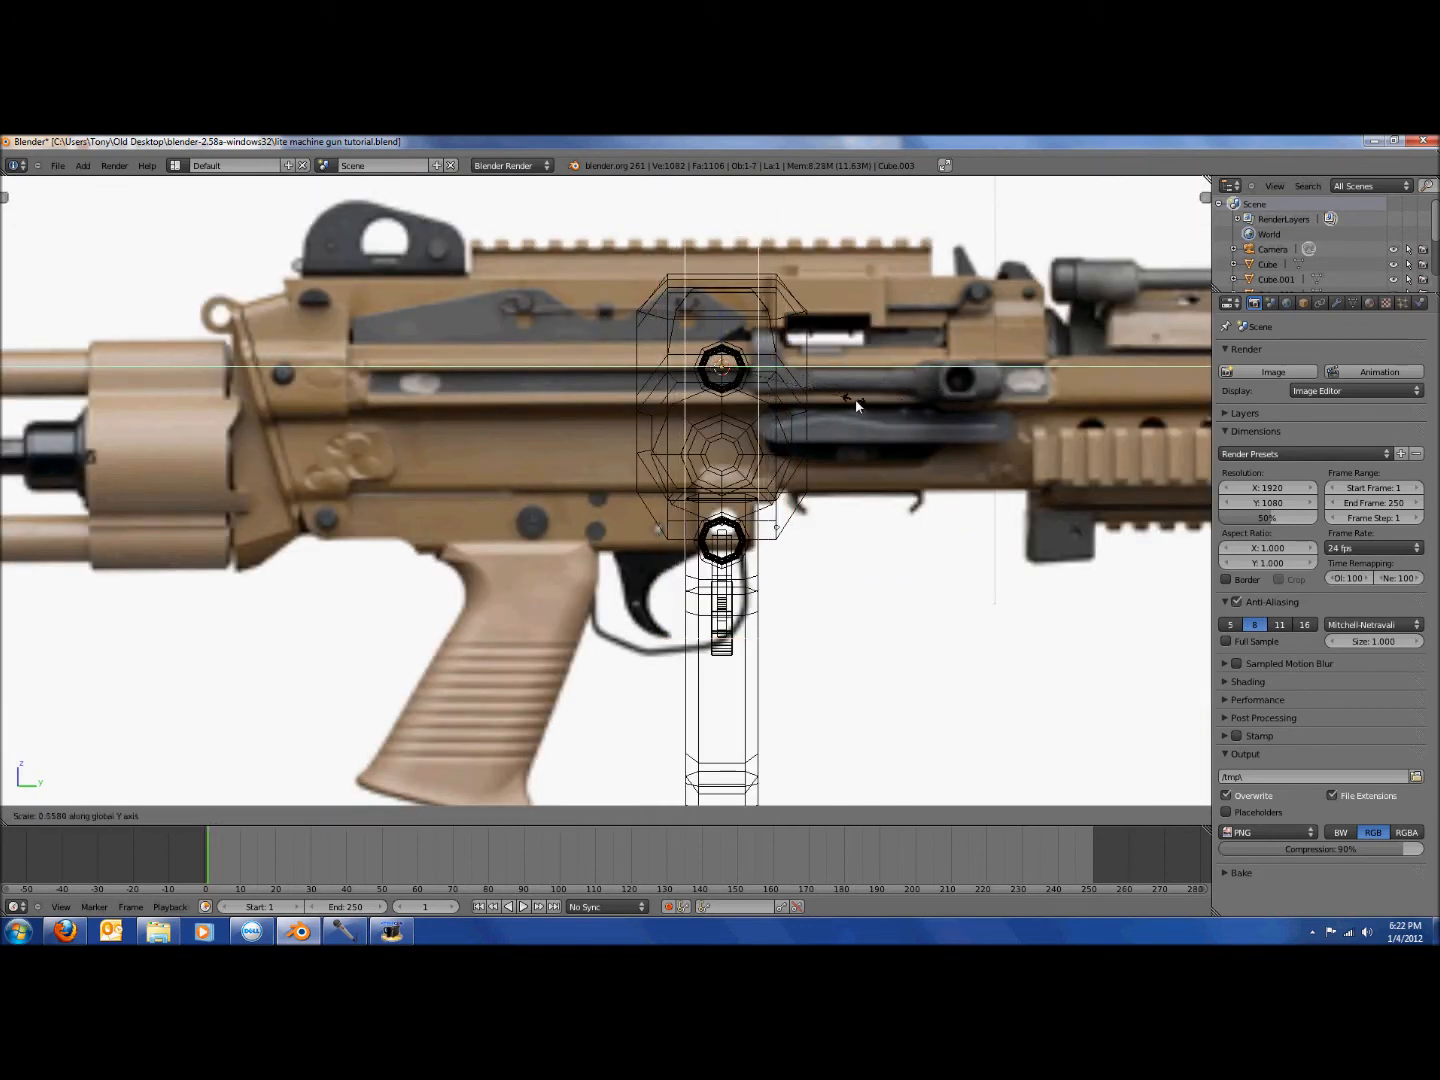
mouse_move(780, 410)
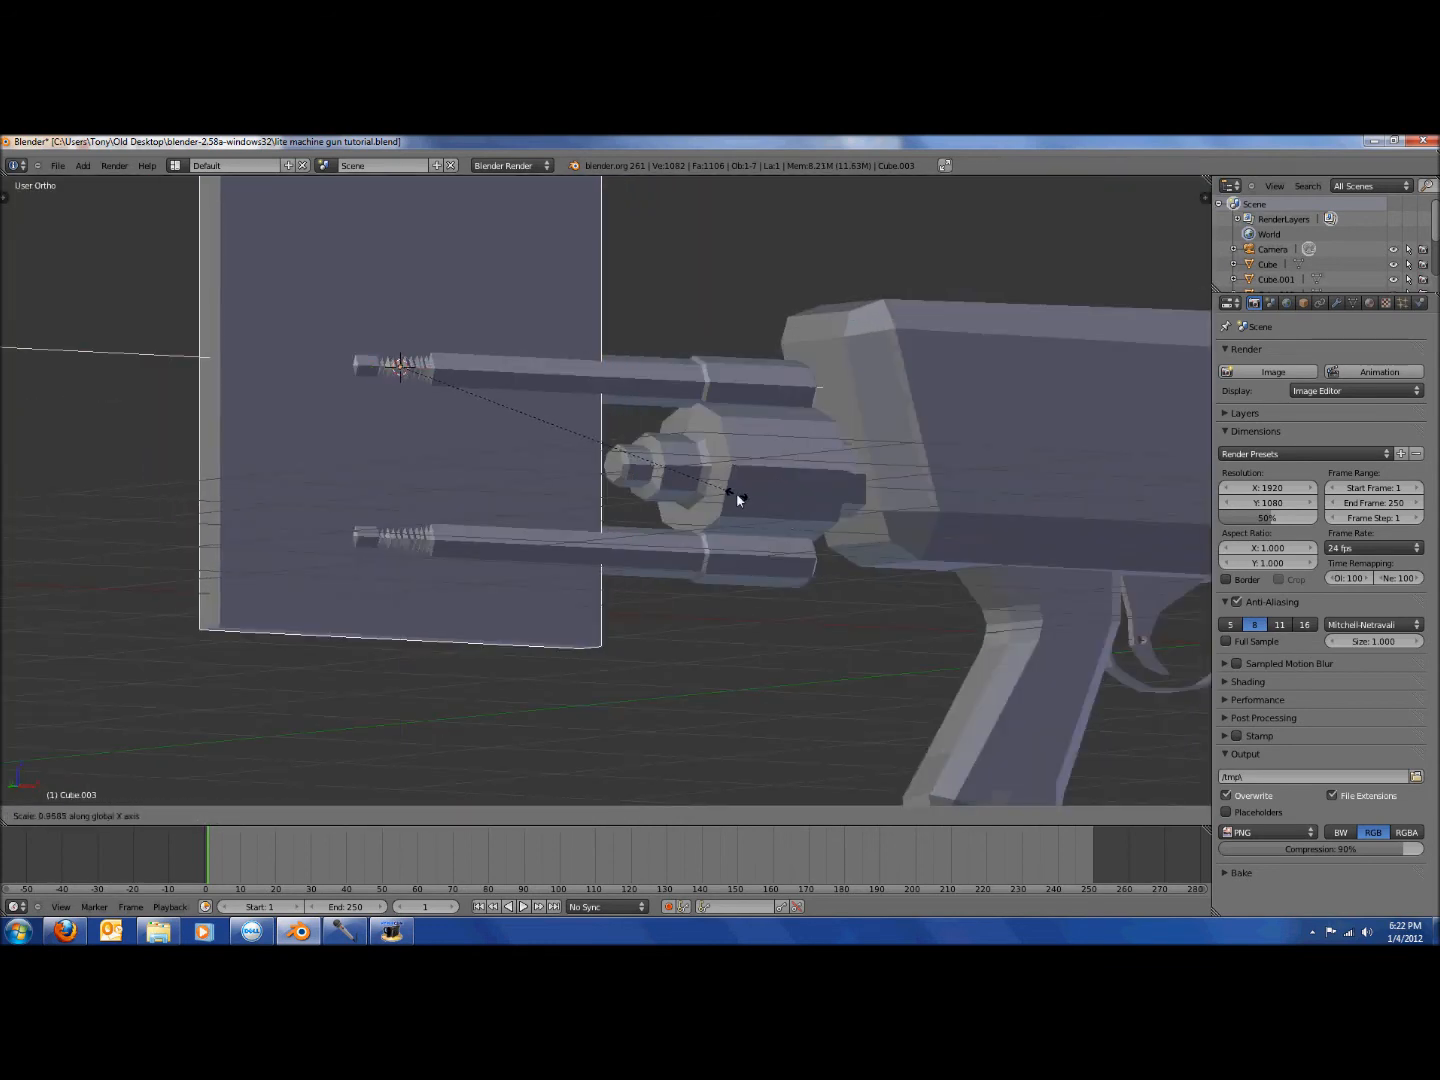
mouse_move(645, 410)
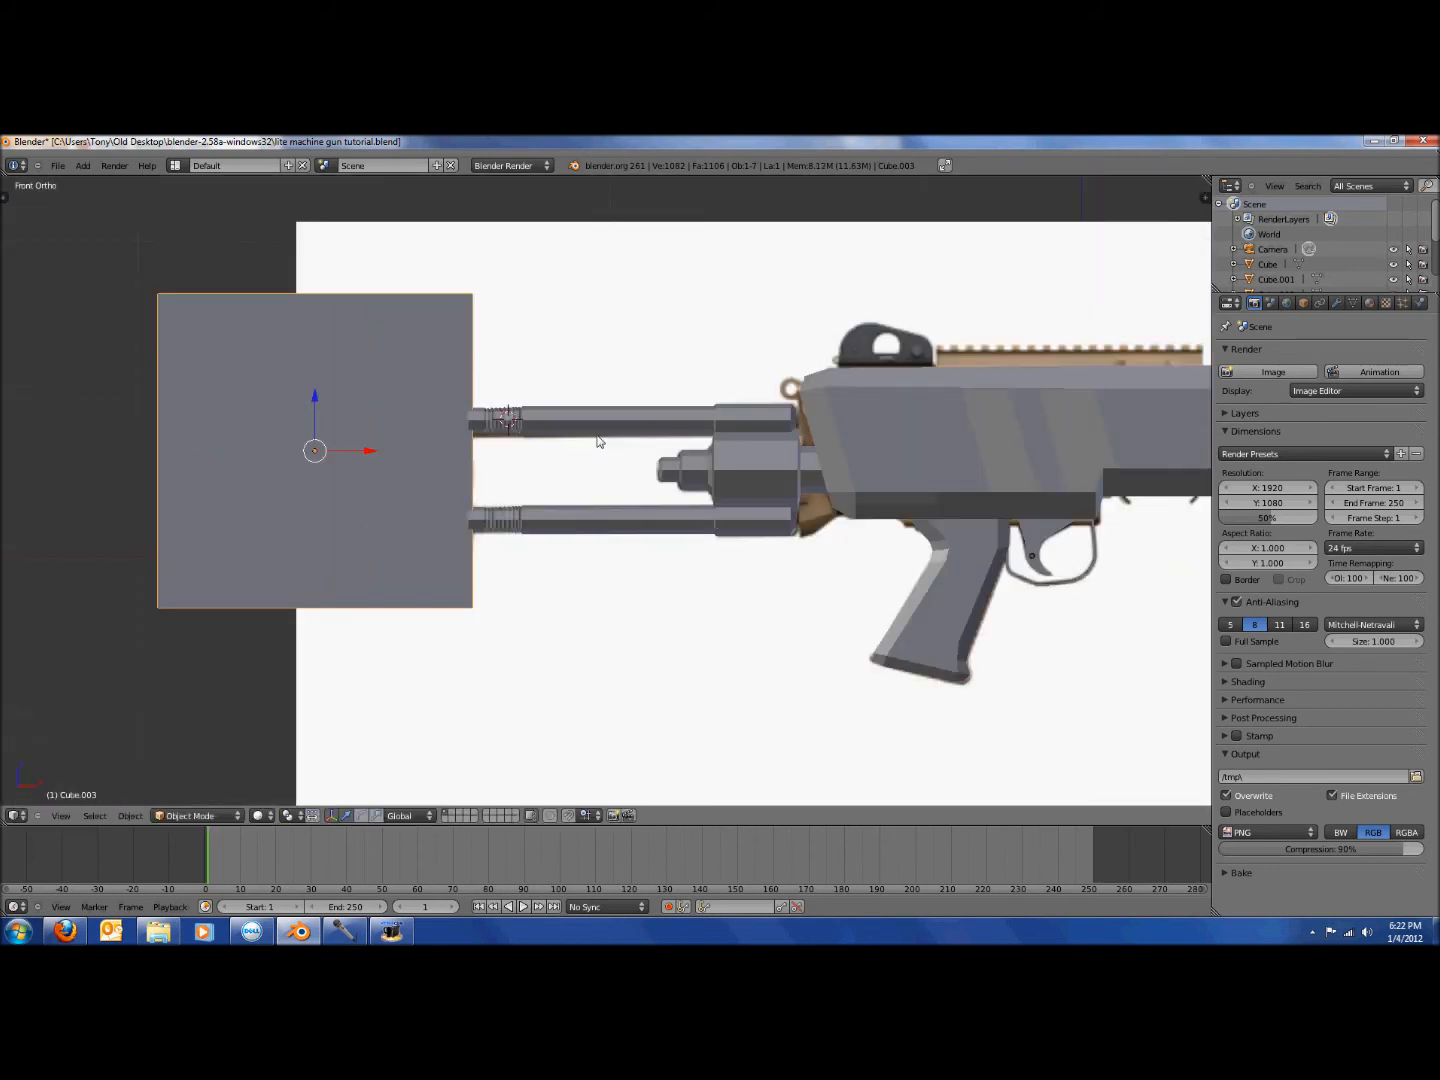
key(Tab)
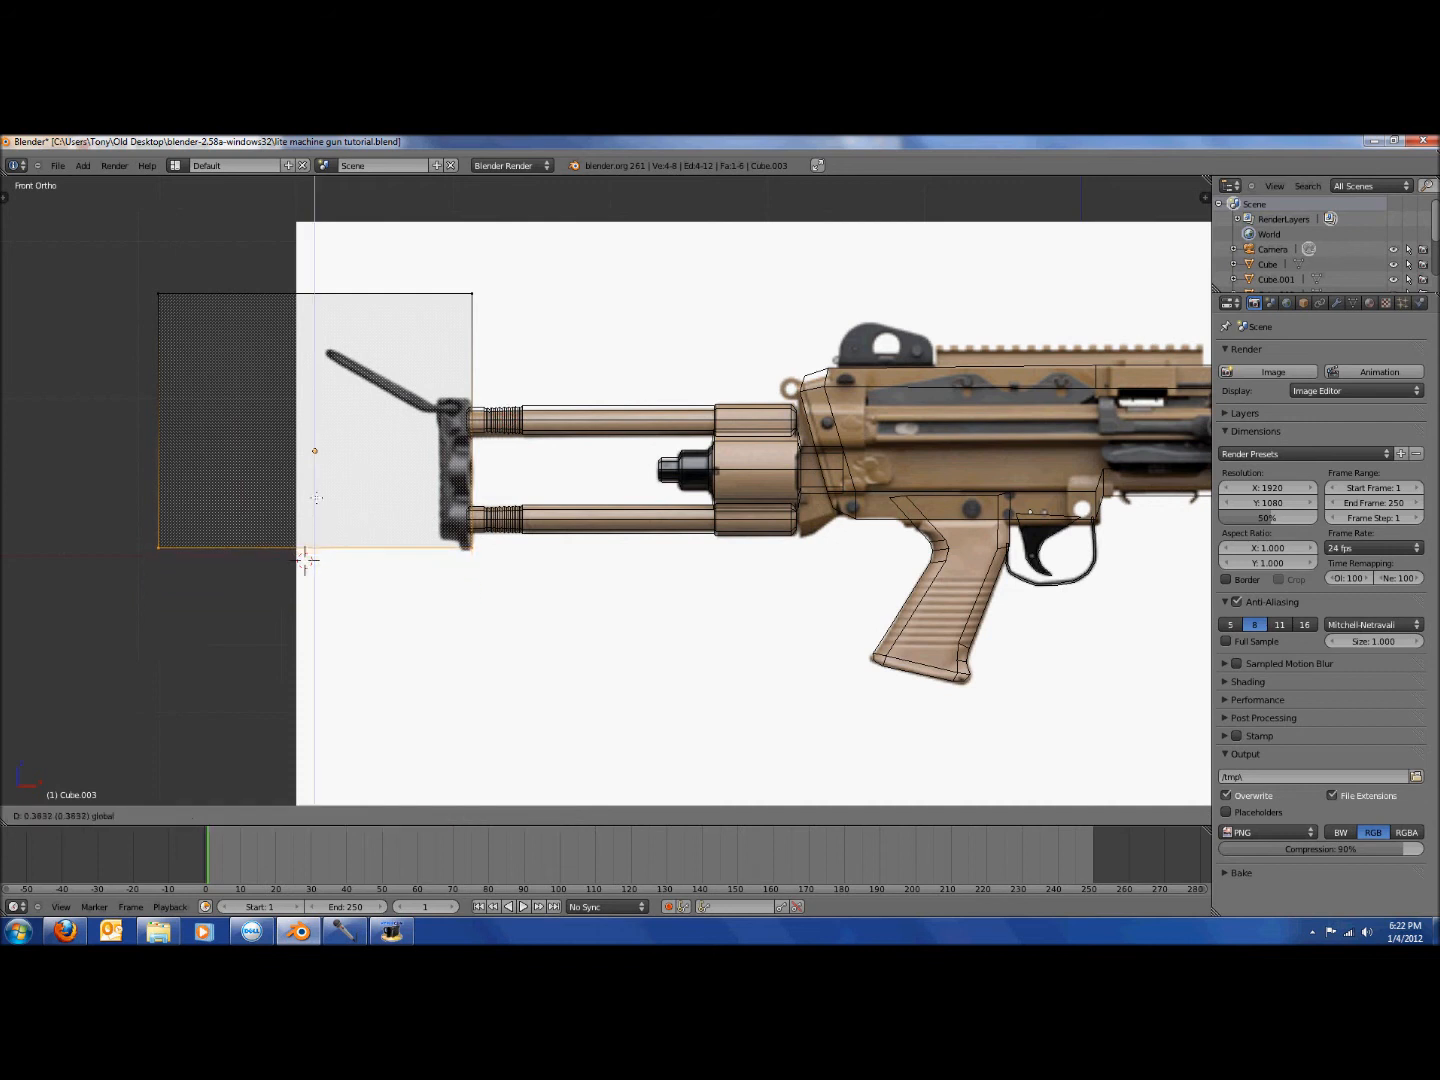
Narrow the plate's edges against the rod ends and add an eight-sided cylinder detail.
key(Tab)
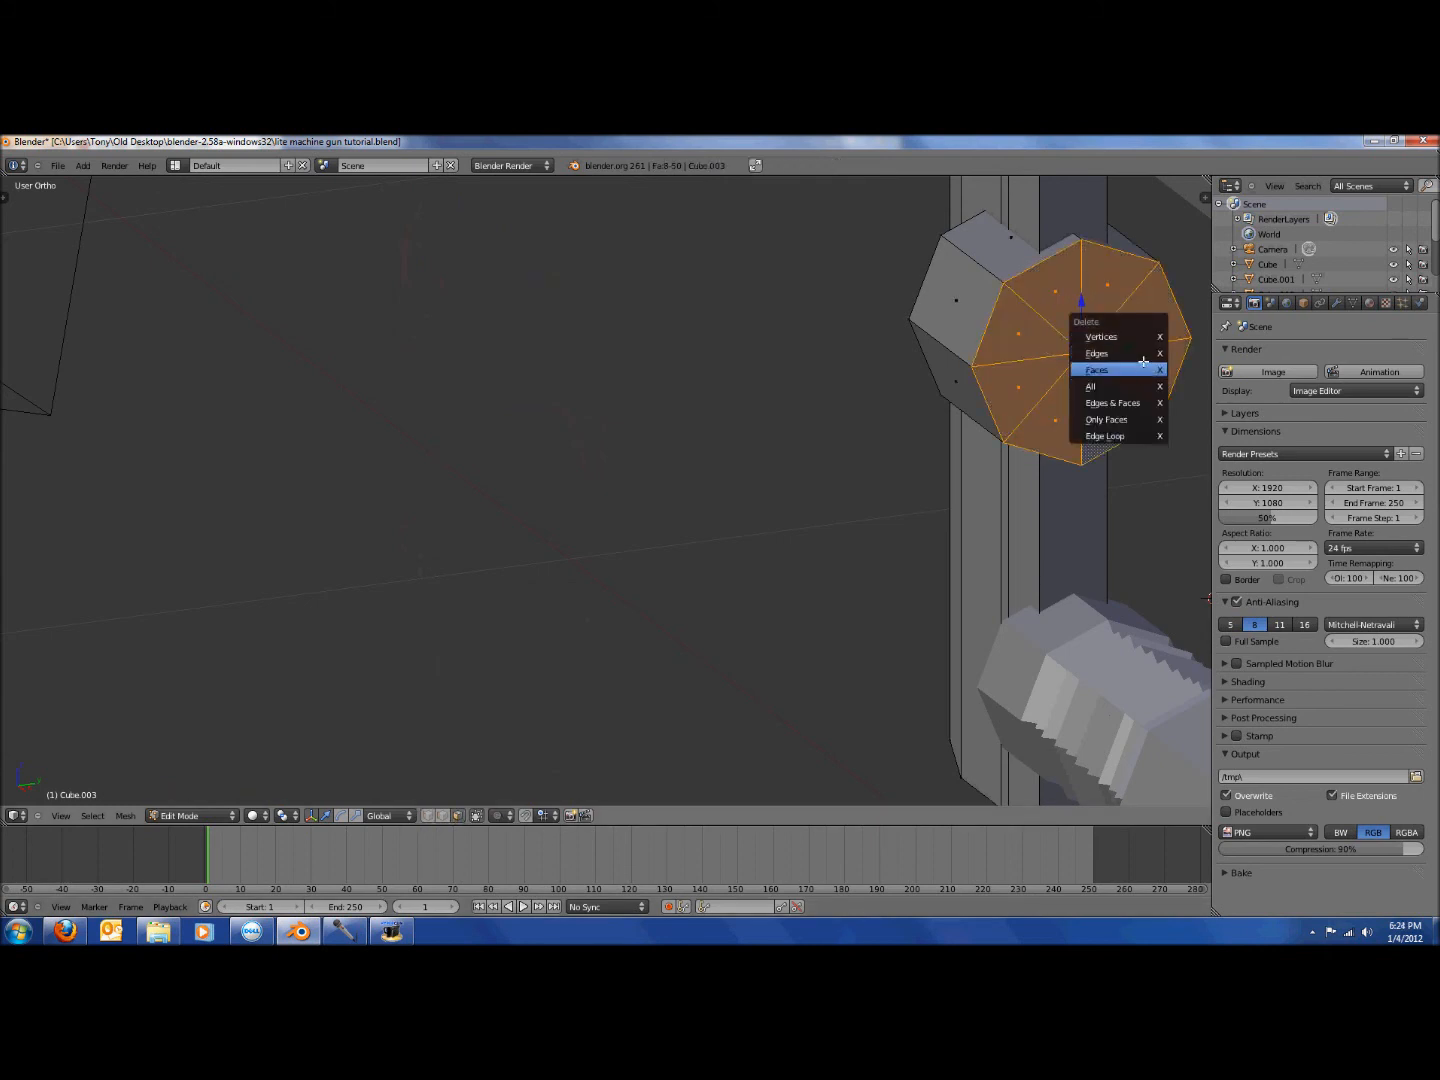
Delete the cylinder detail's end-cap faces to leave it open-ended and hollow.
click(1096, 369)
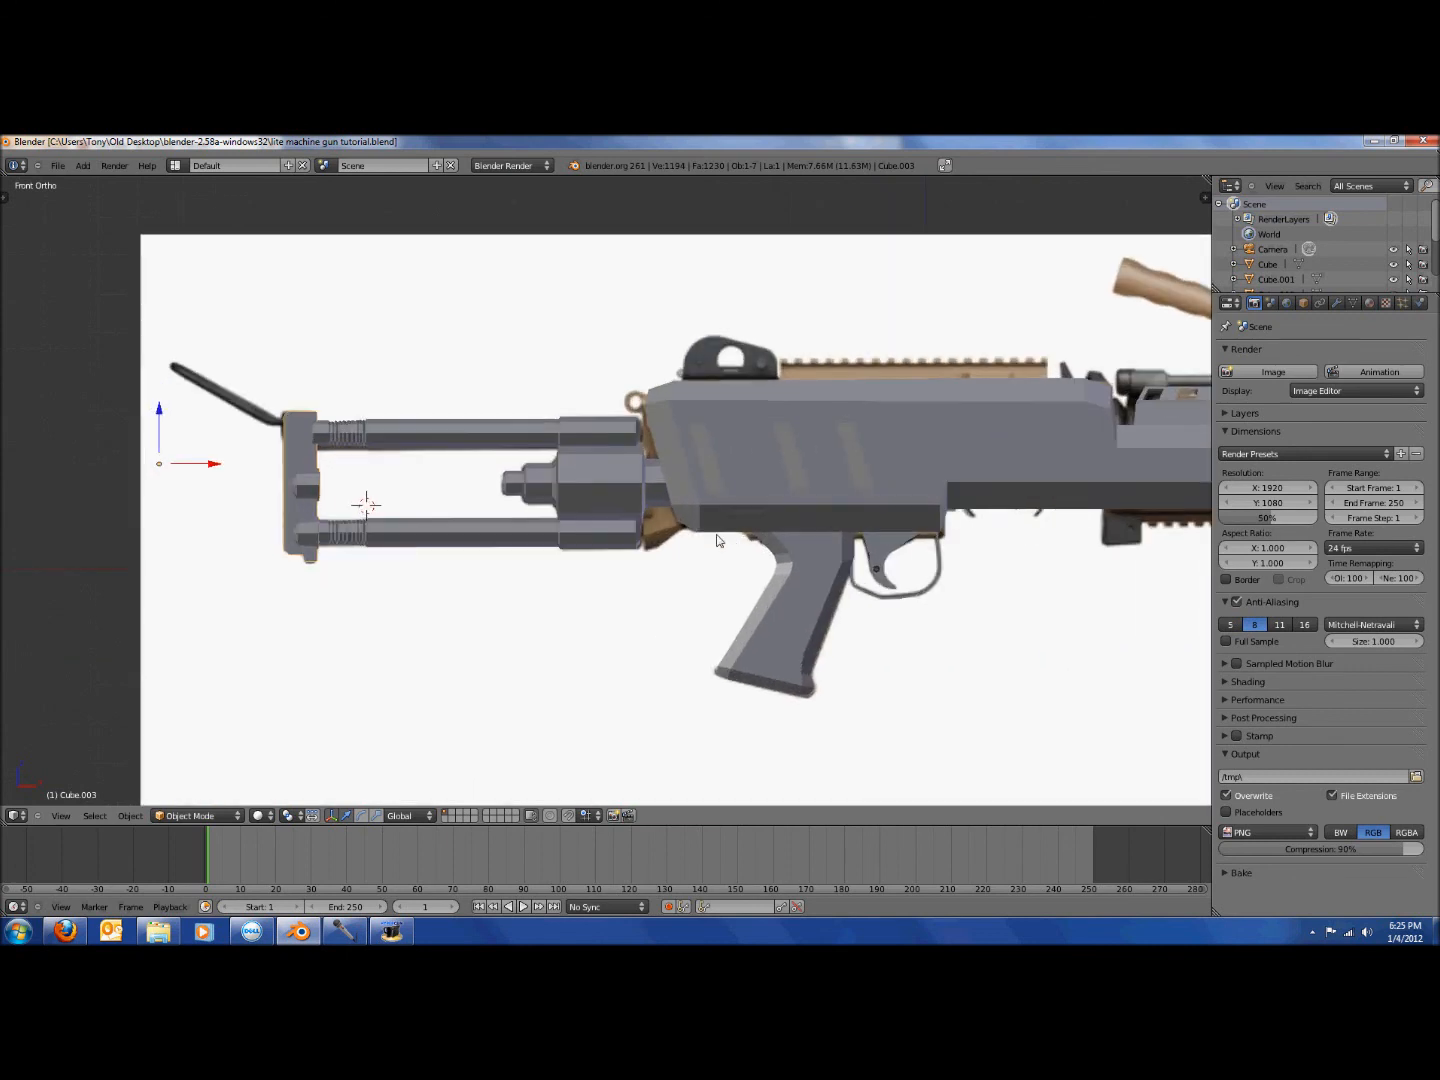
scroll(down, 3)
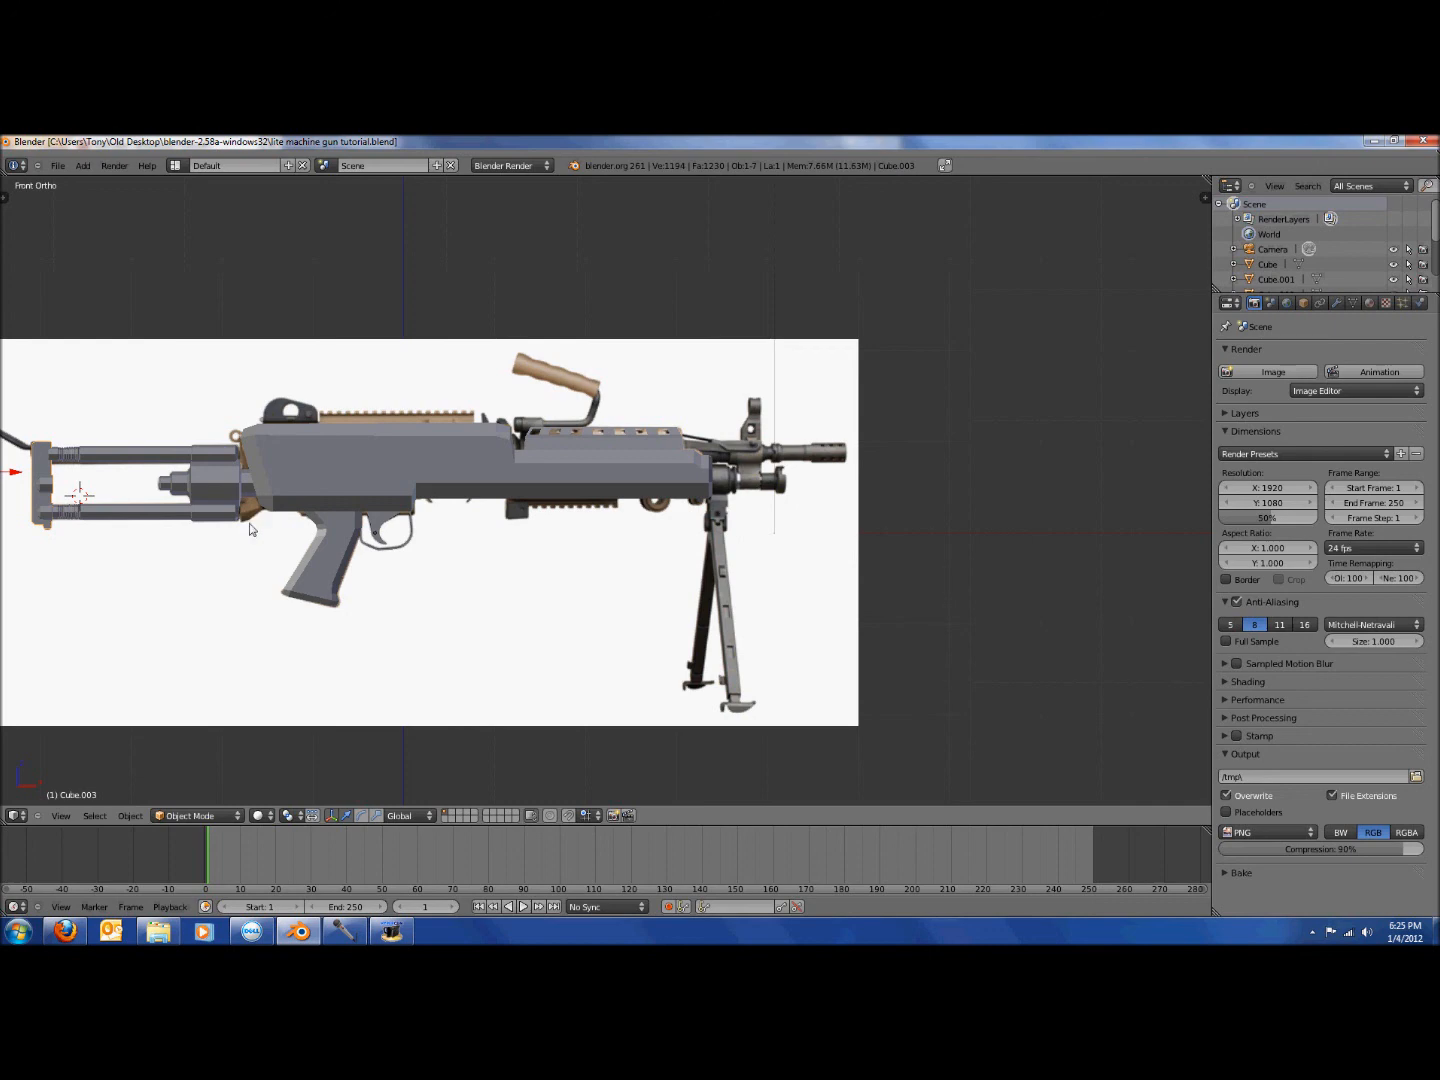
mouse_move(477, 624)
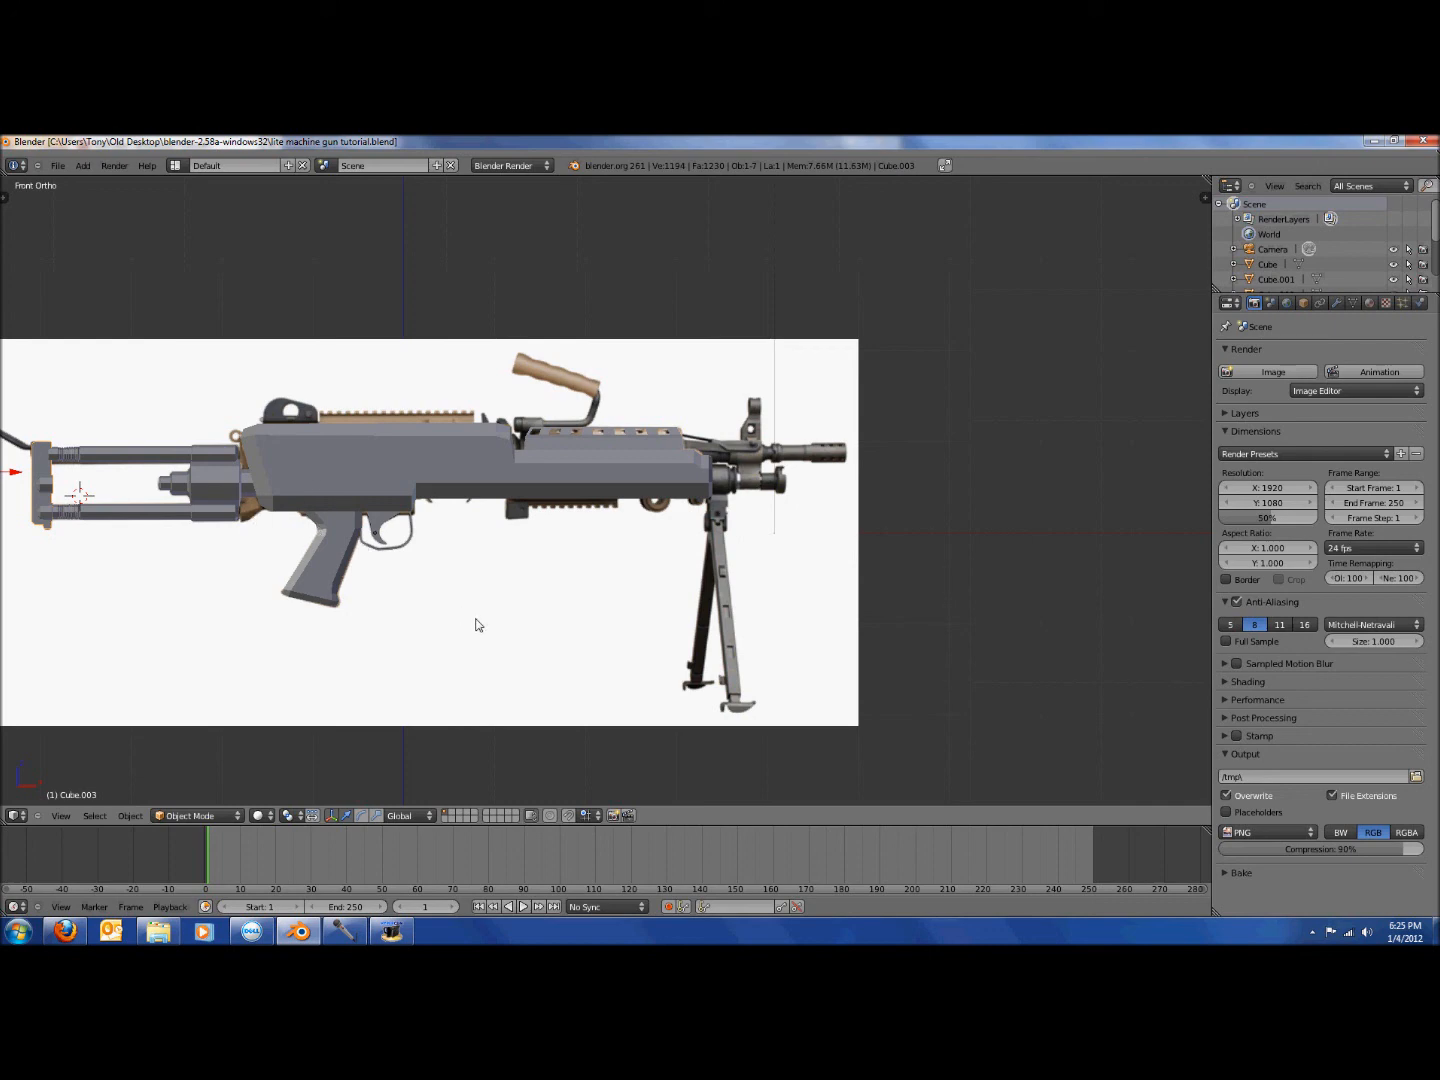